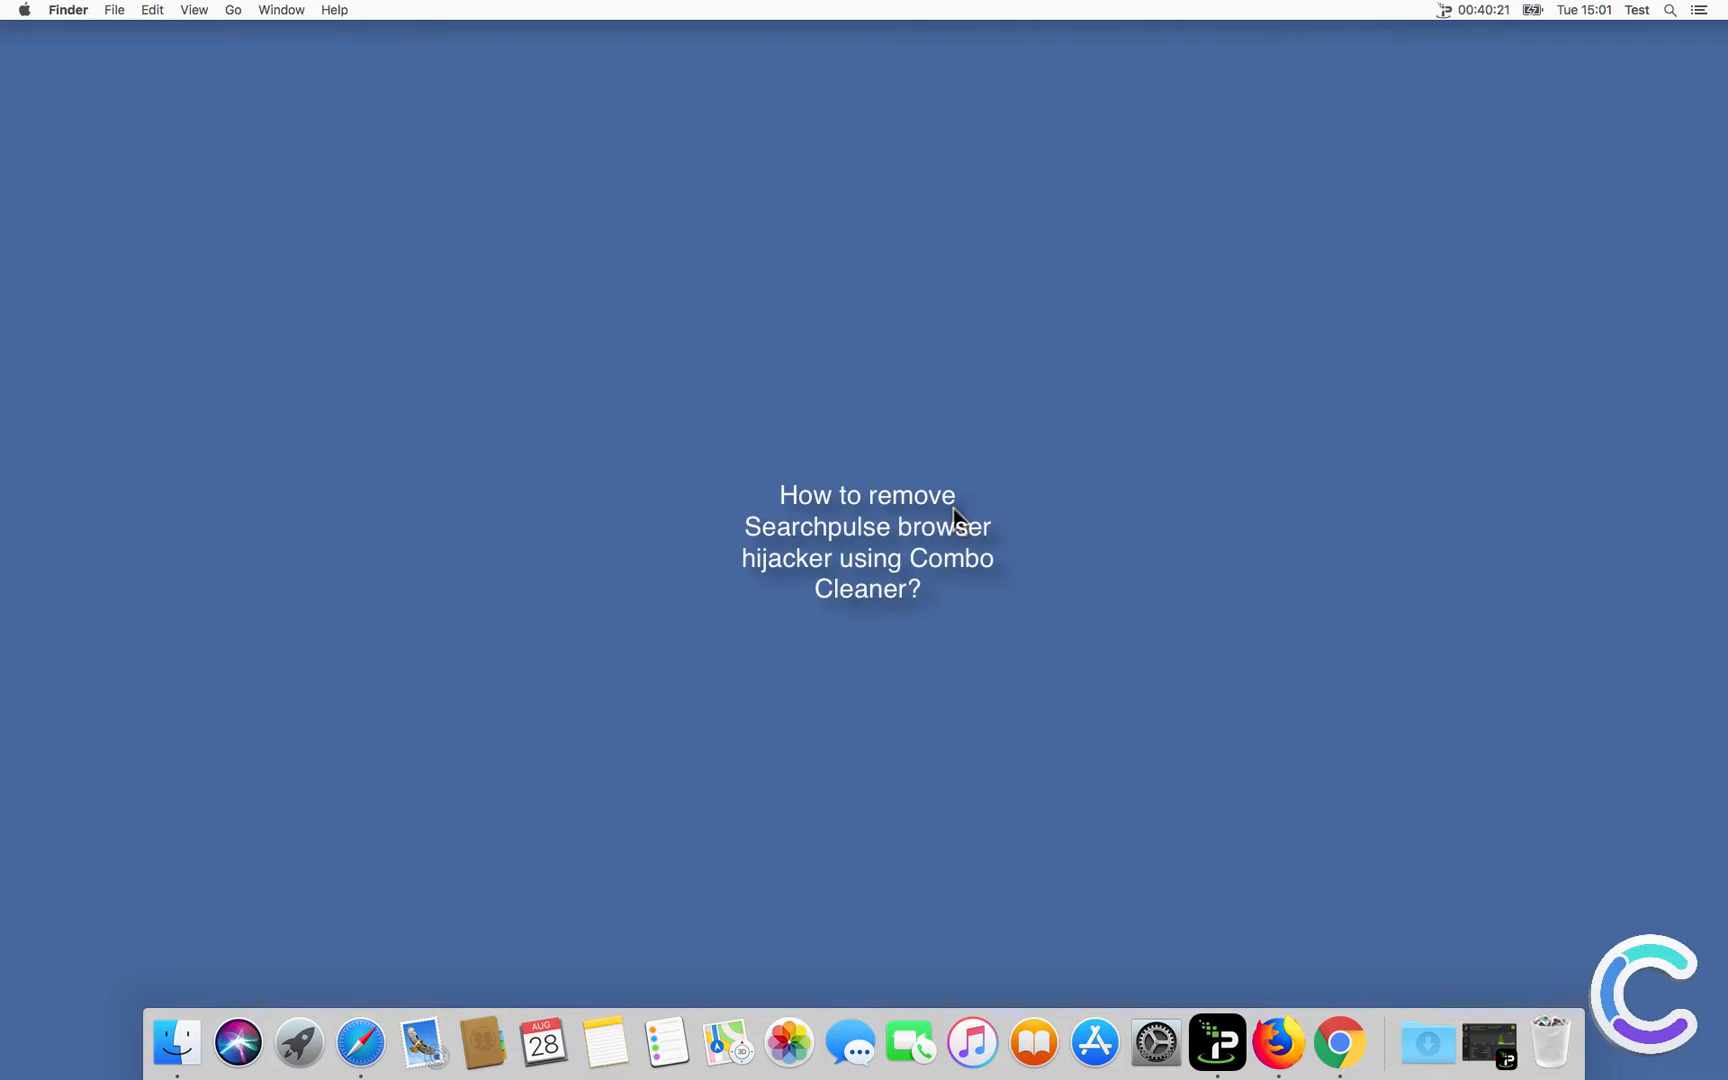
pyautogui.moveTo(416, 1010)
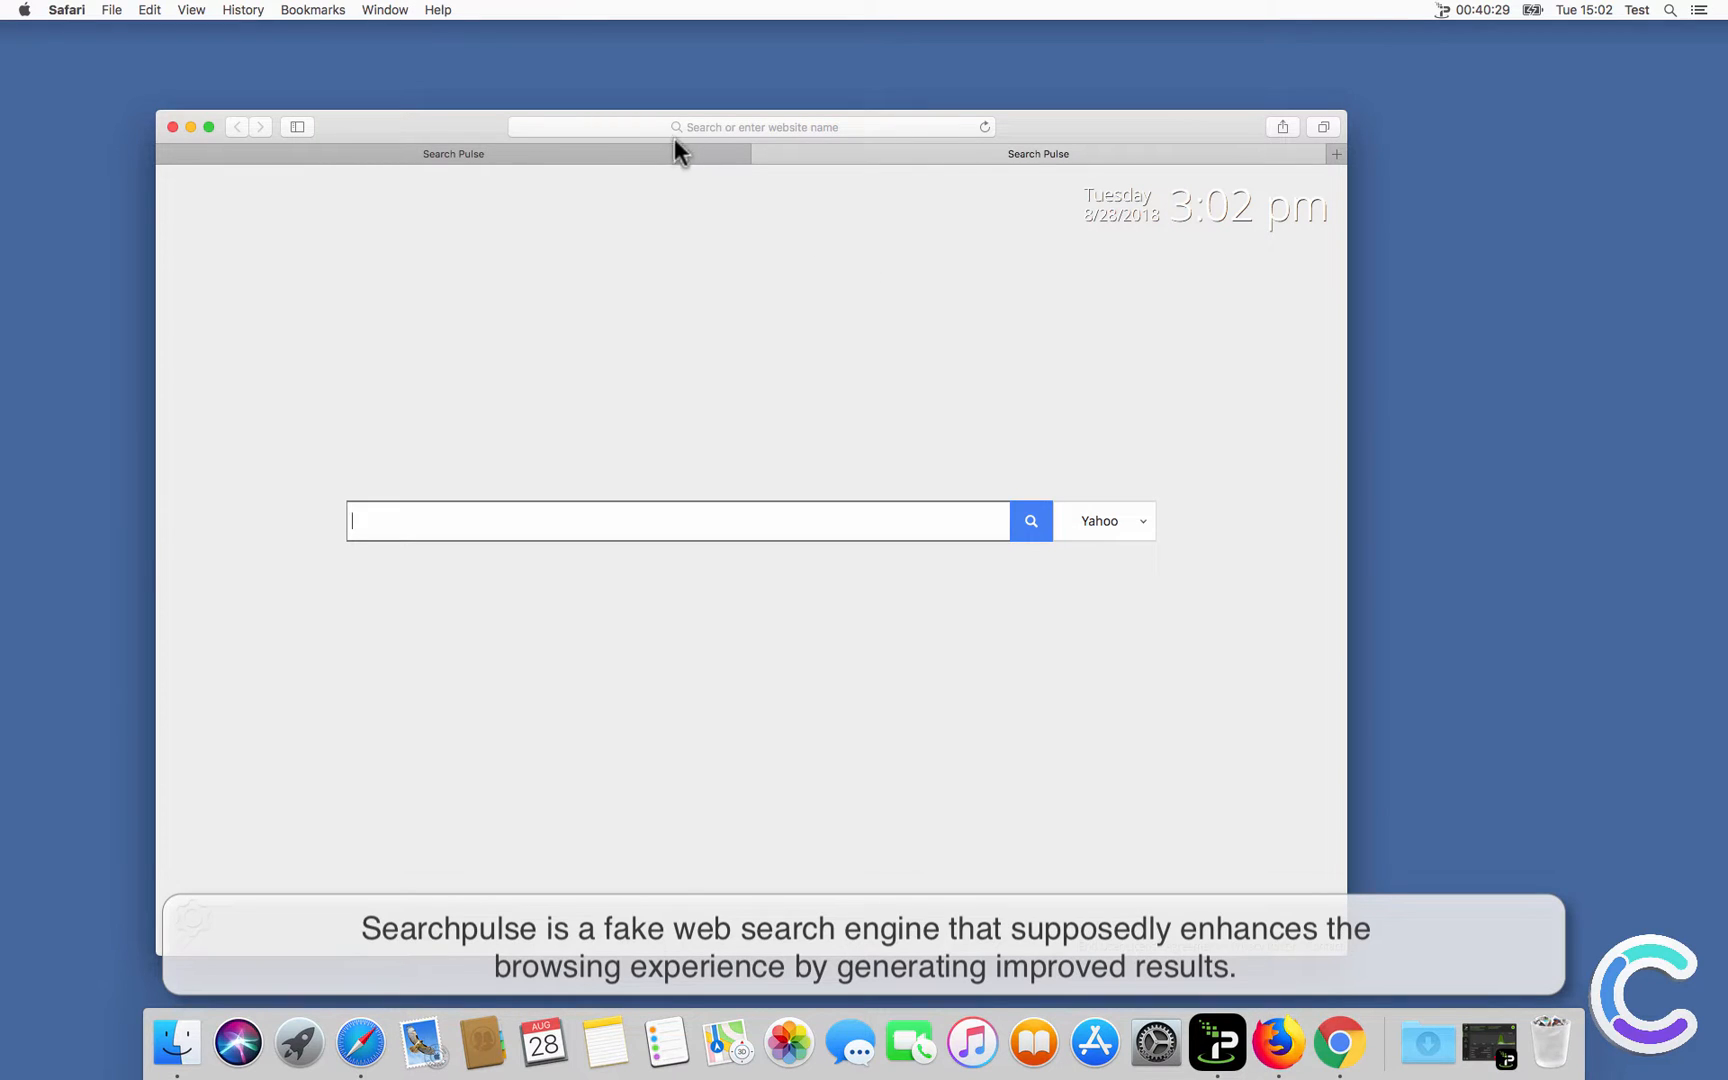
# Enter google.com in Safari's address bar and land on hijacked Yahoo results, then move to Chrome.
pyautogui.click(752, 126)
pyautogui.write('google.com')
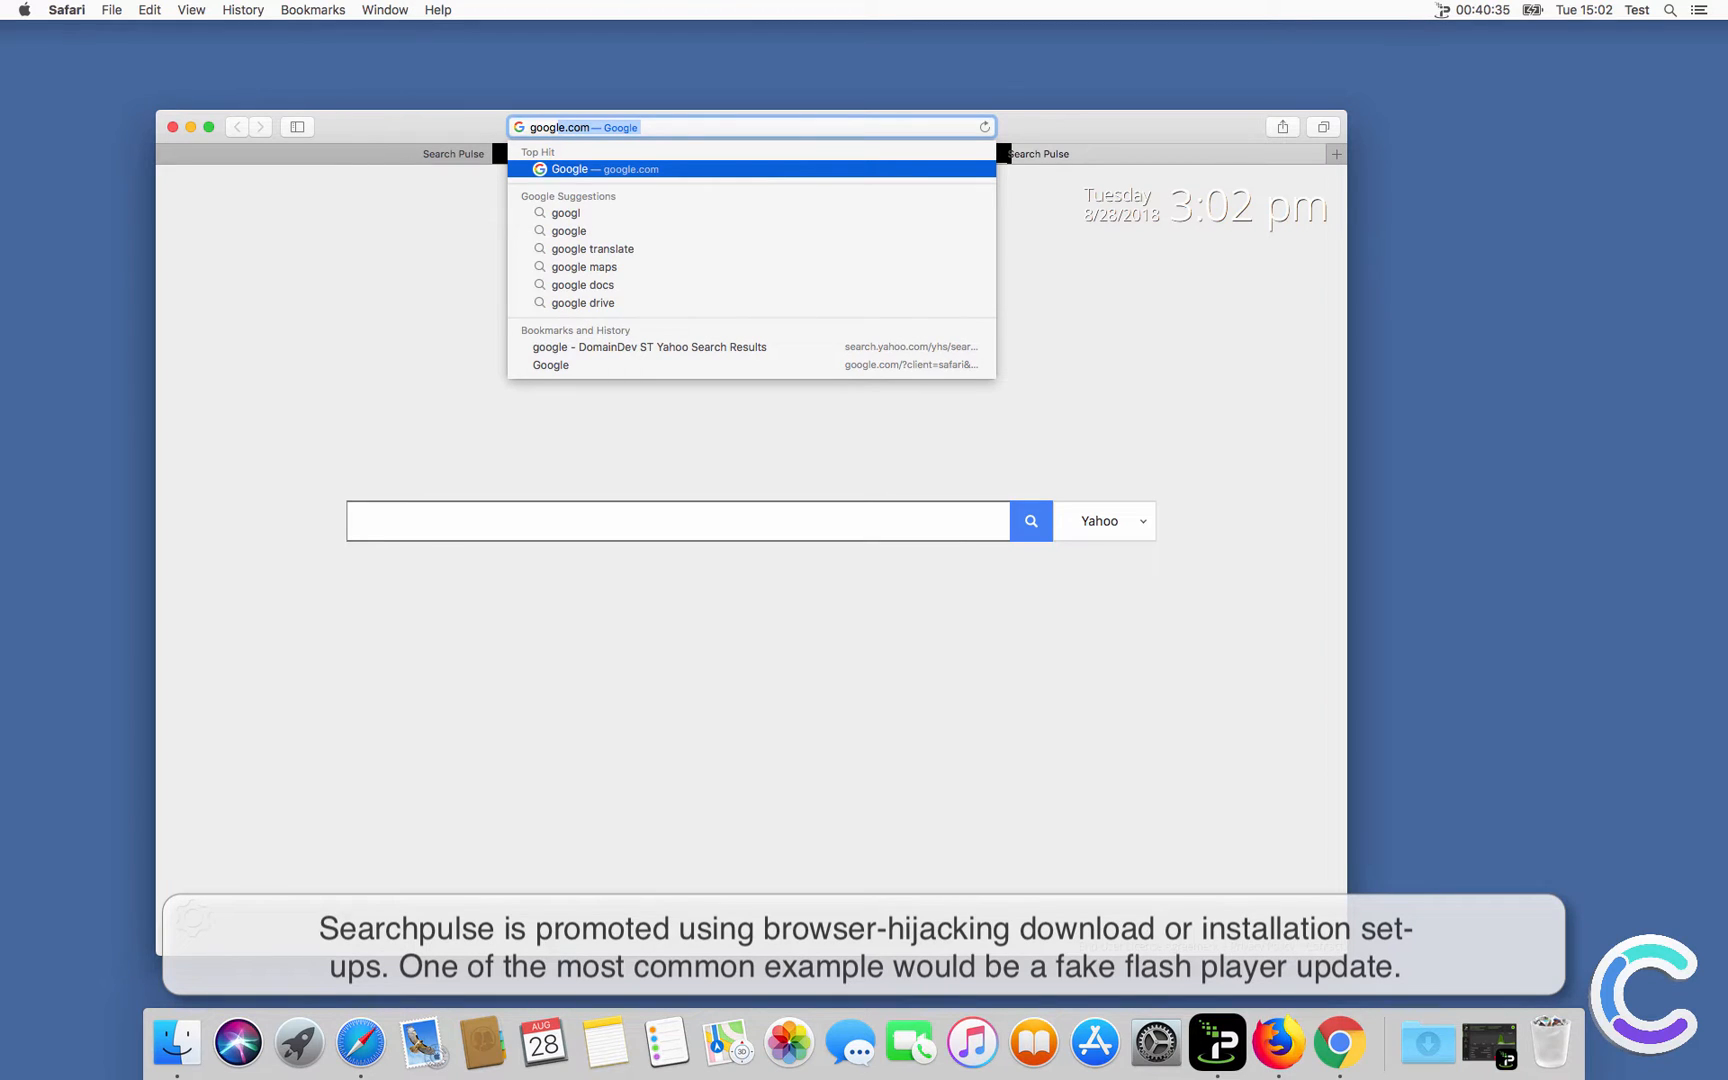
pyautogui.press('BackSpace')
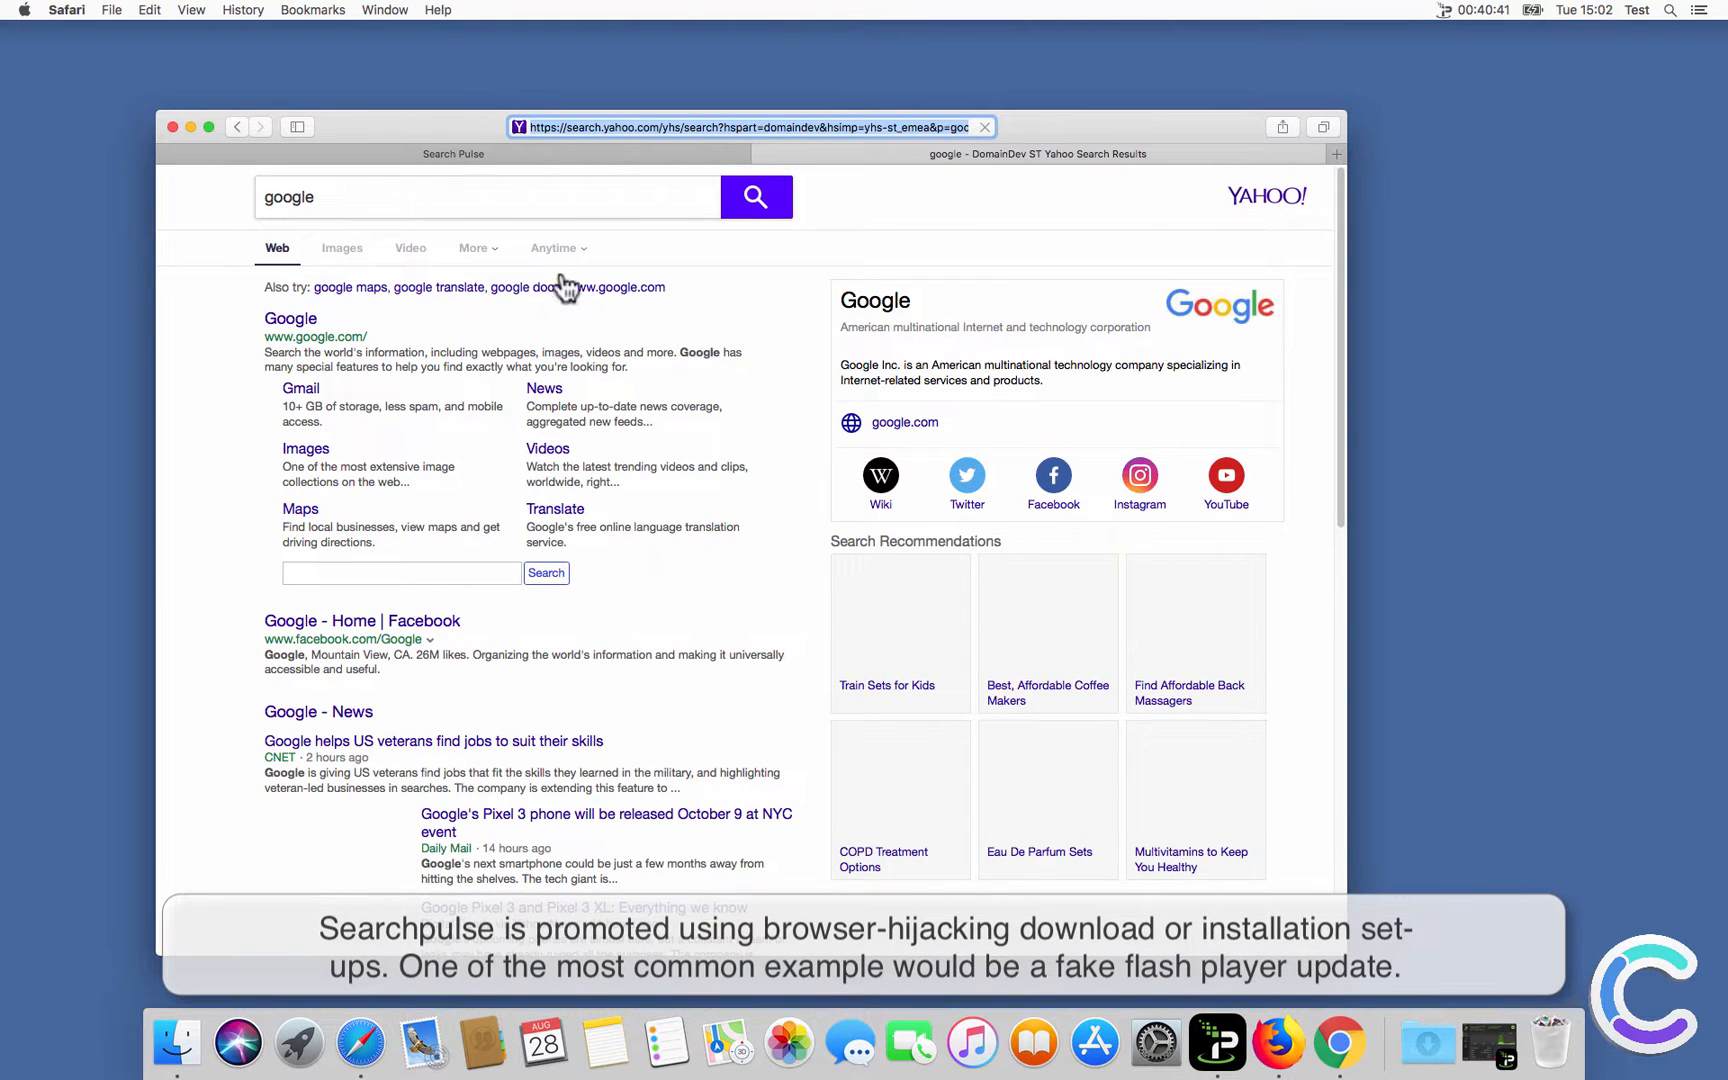
pyautogui.click(1338, 1040)
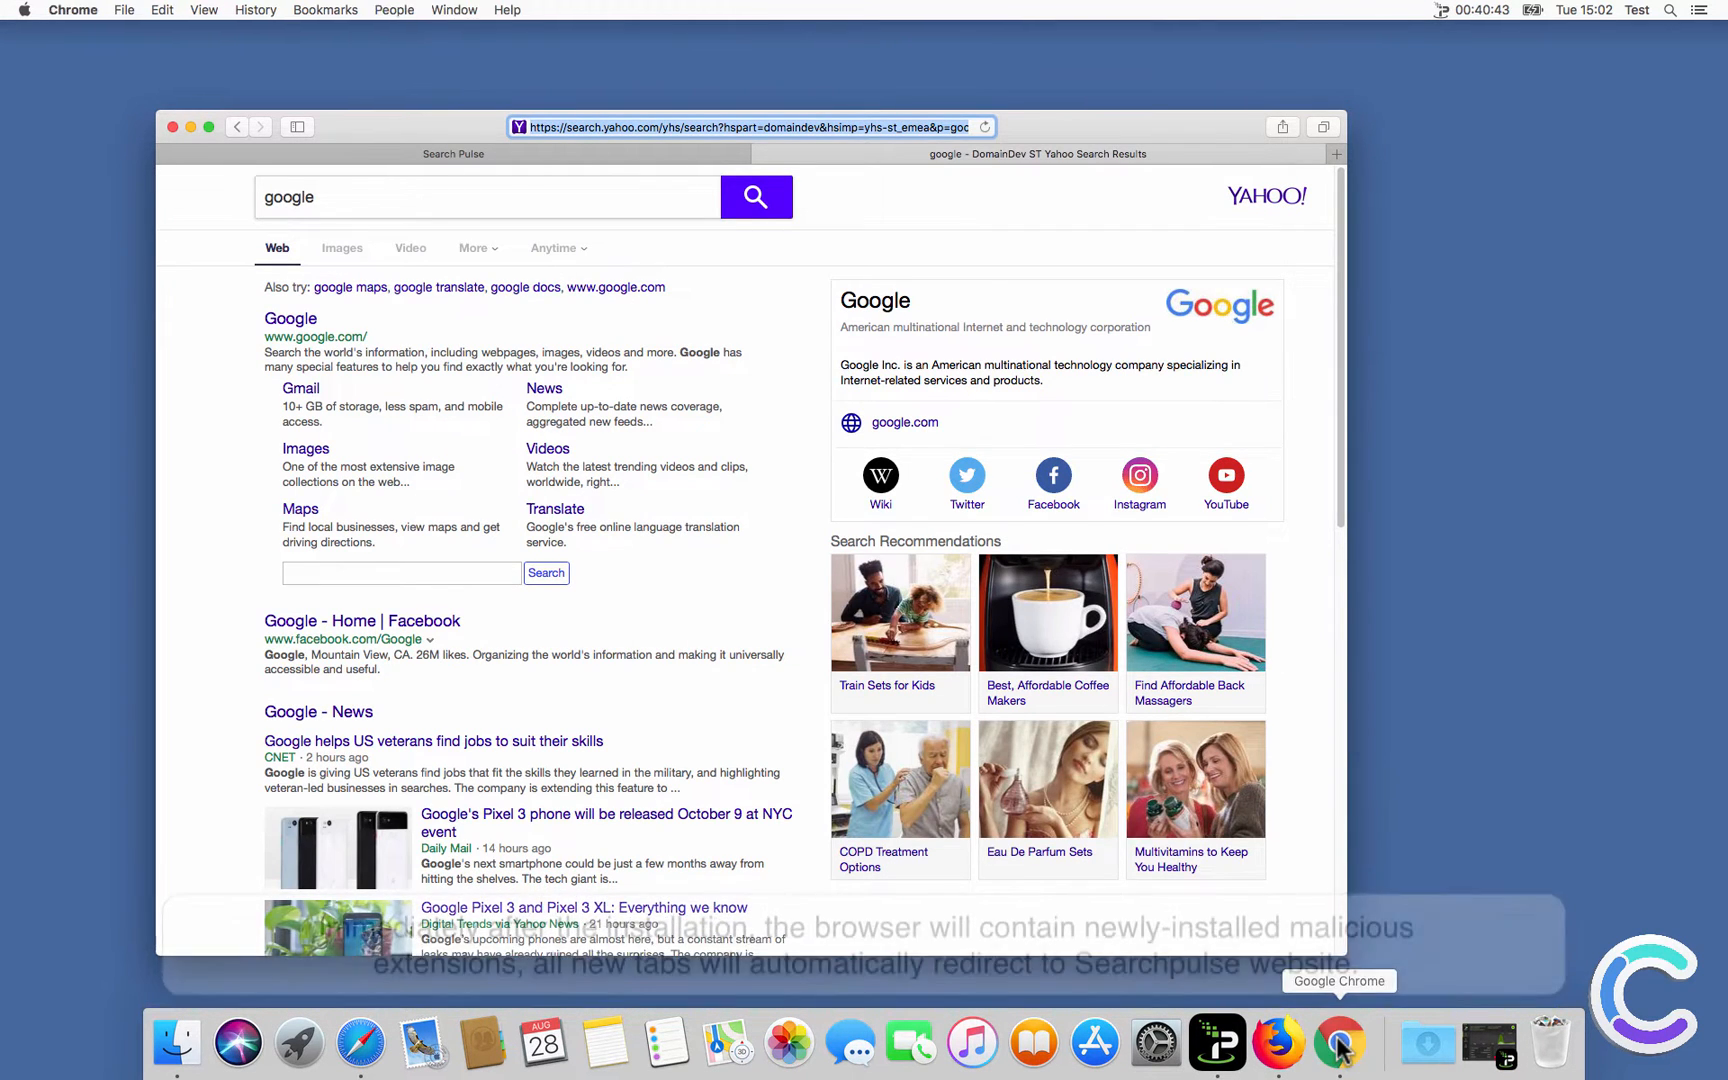
# Search for 'google' from Chrome's hijacked new-tab page.
pyautogui.click(1338, 1042)
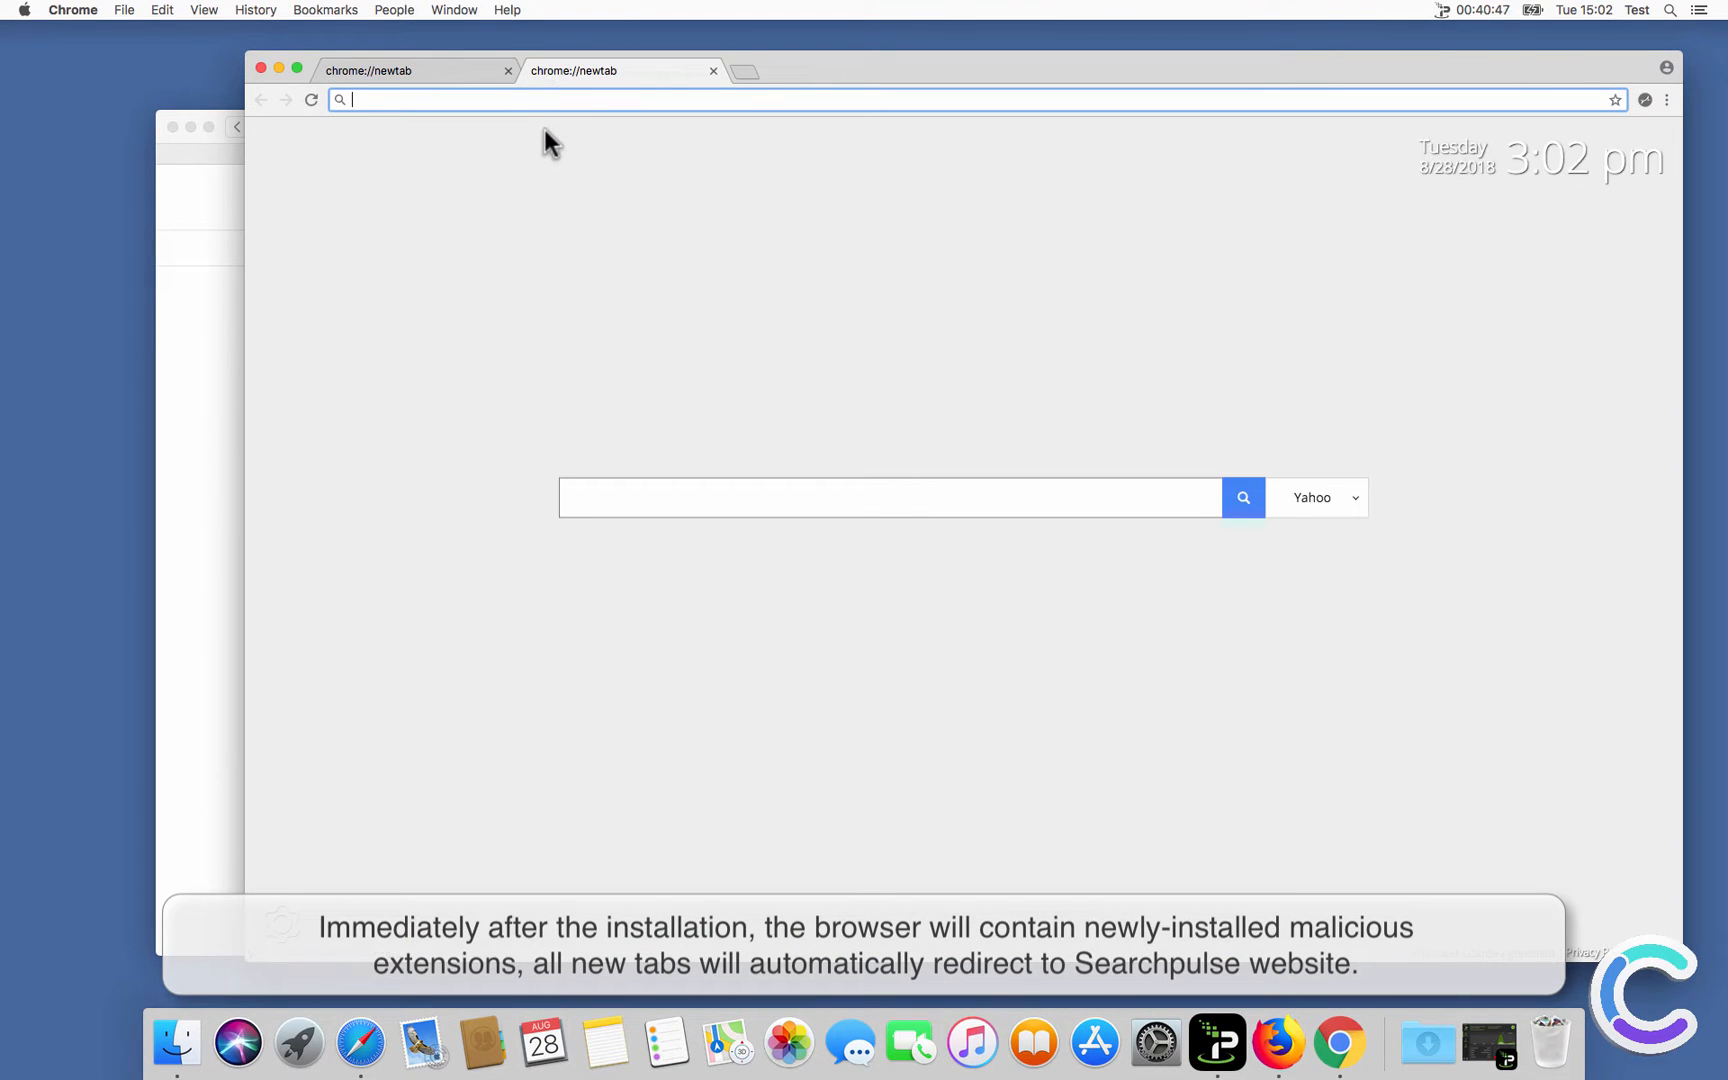
pyautogui.write('google')
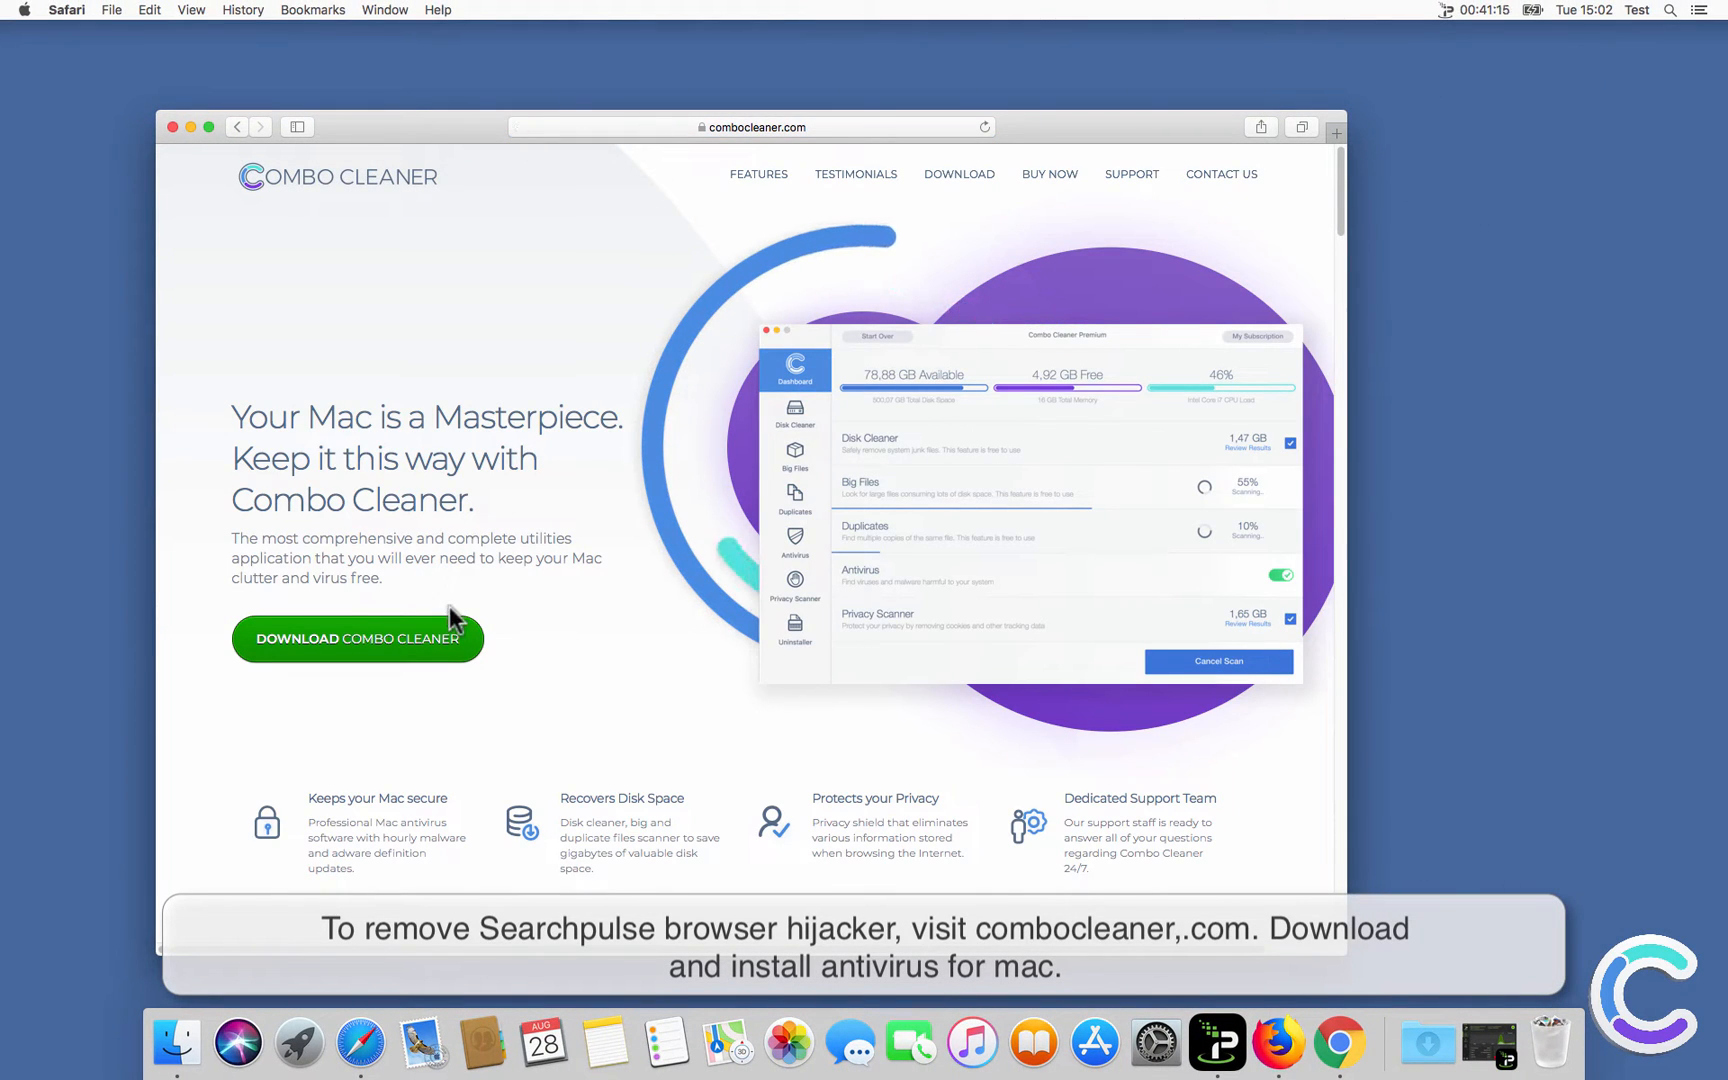
# Download combocleaner.dmg from combocleaner.com and show it in the downloads list.
pyautogui.click(358, 638)
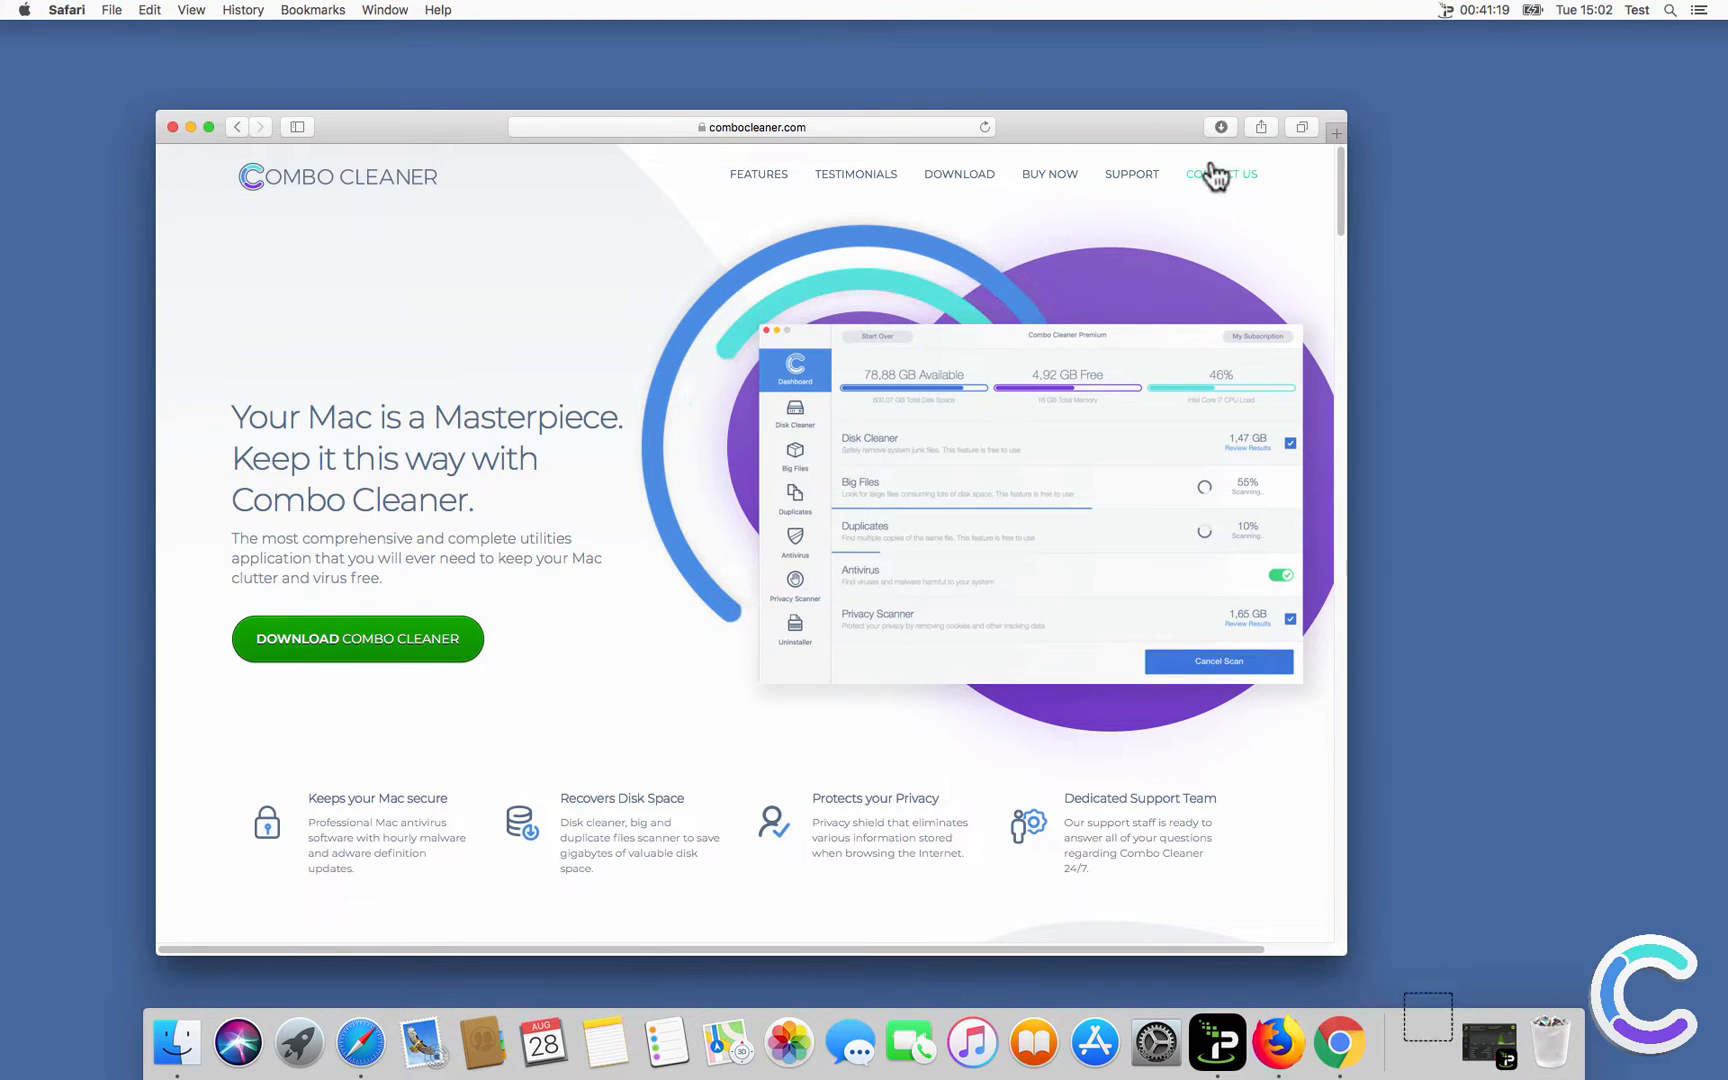
pyautogui.click(1220, 126)
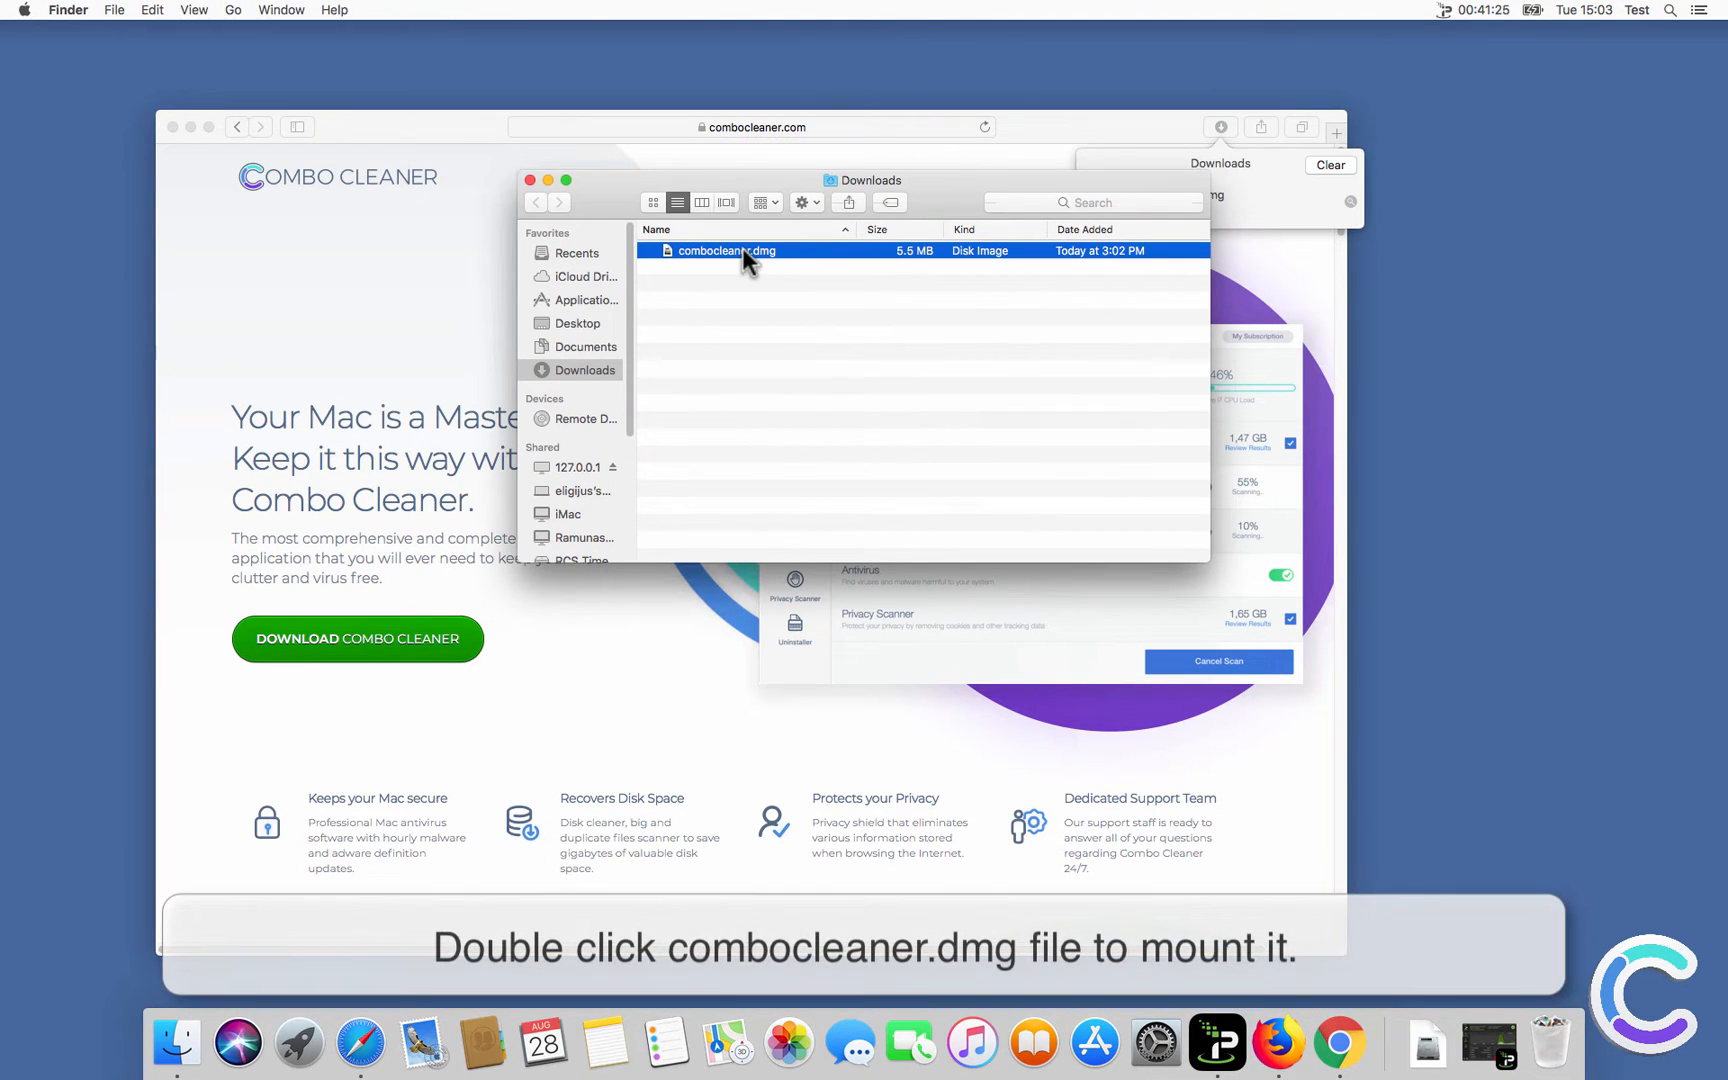
# Mount combocleaner.dmg, then close the installer and Downloads windows.
pyautogui.doubleClick(726, 250)
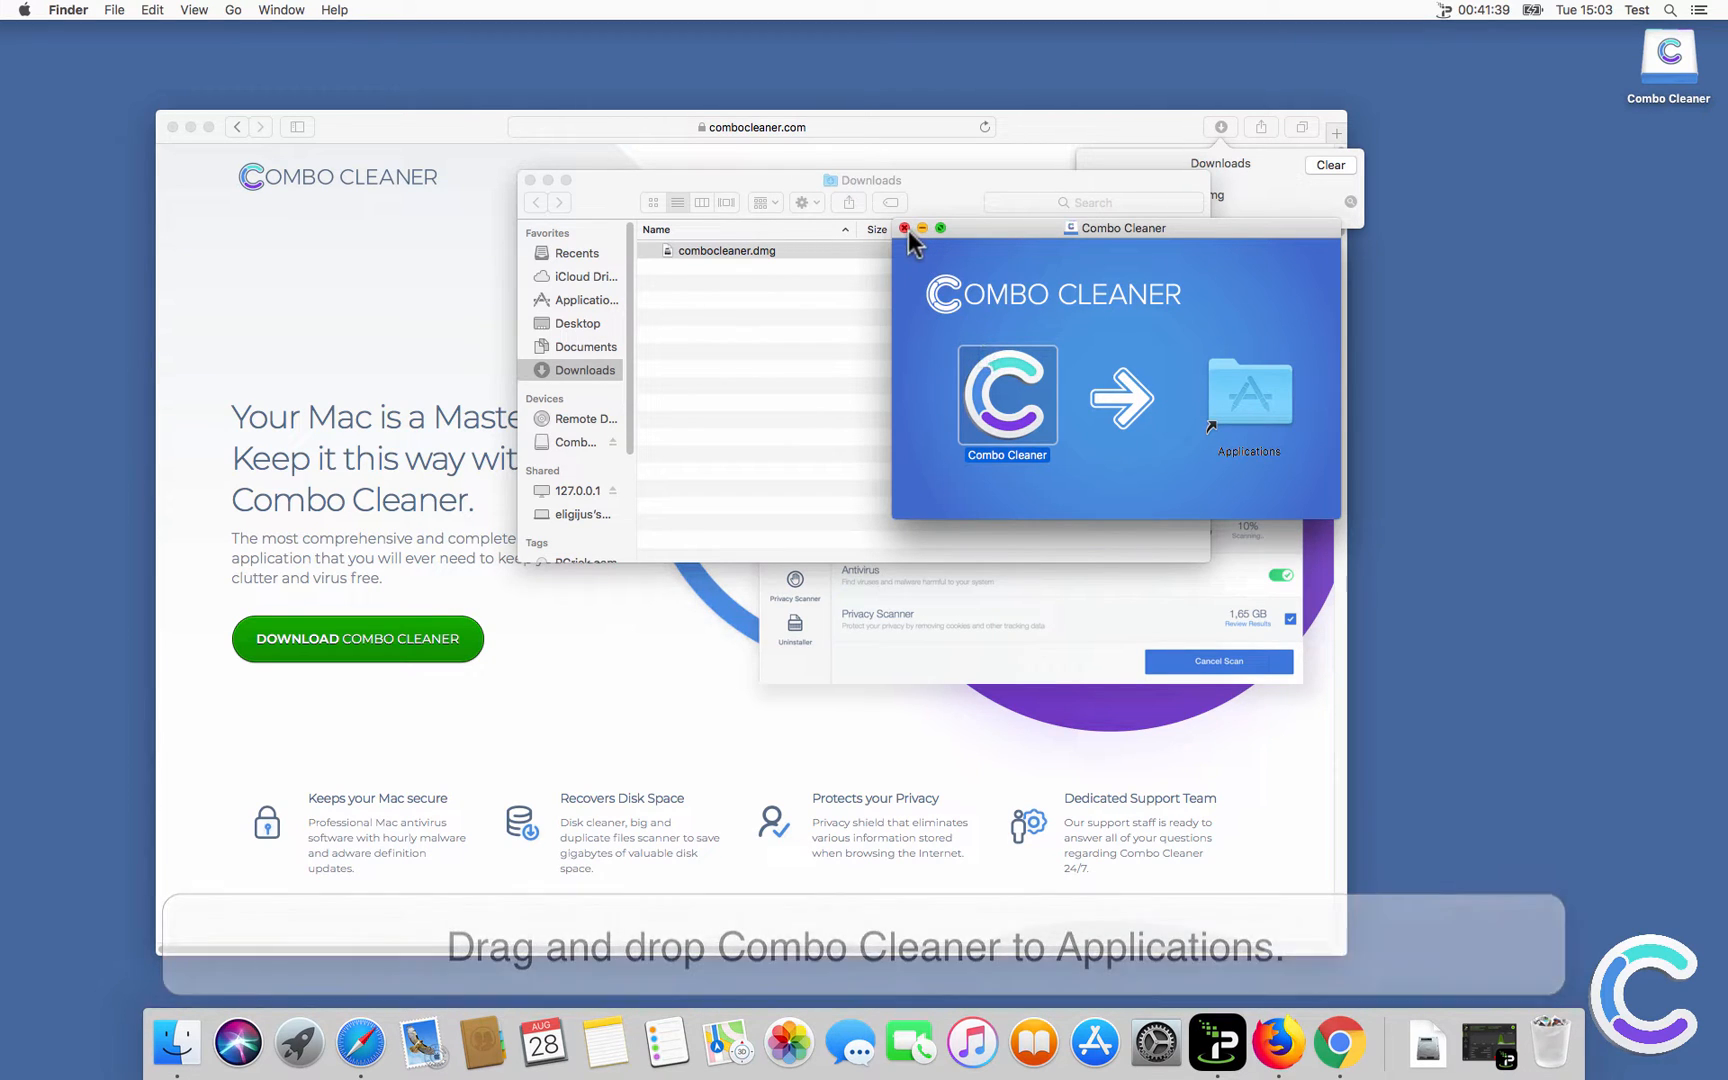
pyautogui.click(906, 228)
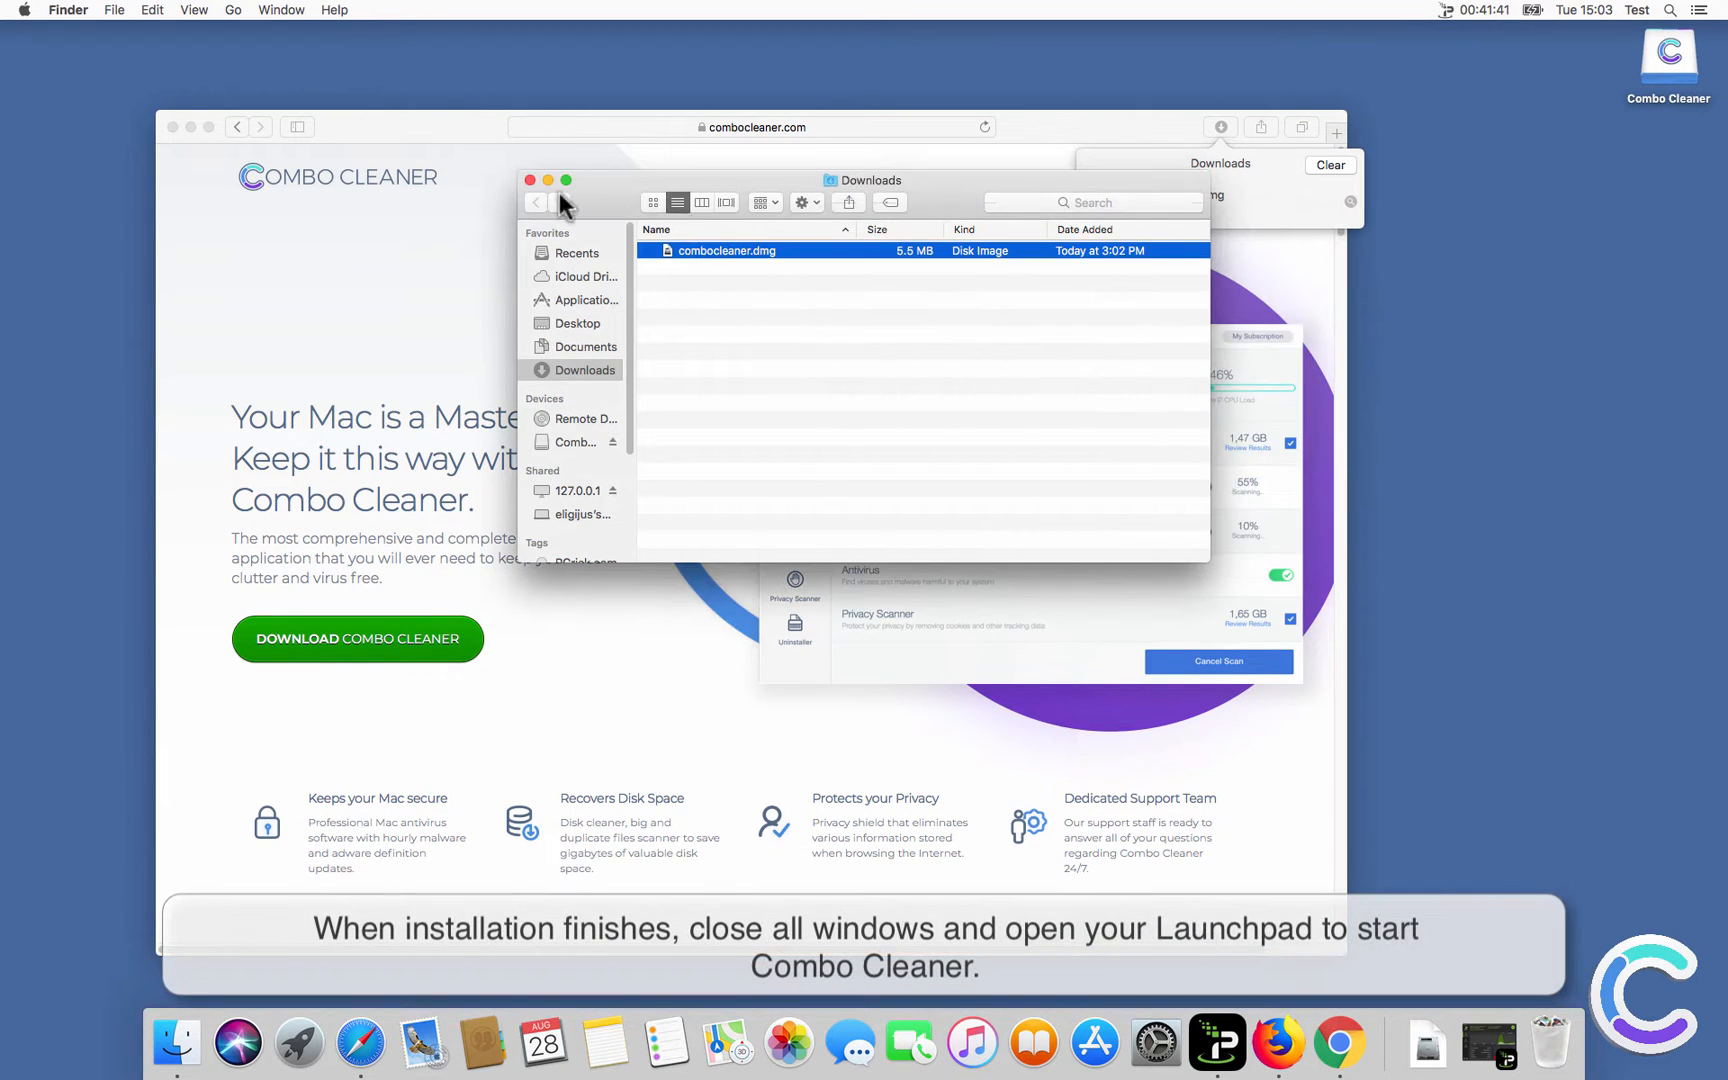
pyautogui.click(530, 180)
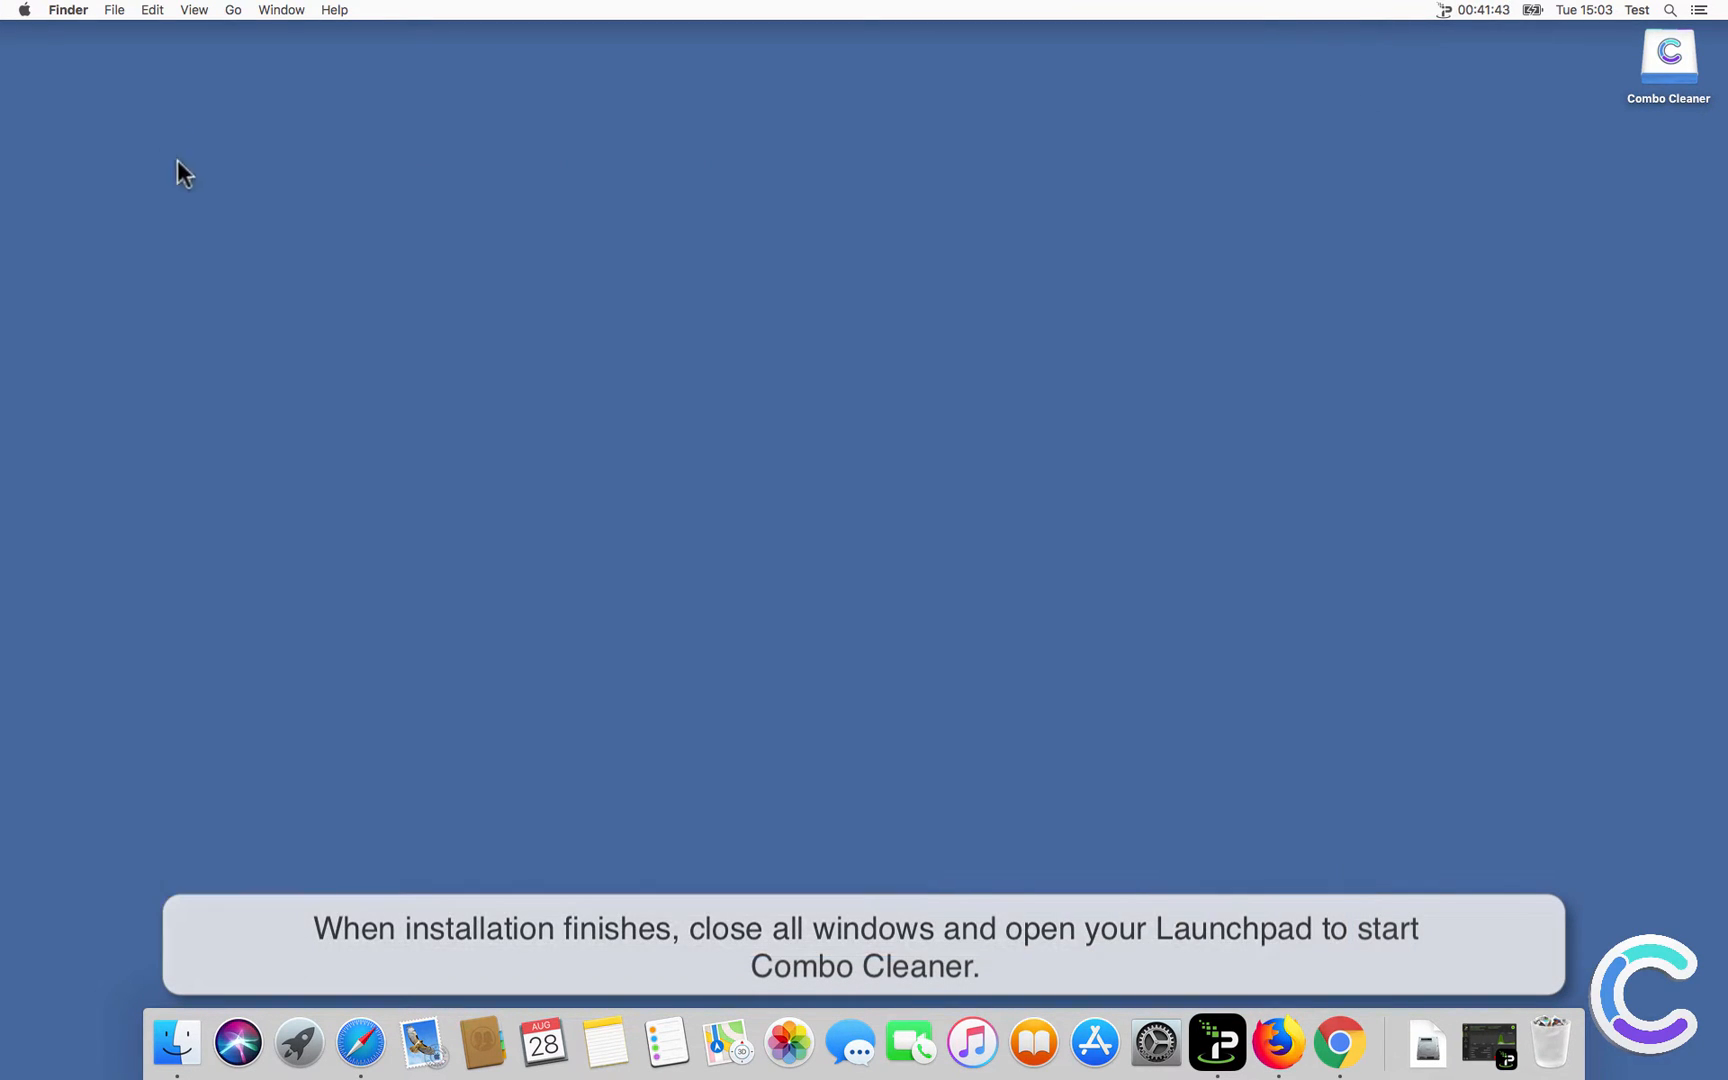
# Run Combo Cleaner's Antivirus Full Scan, finding no threats, and restart the Mac now.
pyautogui.click(298, 1042)
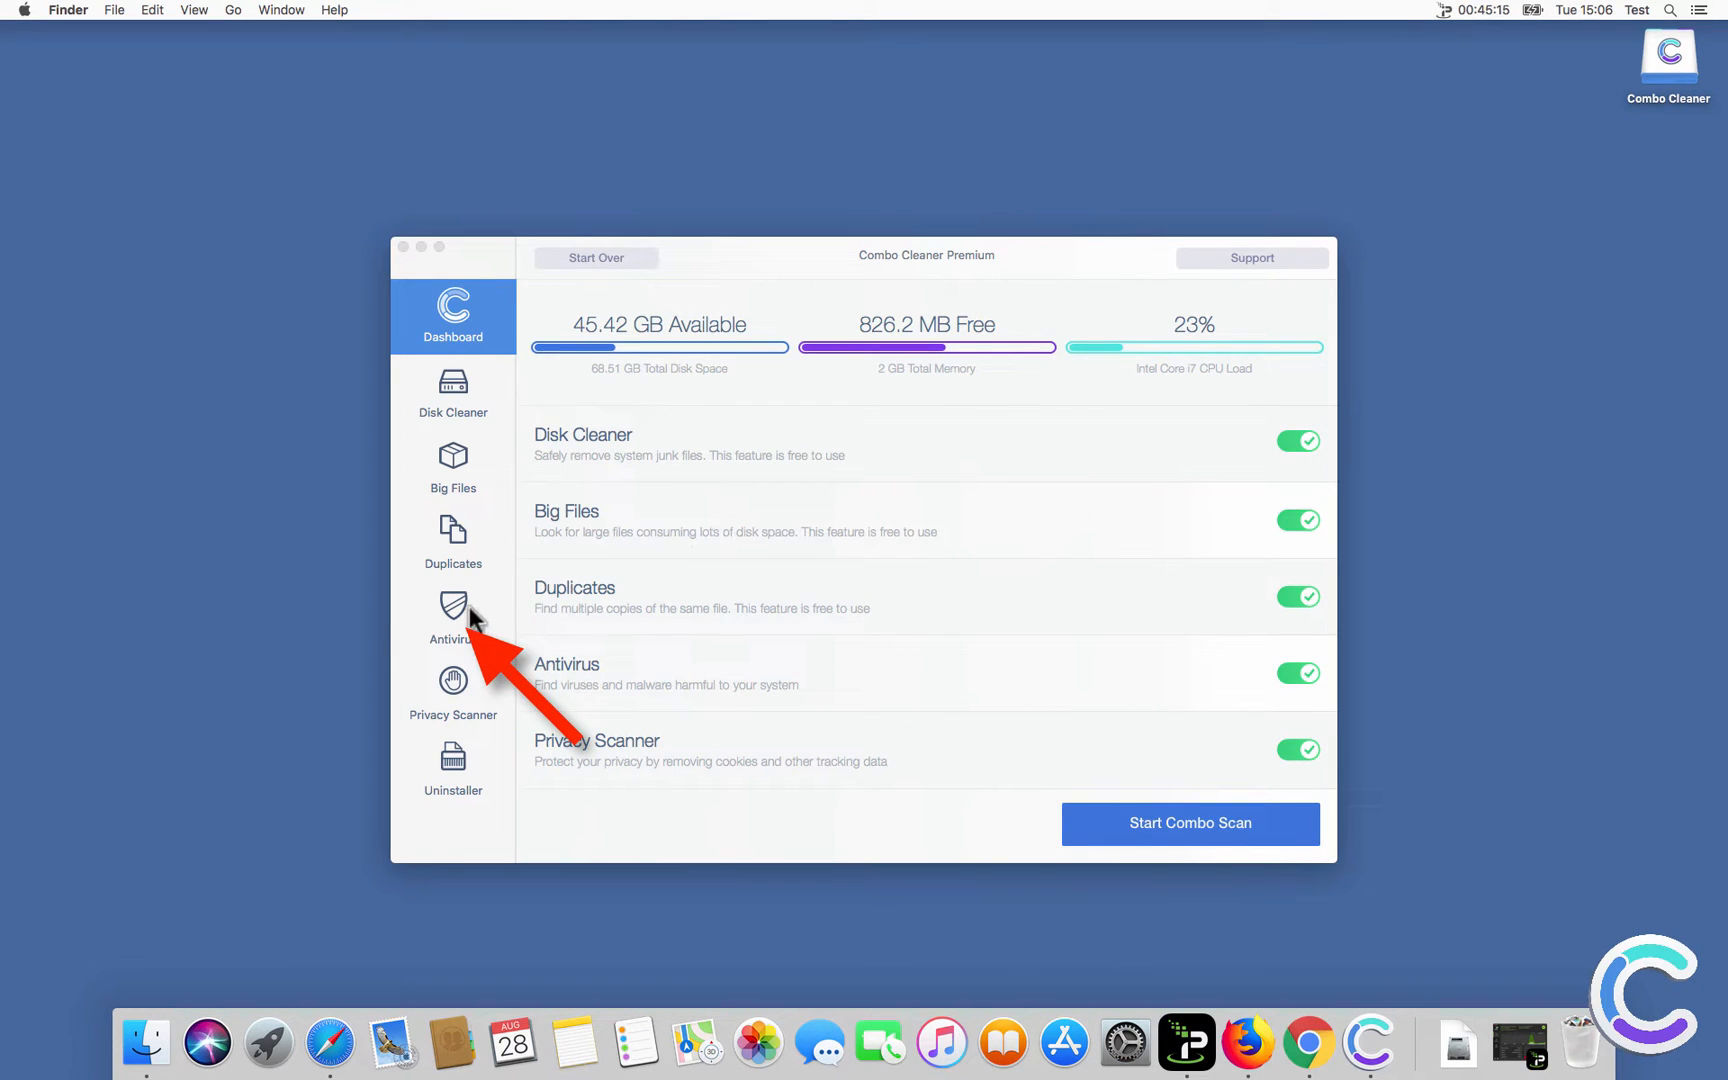
pyautogui.click(452, 618)
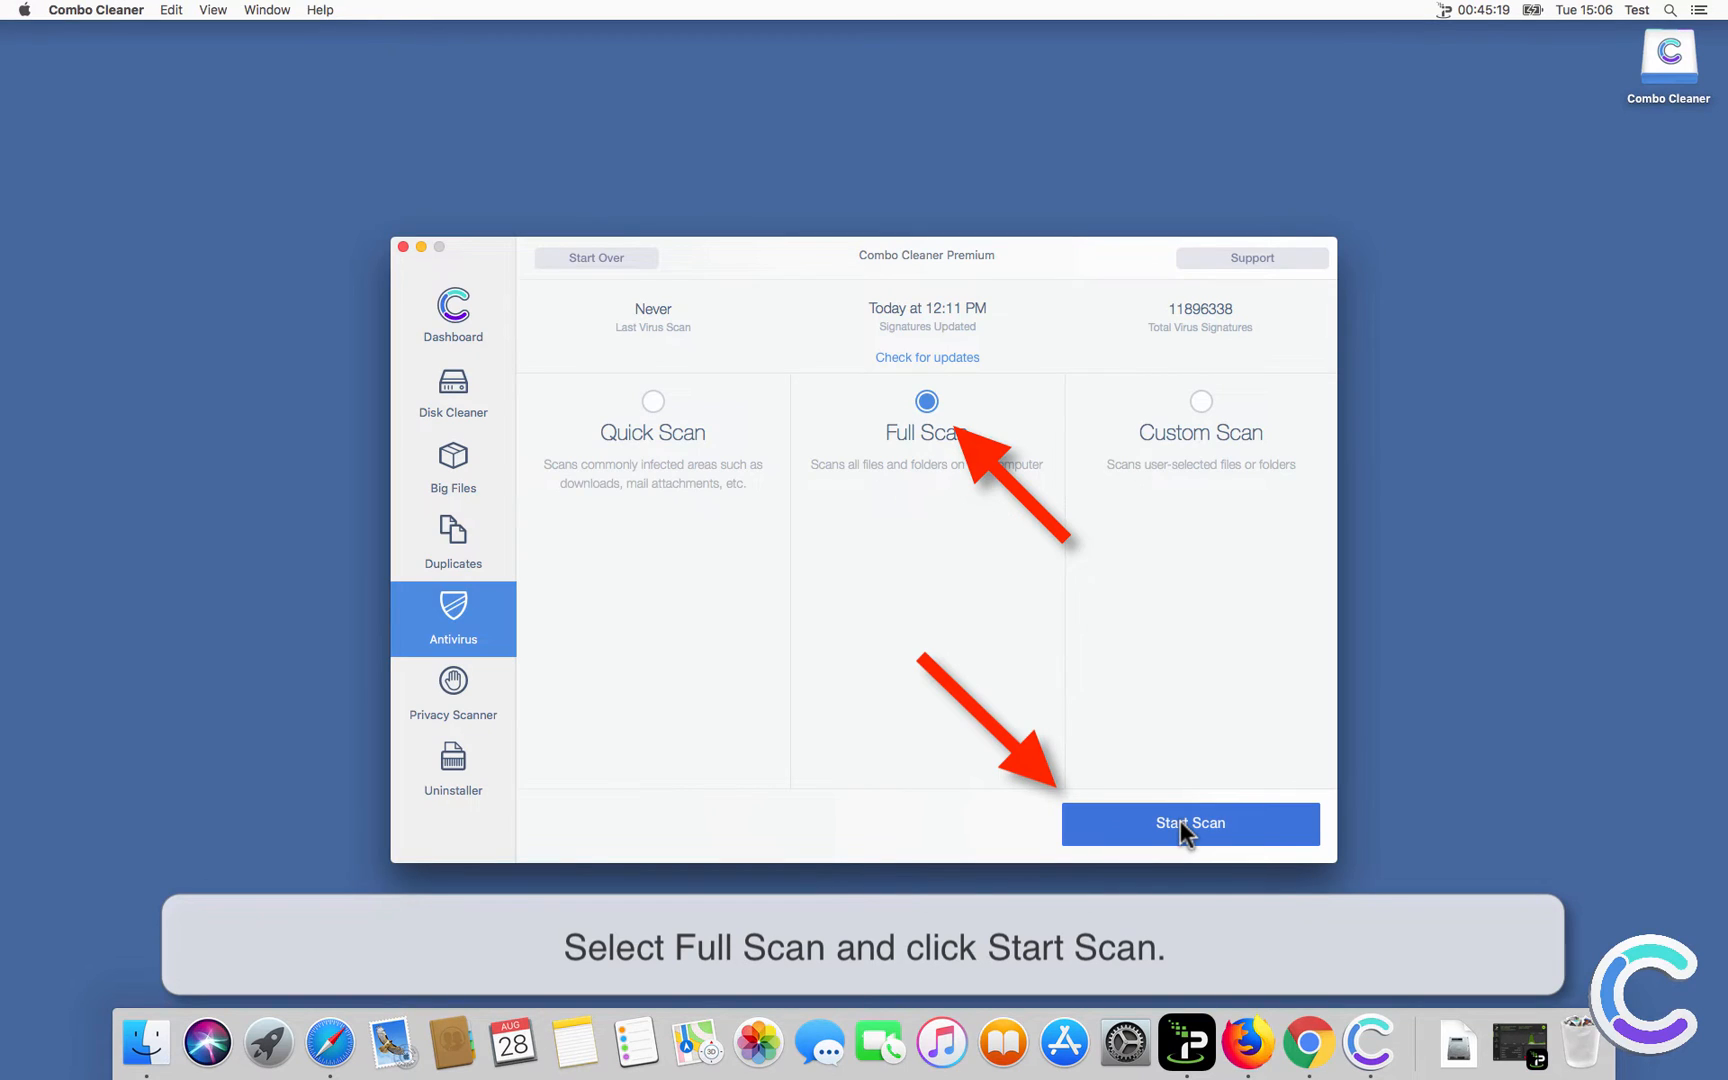
pyautogui.click(1190, 824)
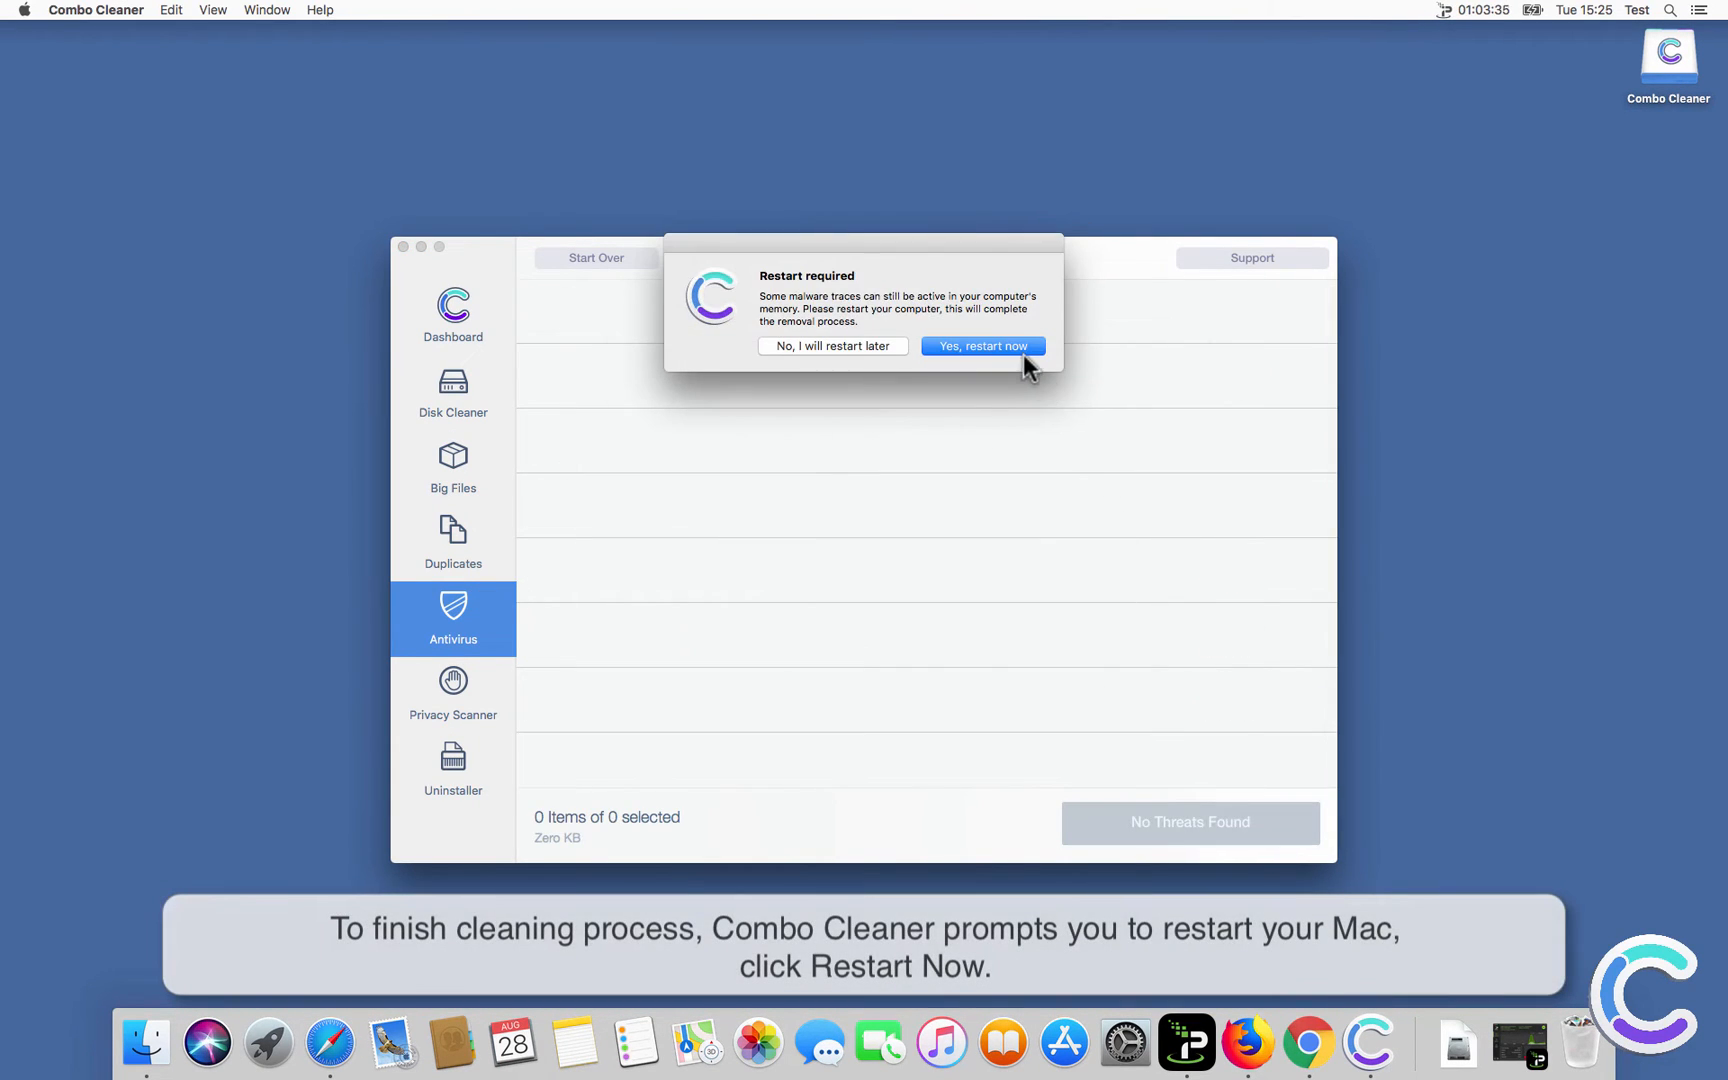
pyautogui.click(980, 346)
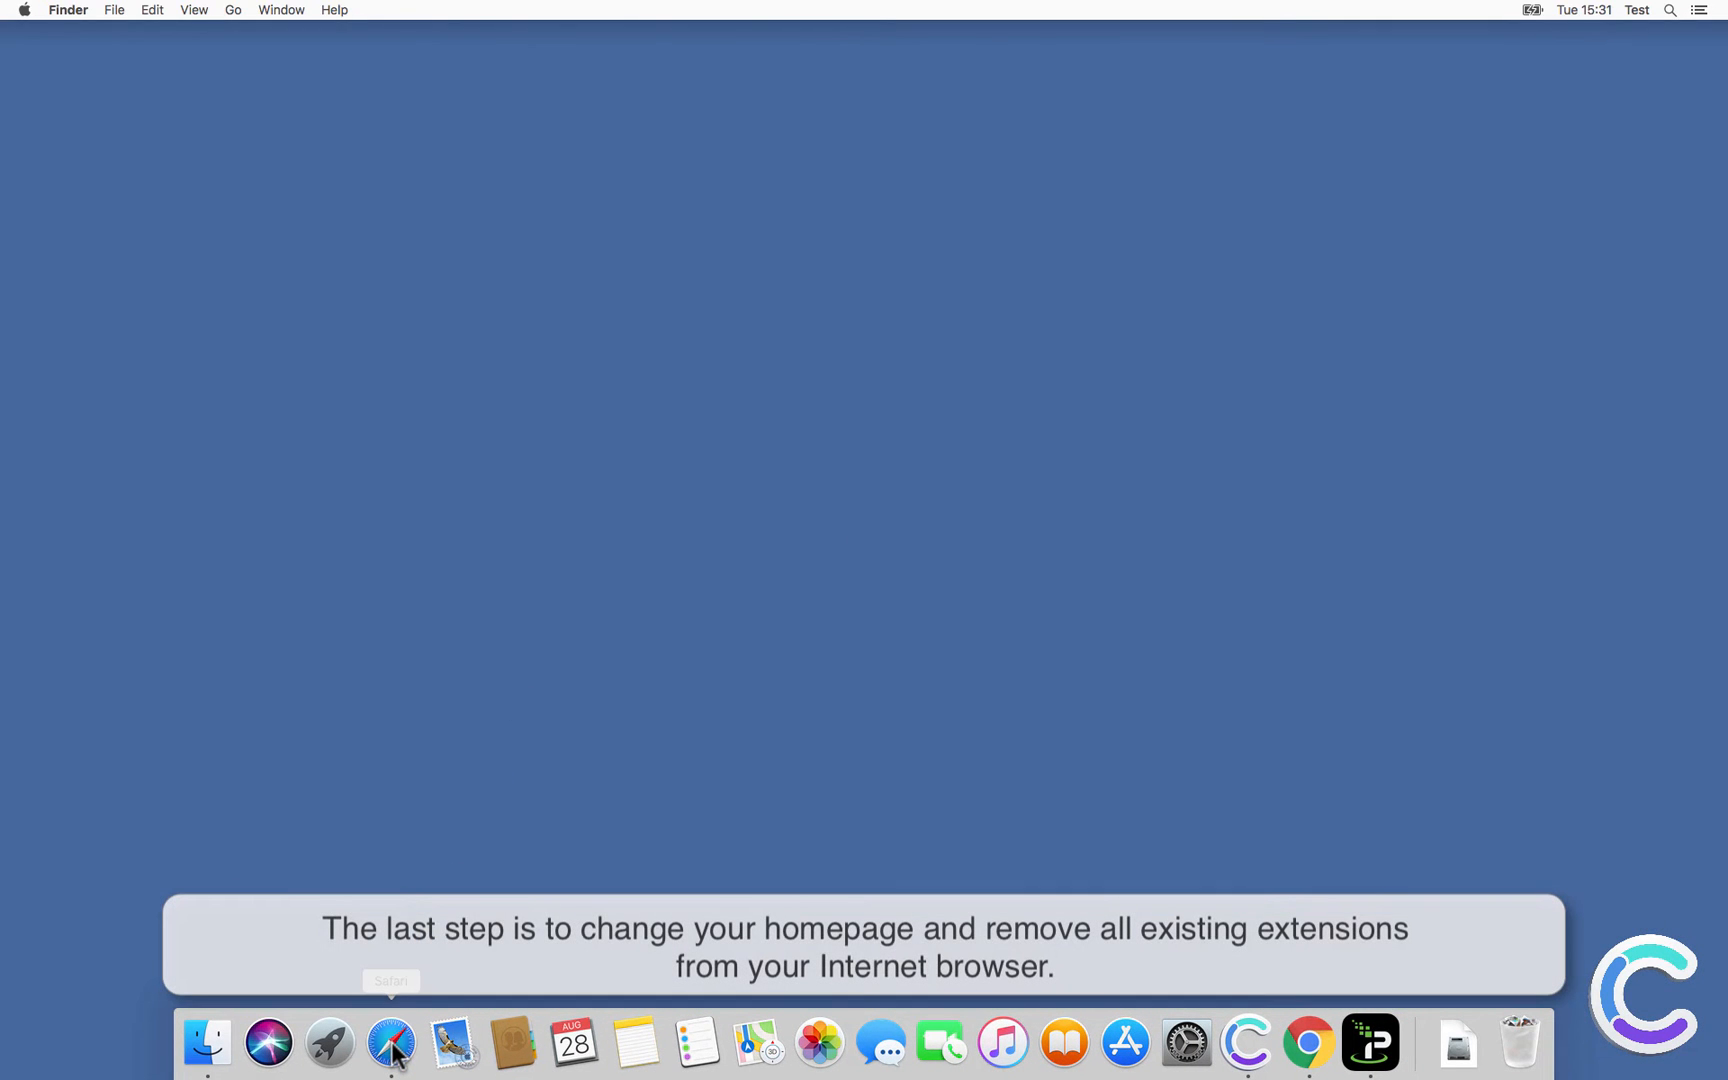
# Uninstall the Search Pulse extension from Safari's Extensions preferences and confirm.
pyautogui.click(390, 1042)
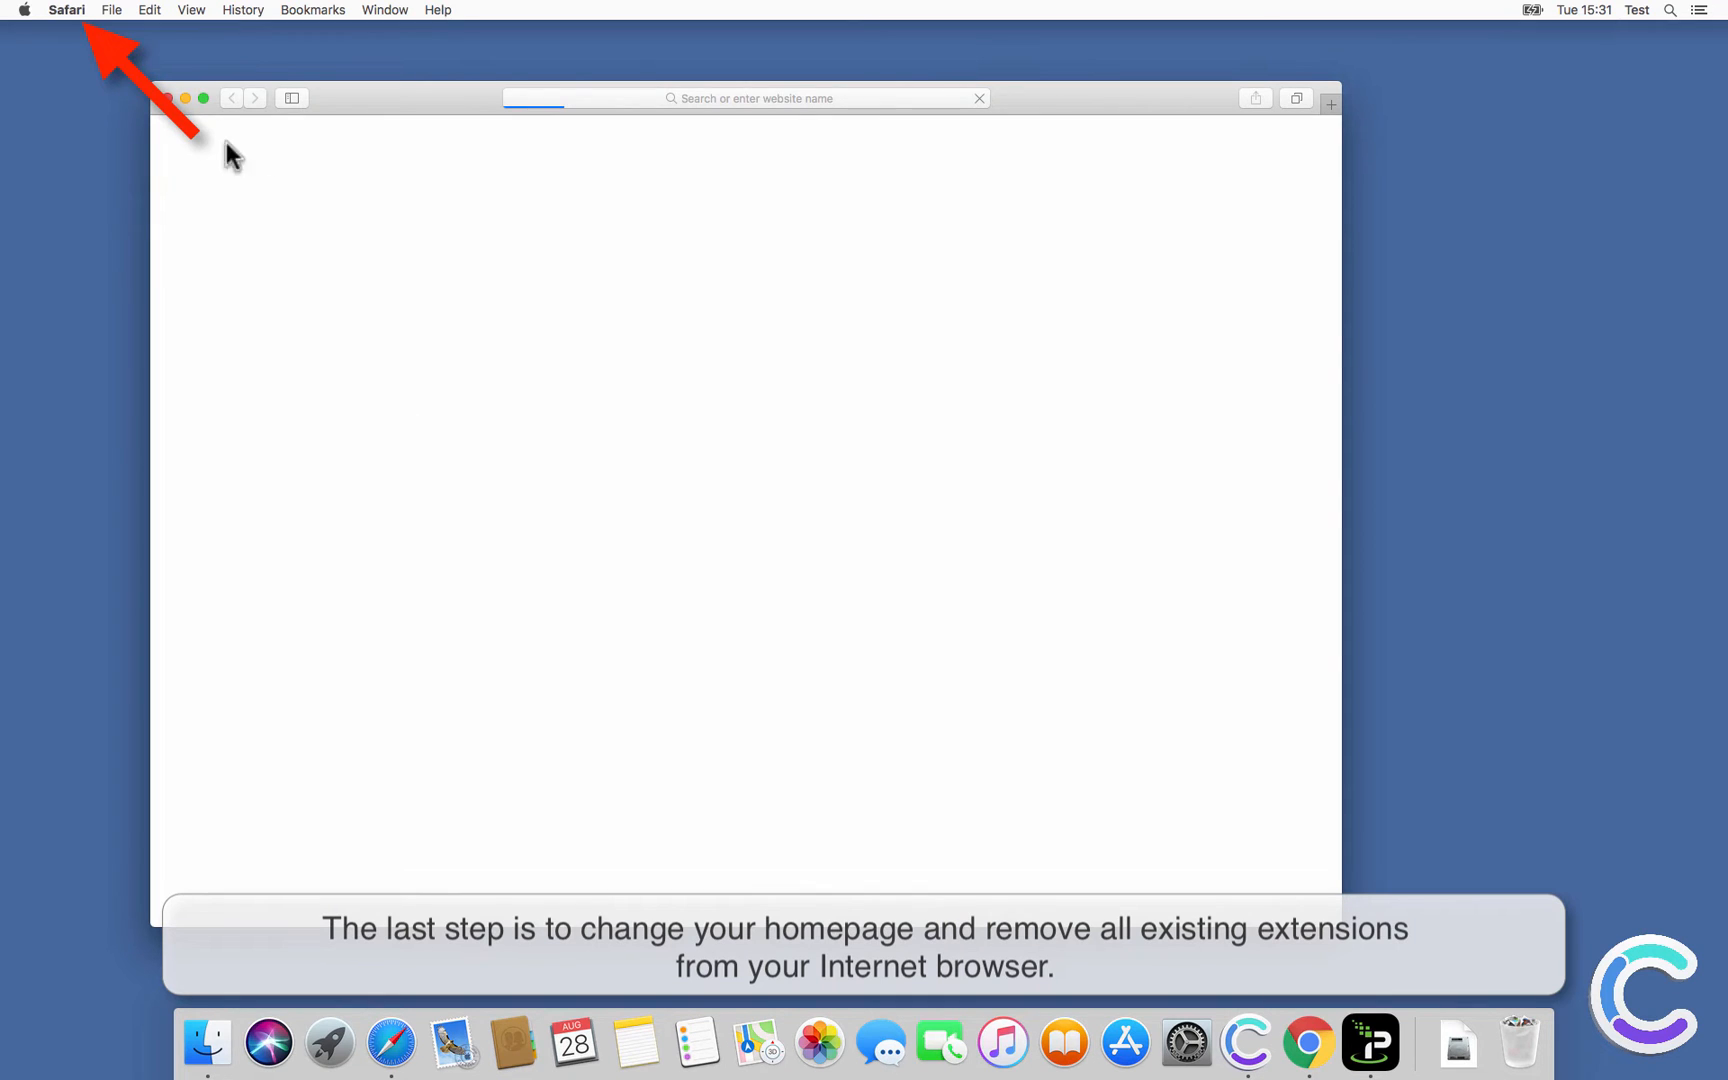
pyautogui.click(66, 10)
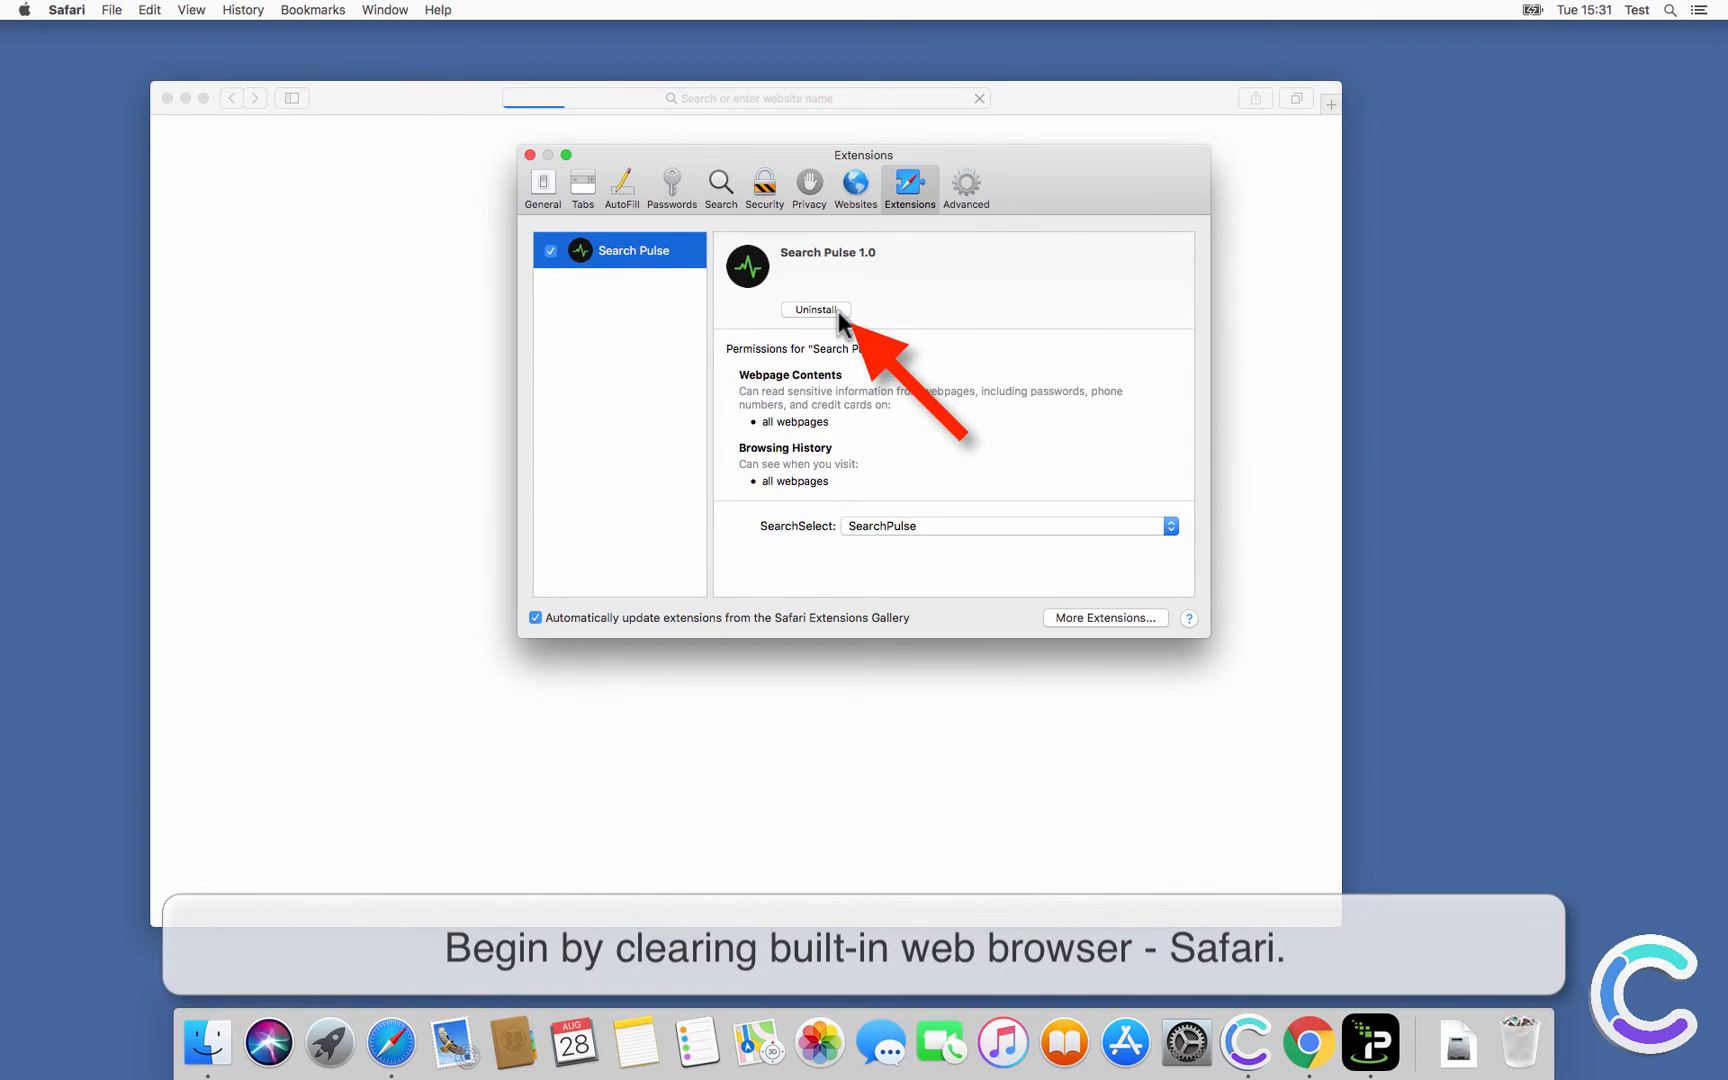
pyautogui.click(816, 310)
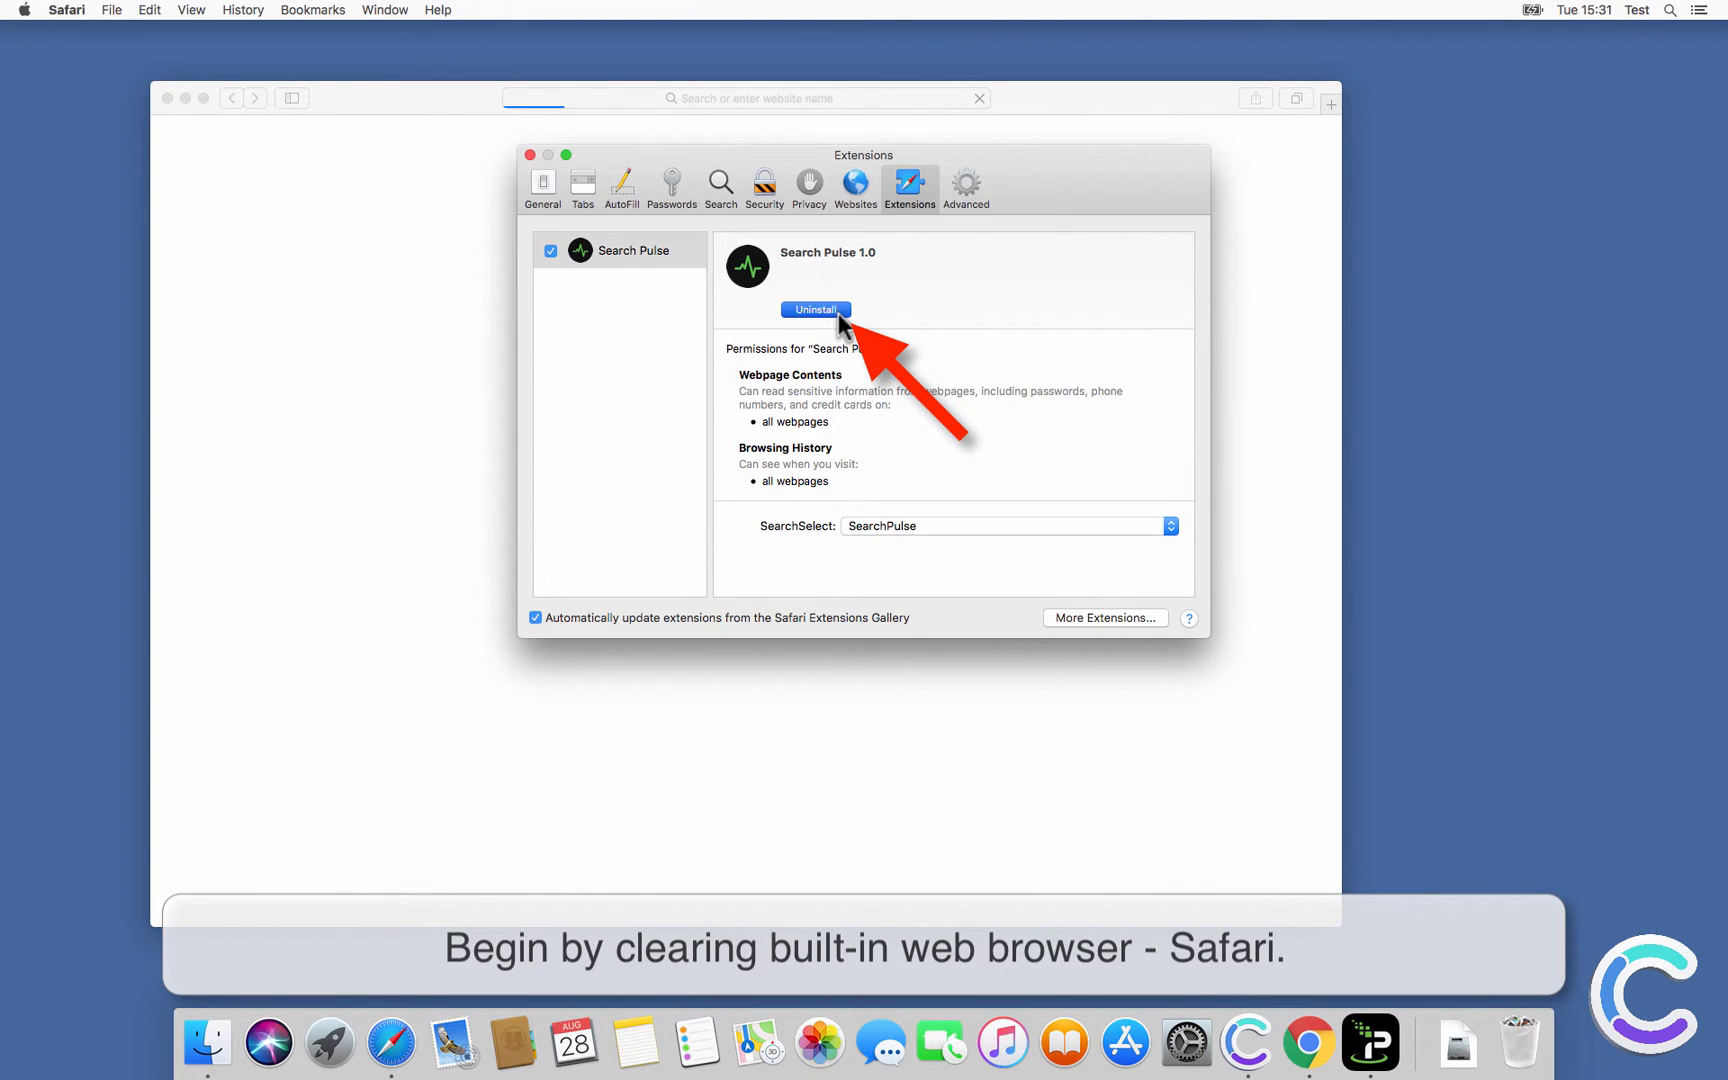
pyautogui.click(814, 308)
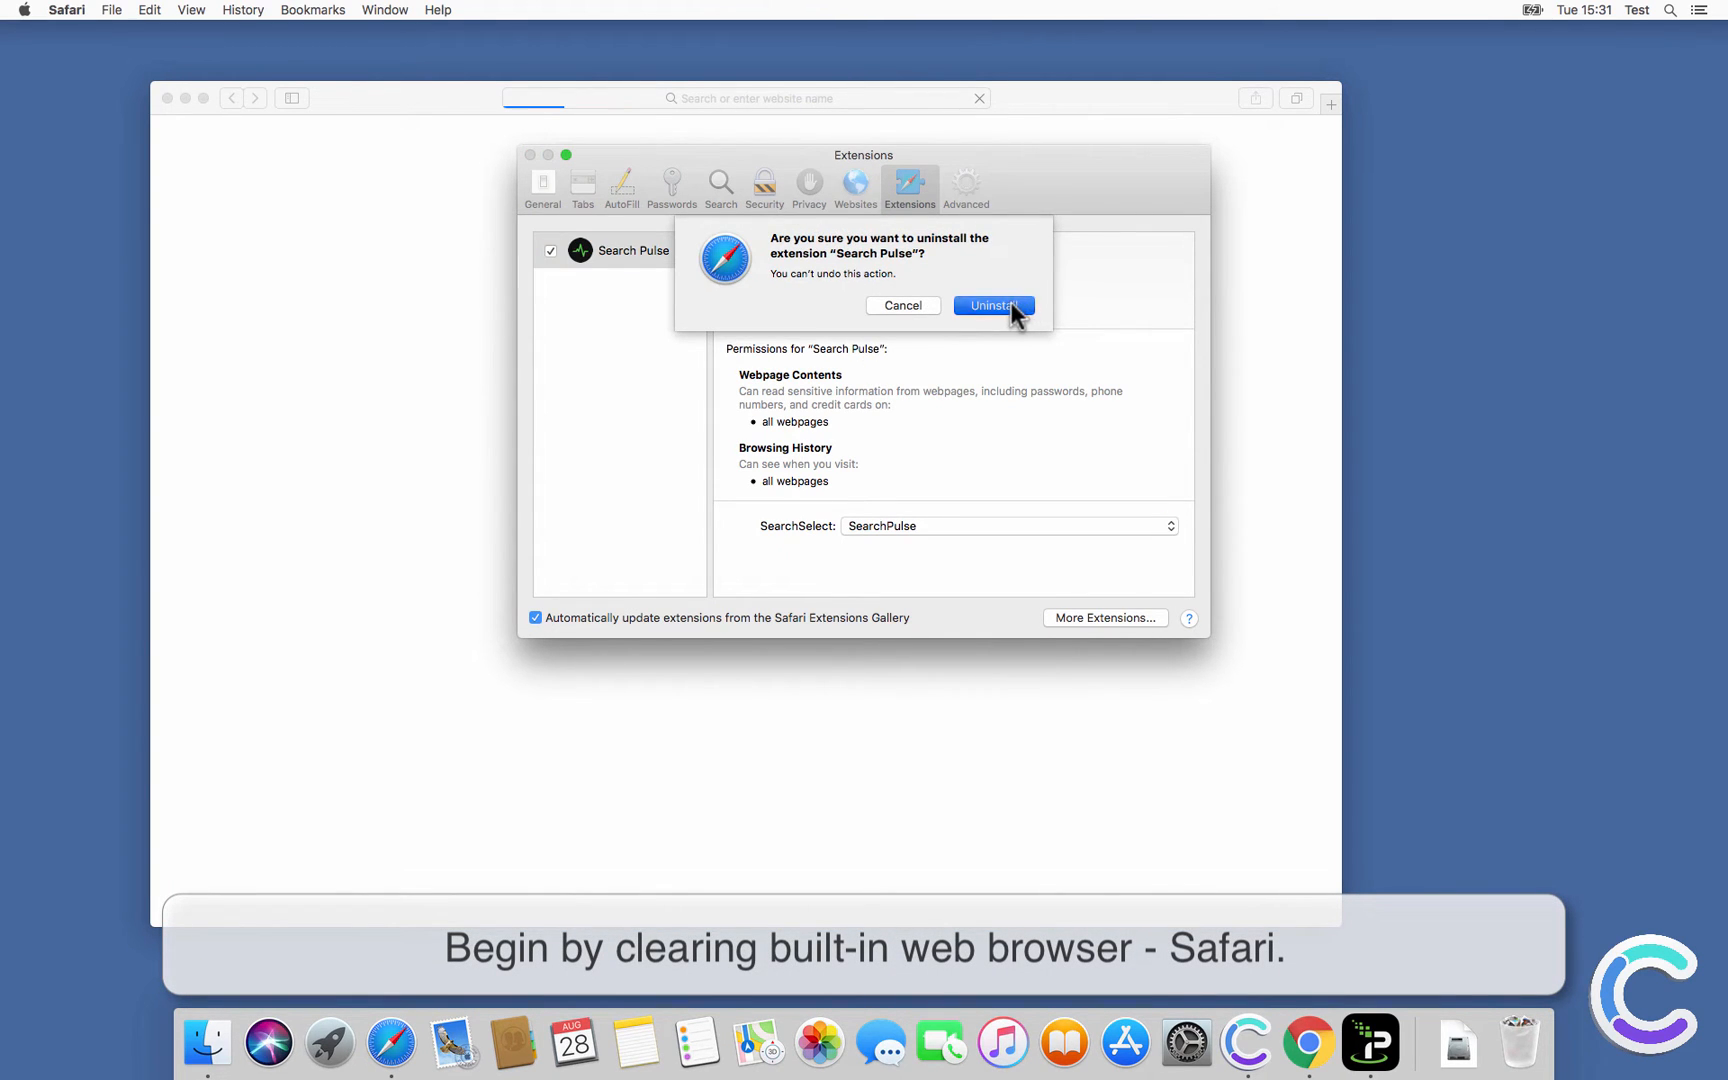
pyautogui.click(990, 306)
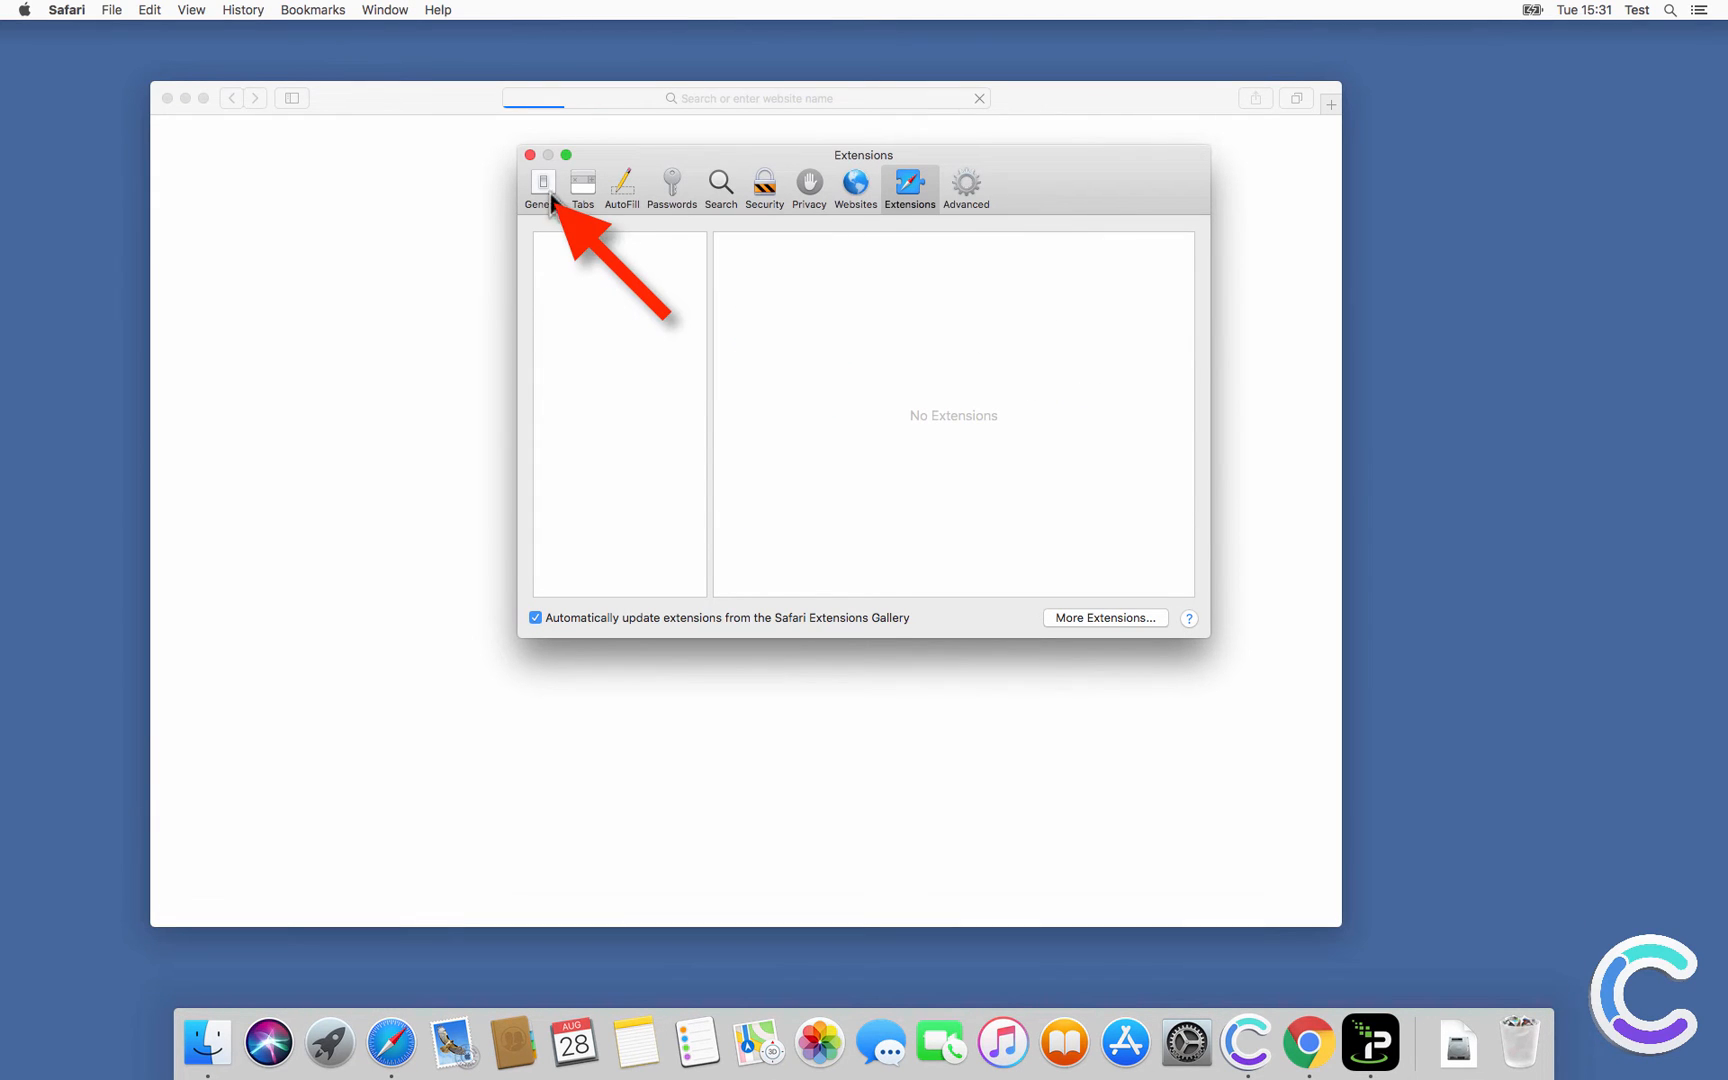
pyautogui.click(542, 182)
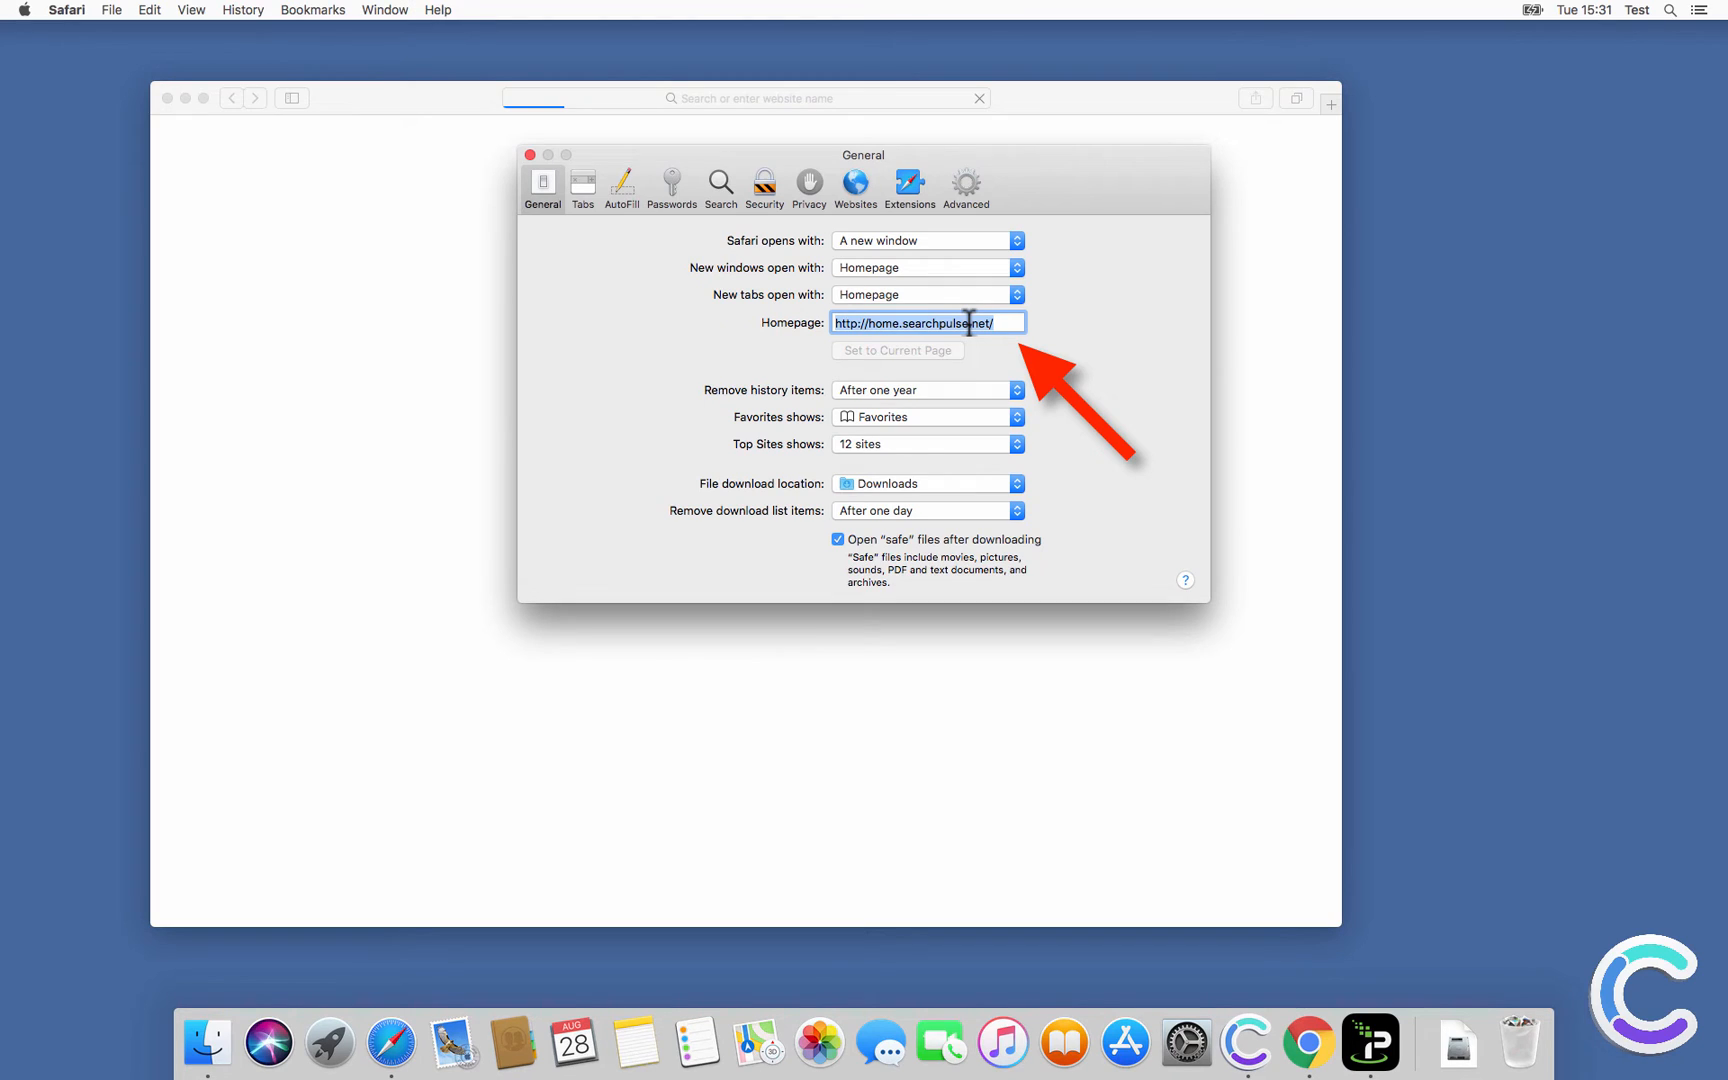
pyautogui.write('www.google.com')
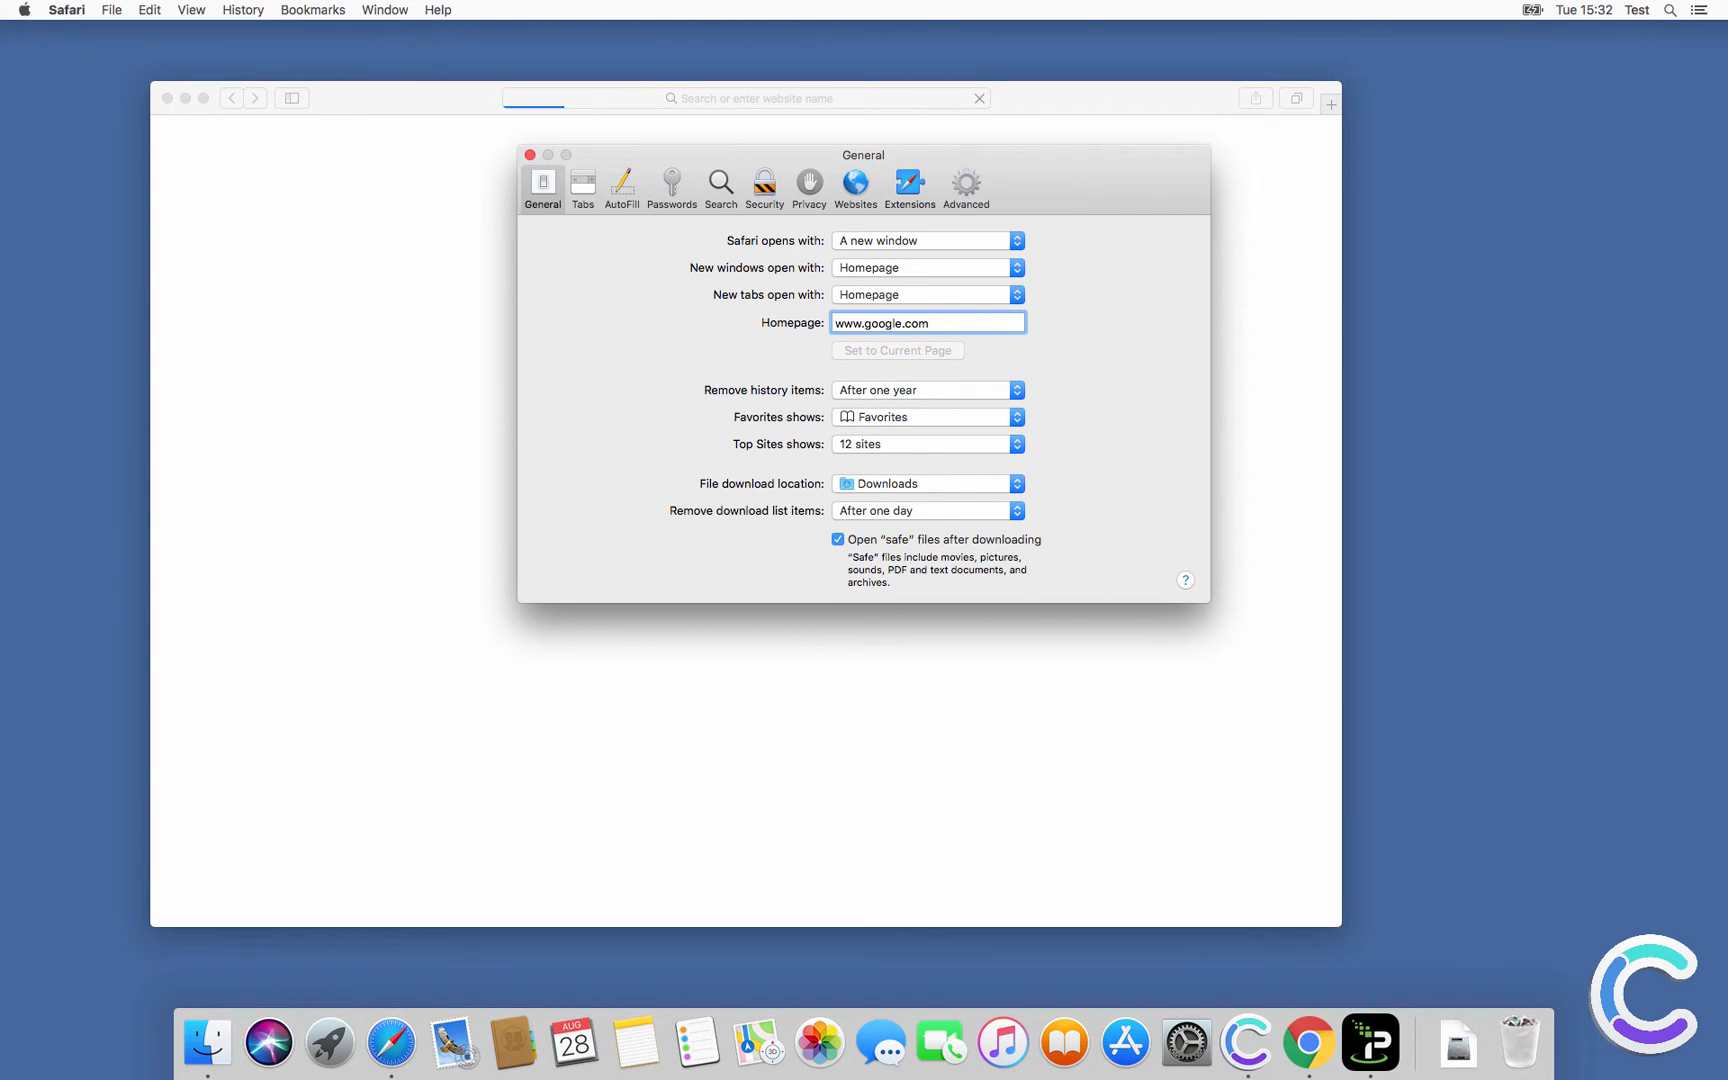
pyautogui.moveTo(716, 394)
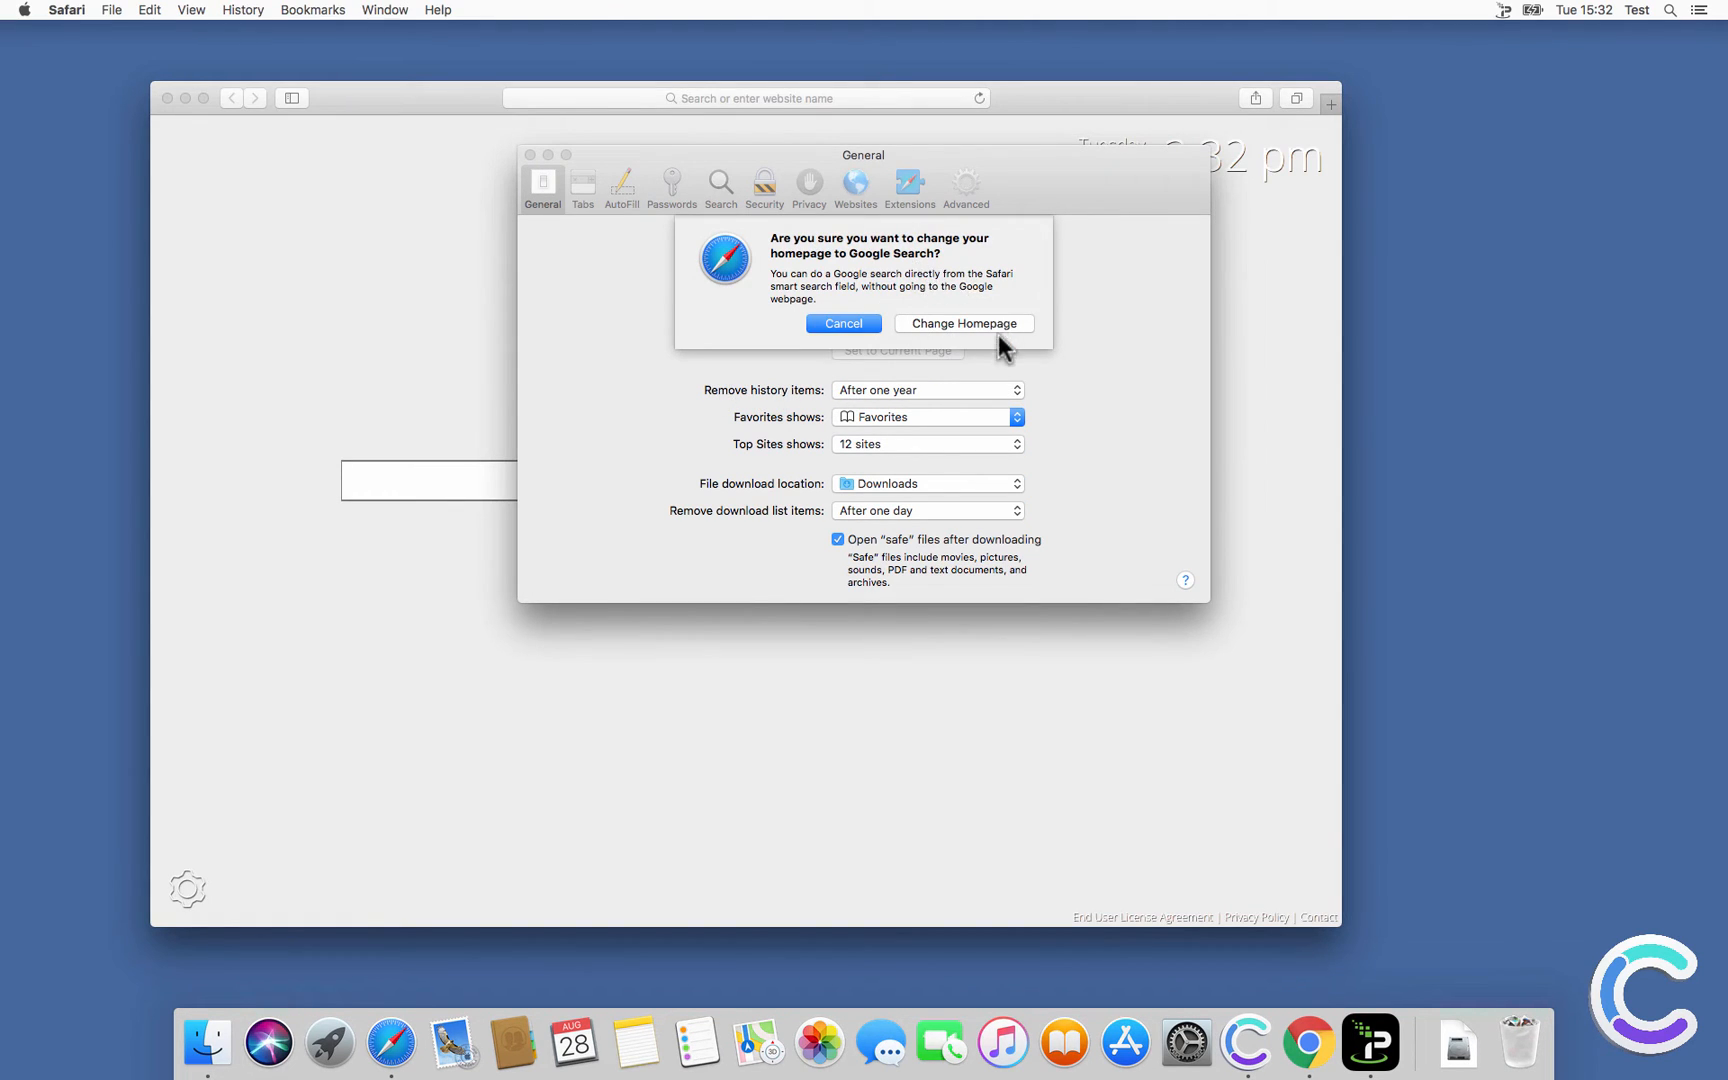
pyautogui.click(962, 322)
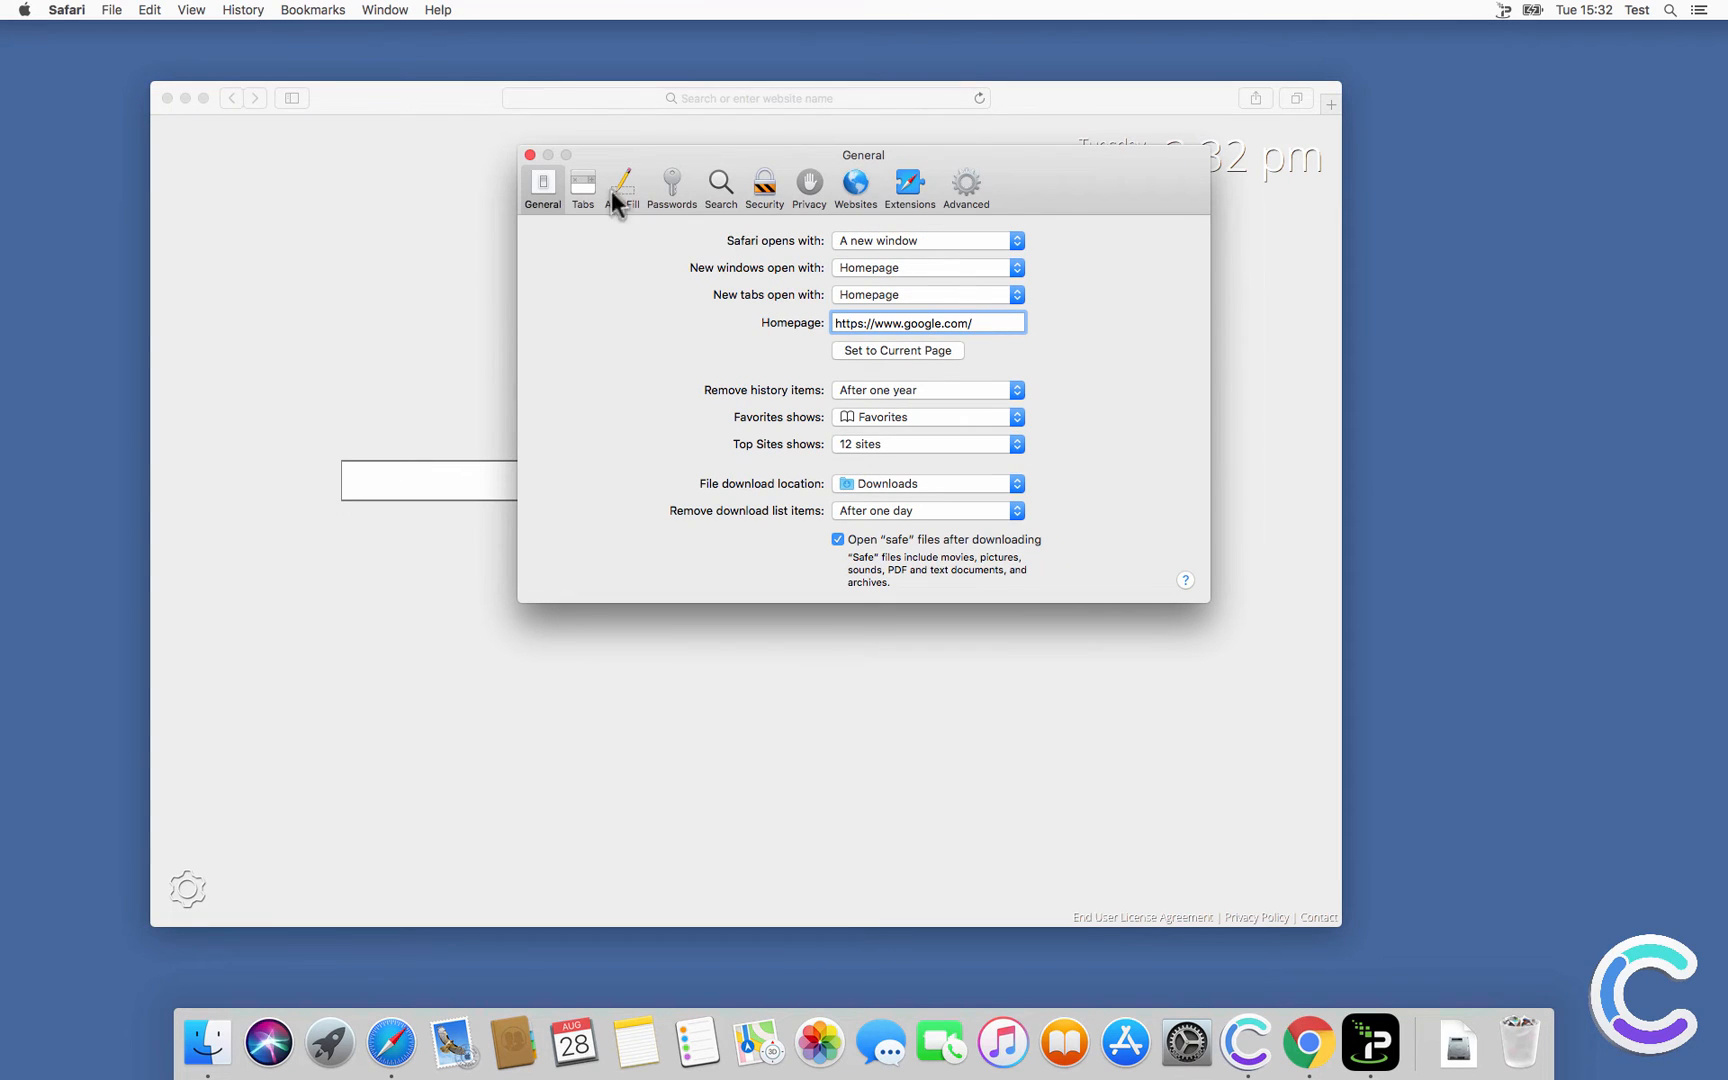
pyautogui.click(528, 154)
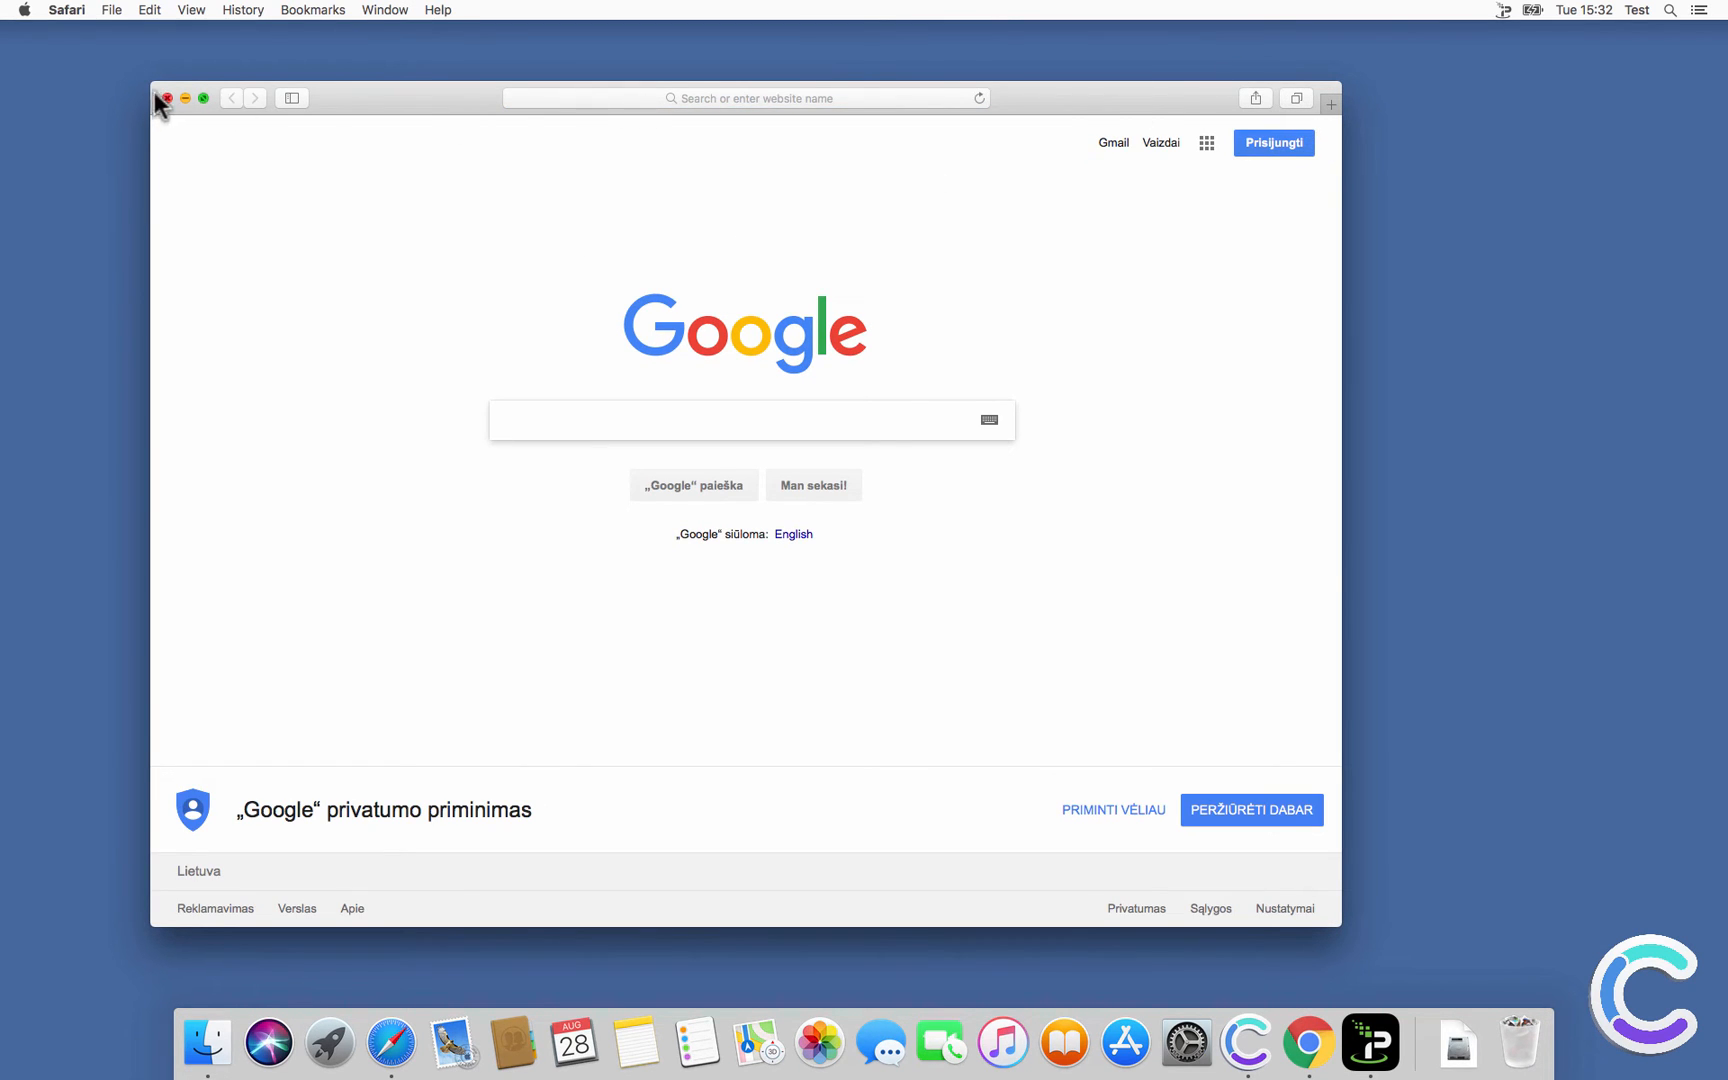
pyautogui.click(166, 98)
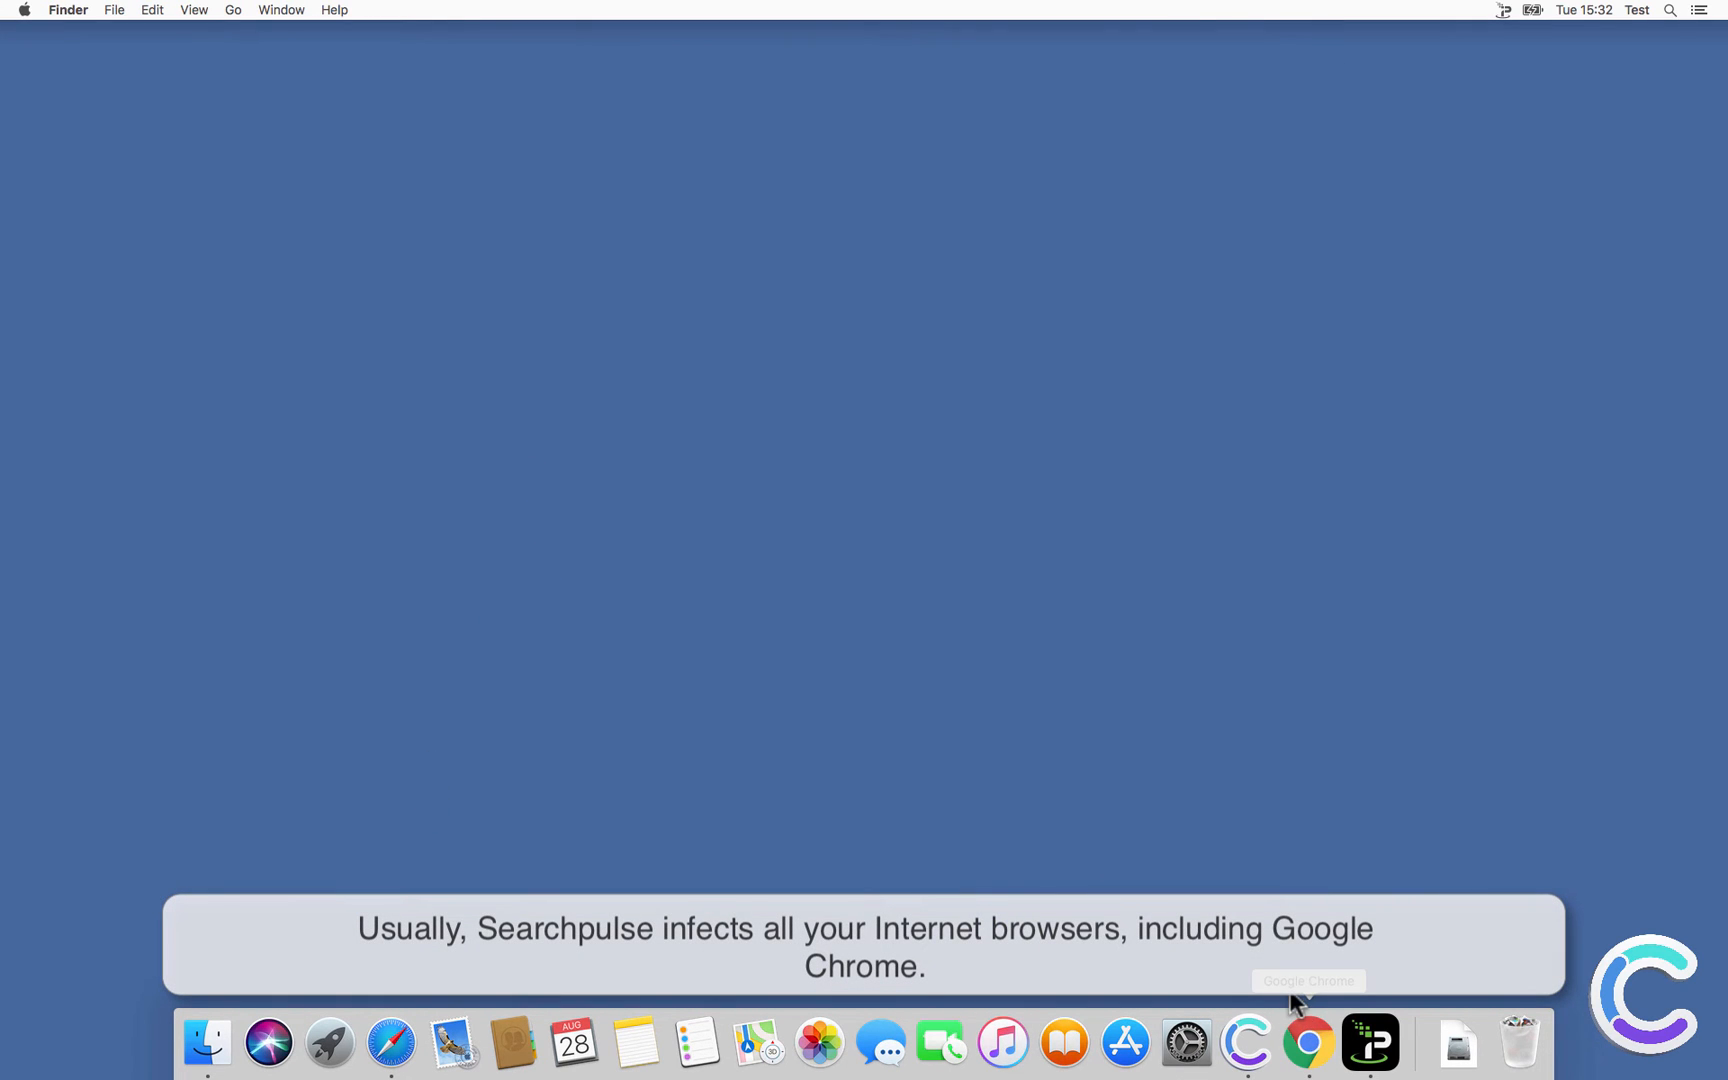
# Close Chrome's Yahoo results tab and reach Settings from a new tab via the ⋮ menu.
pyautogui.click(1308, 1042)
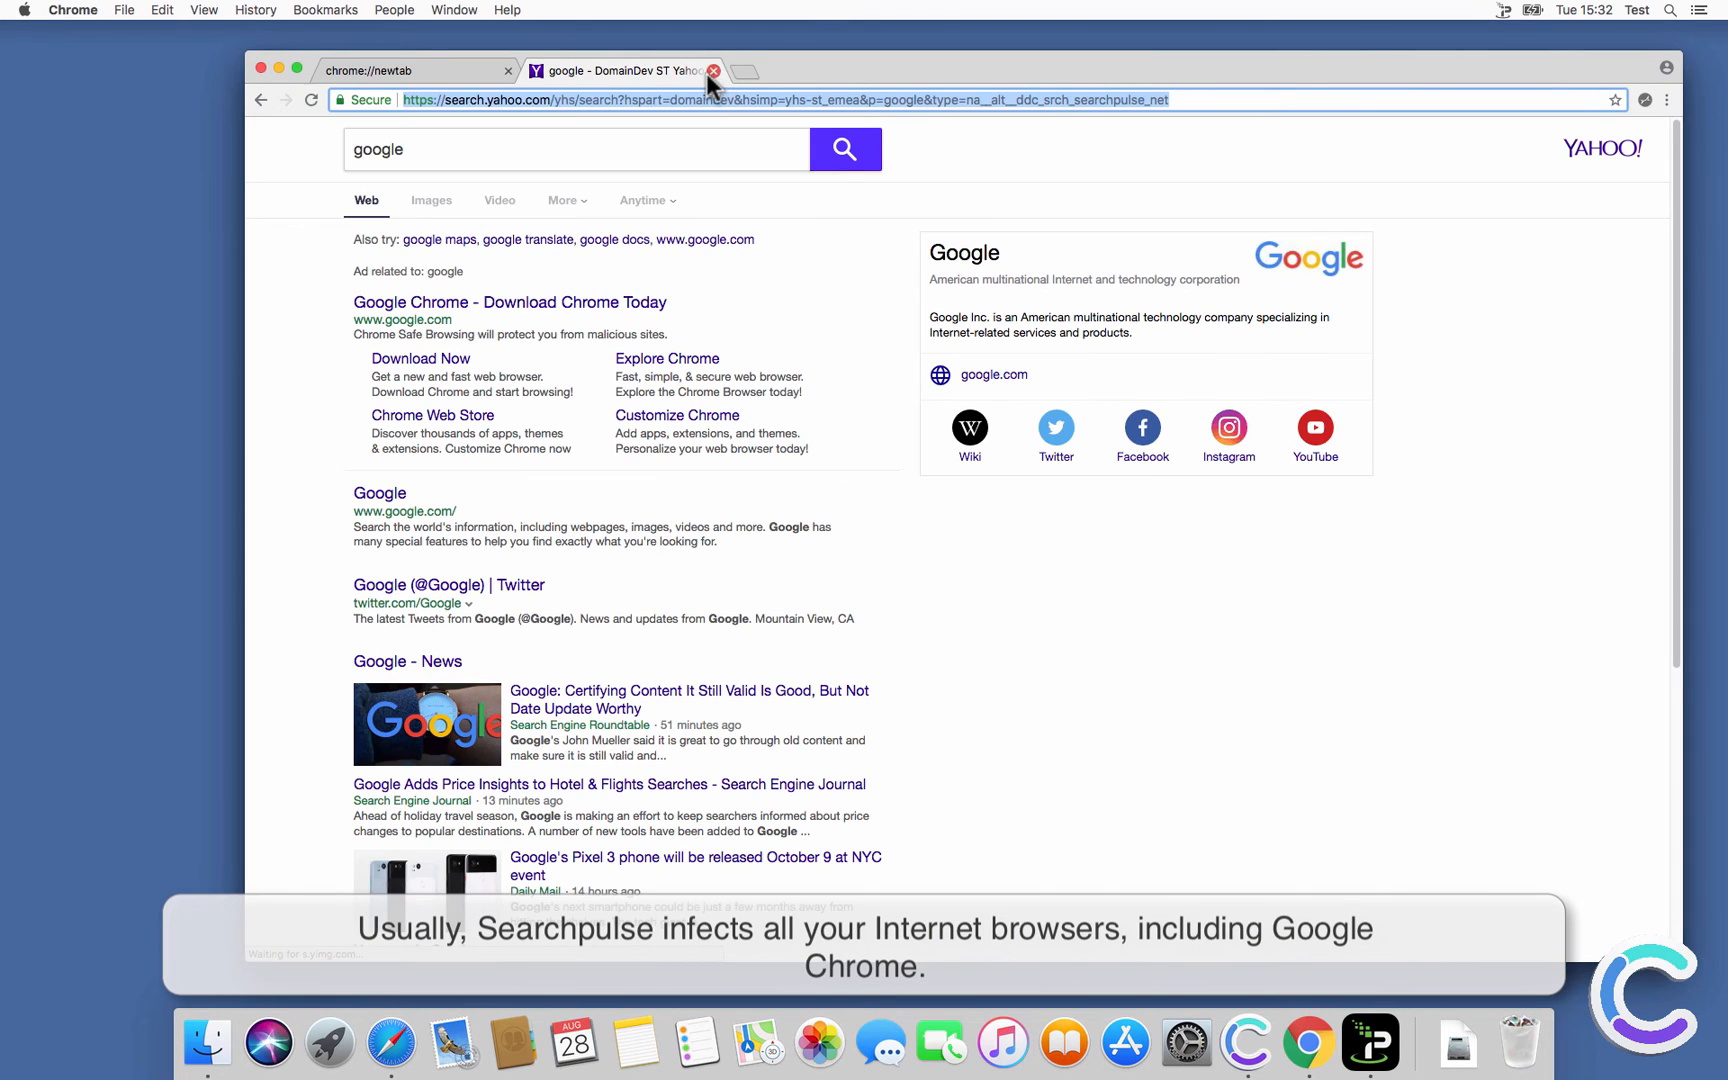
pyautogui.click(714, 70)
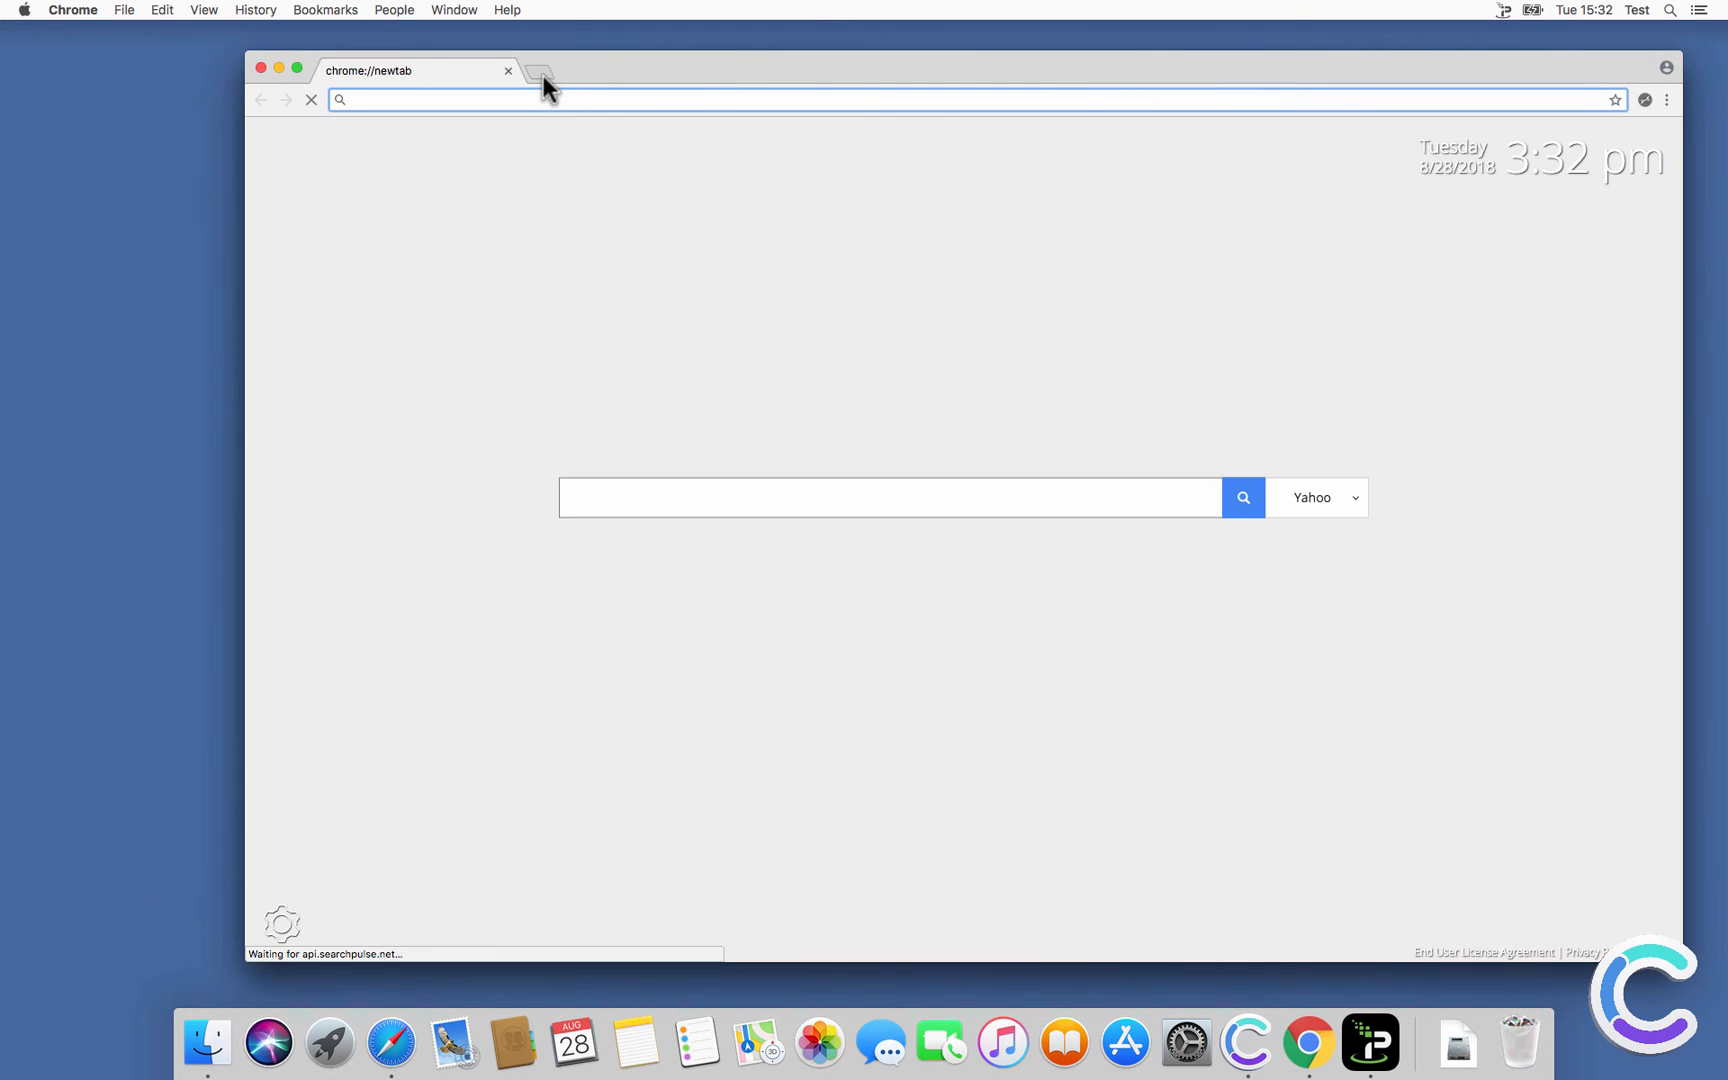
pyautogui.click(538, 70)
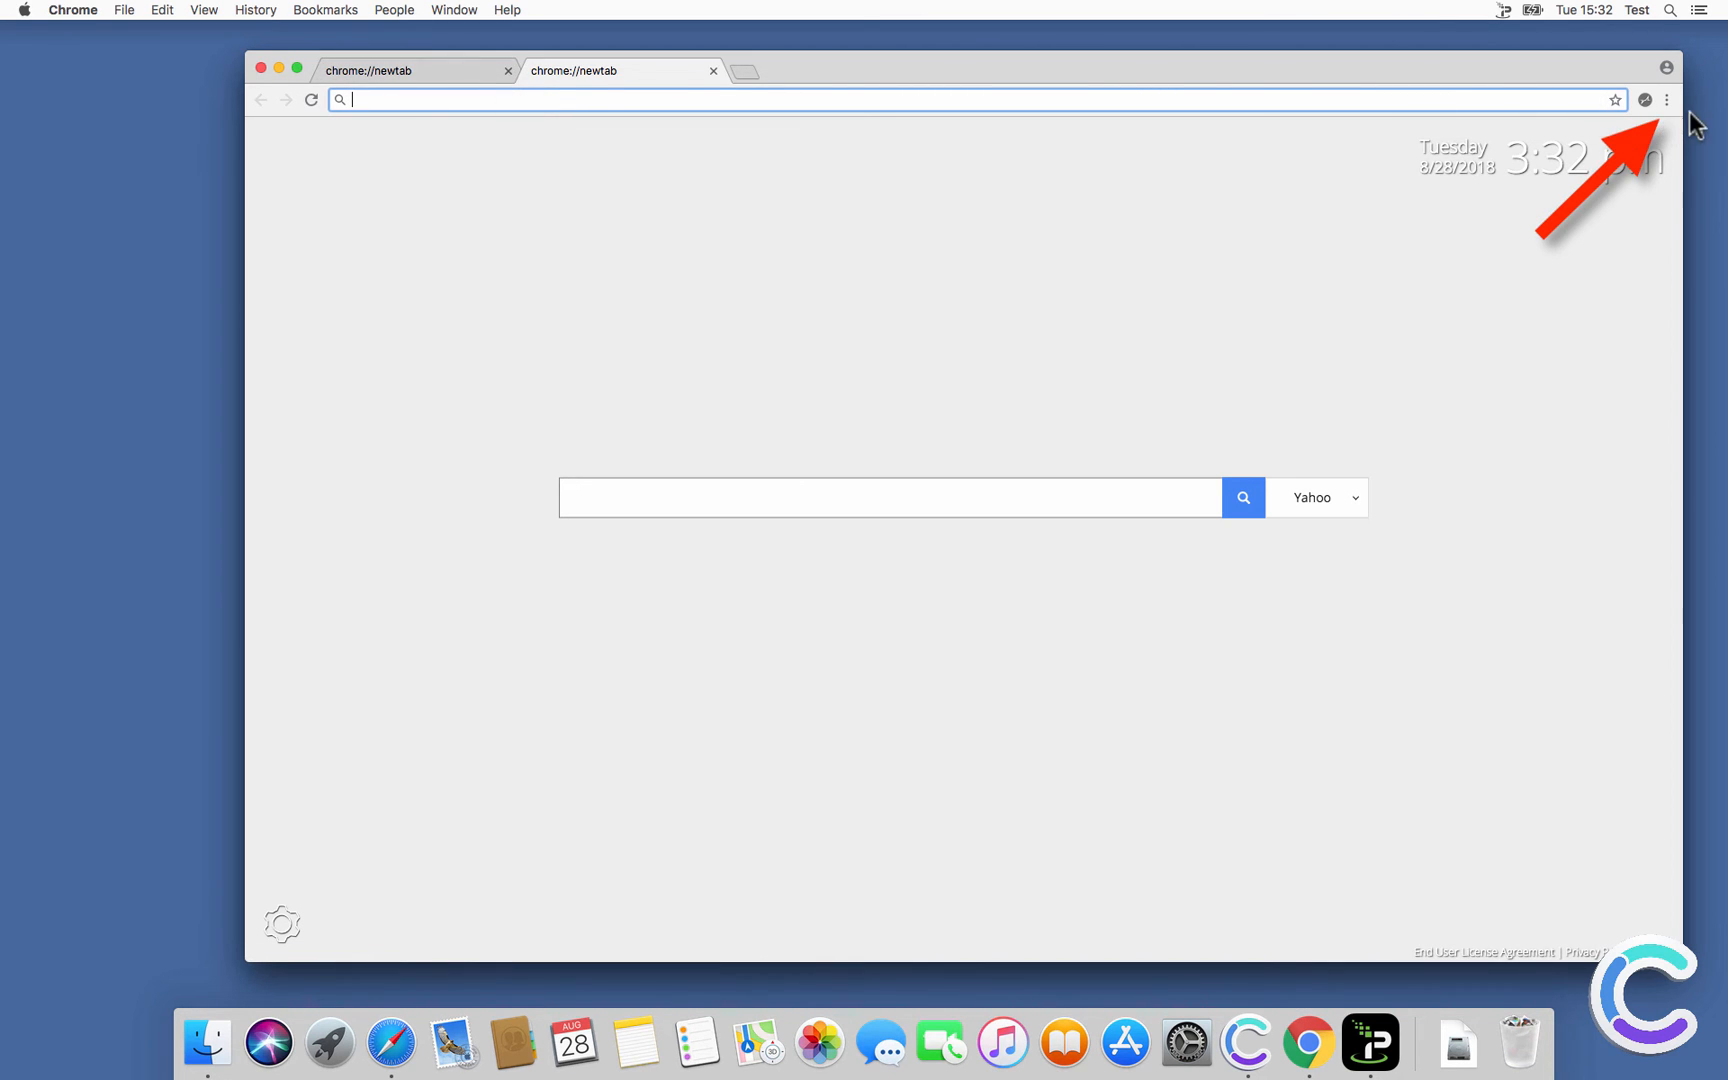
pyautogui.click(1666, 100)
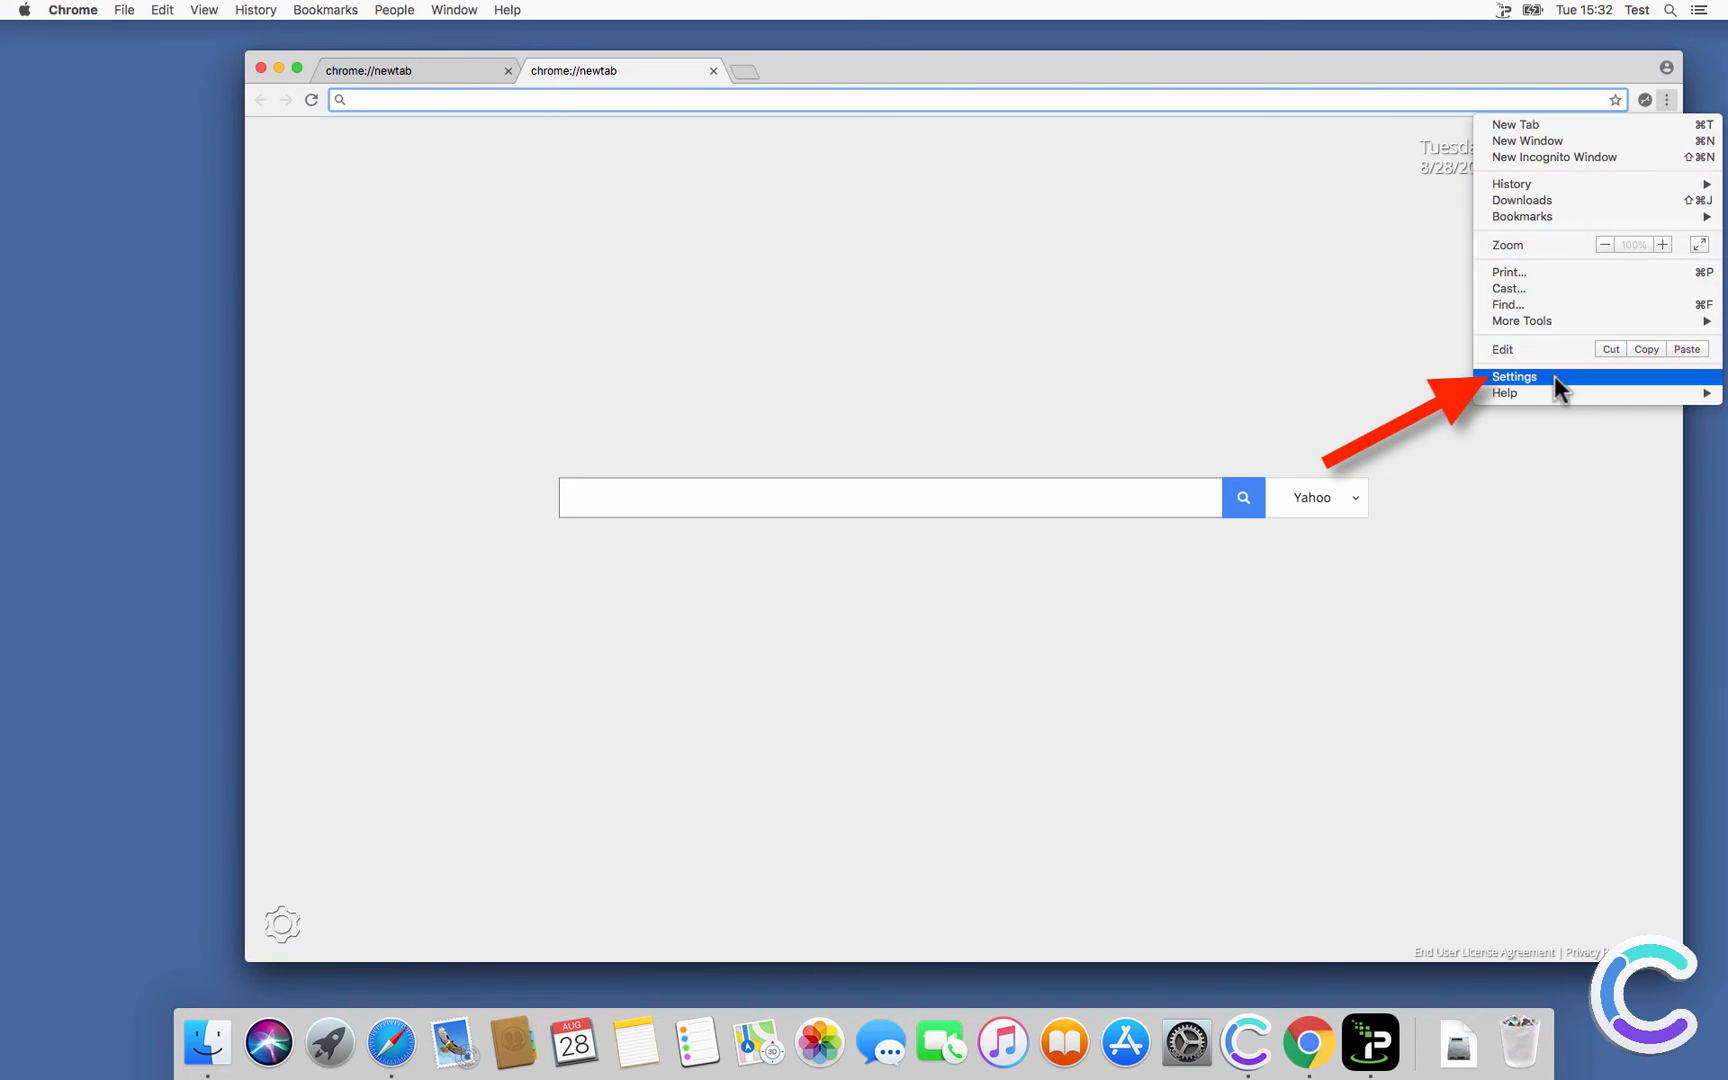
pyautogui.click(1514, 376)
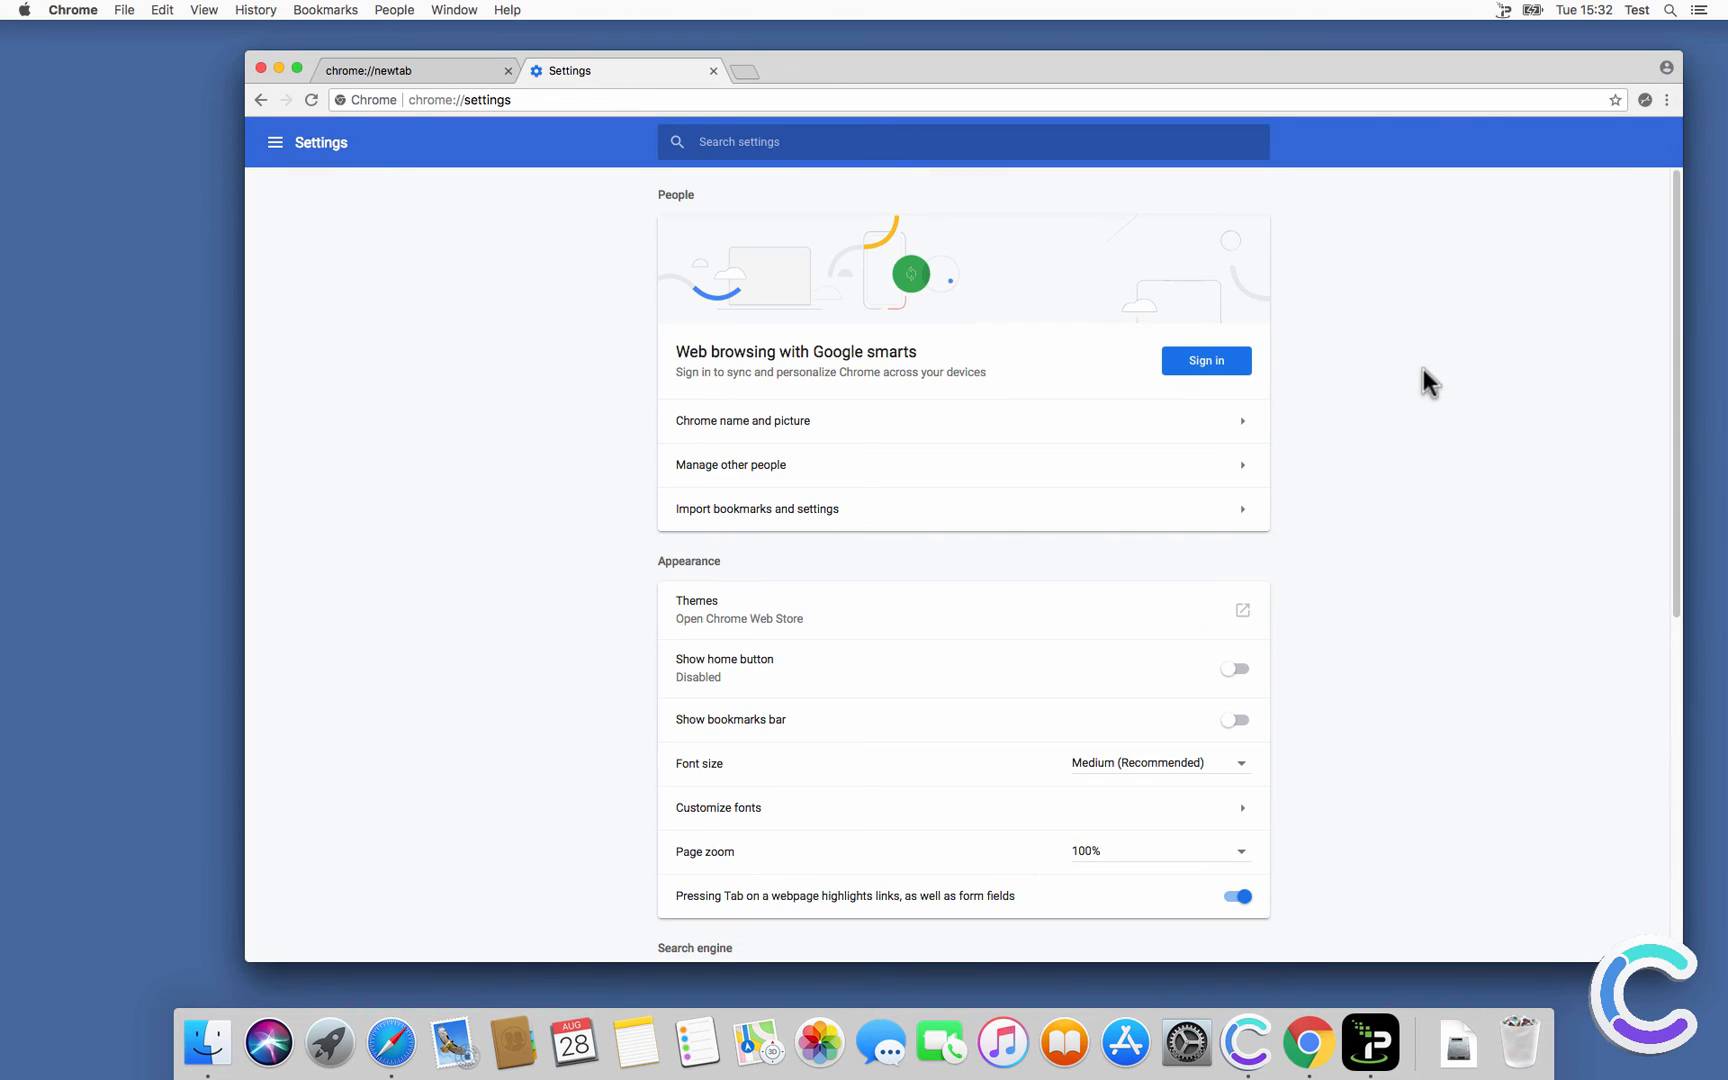
pyautogui.moveTo(918, 608)
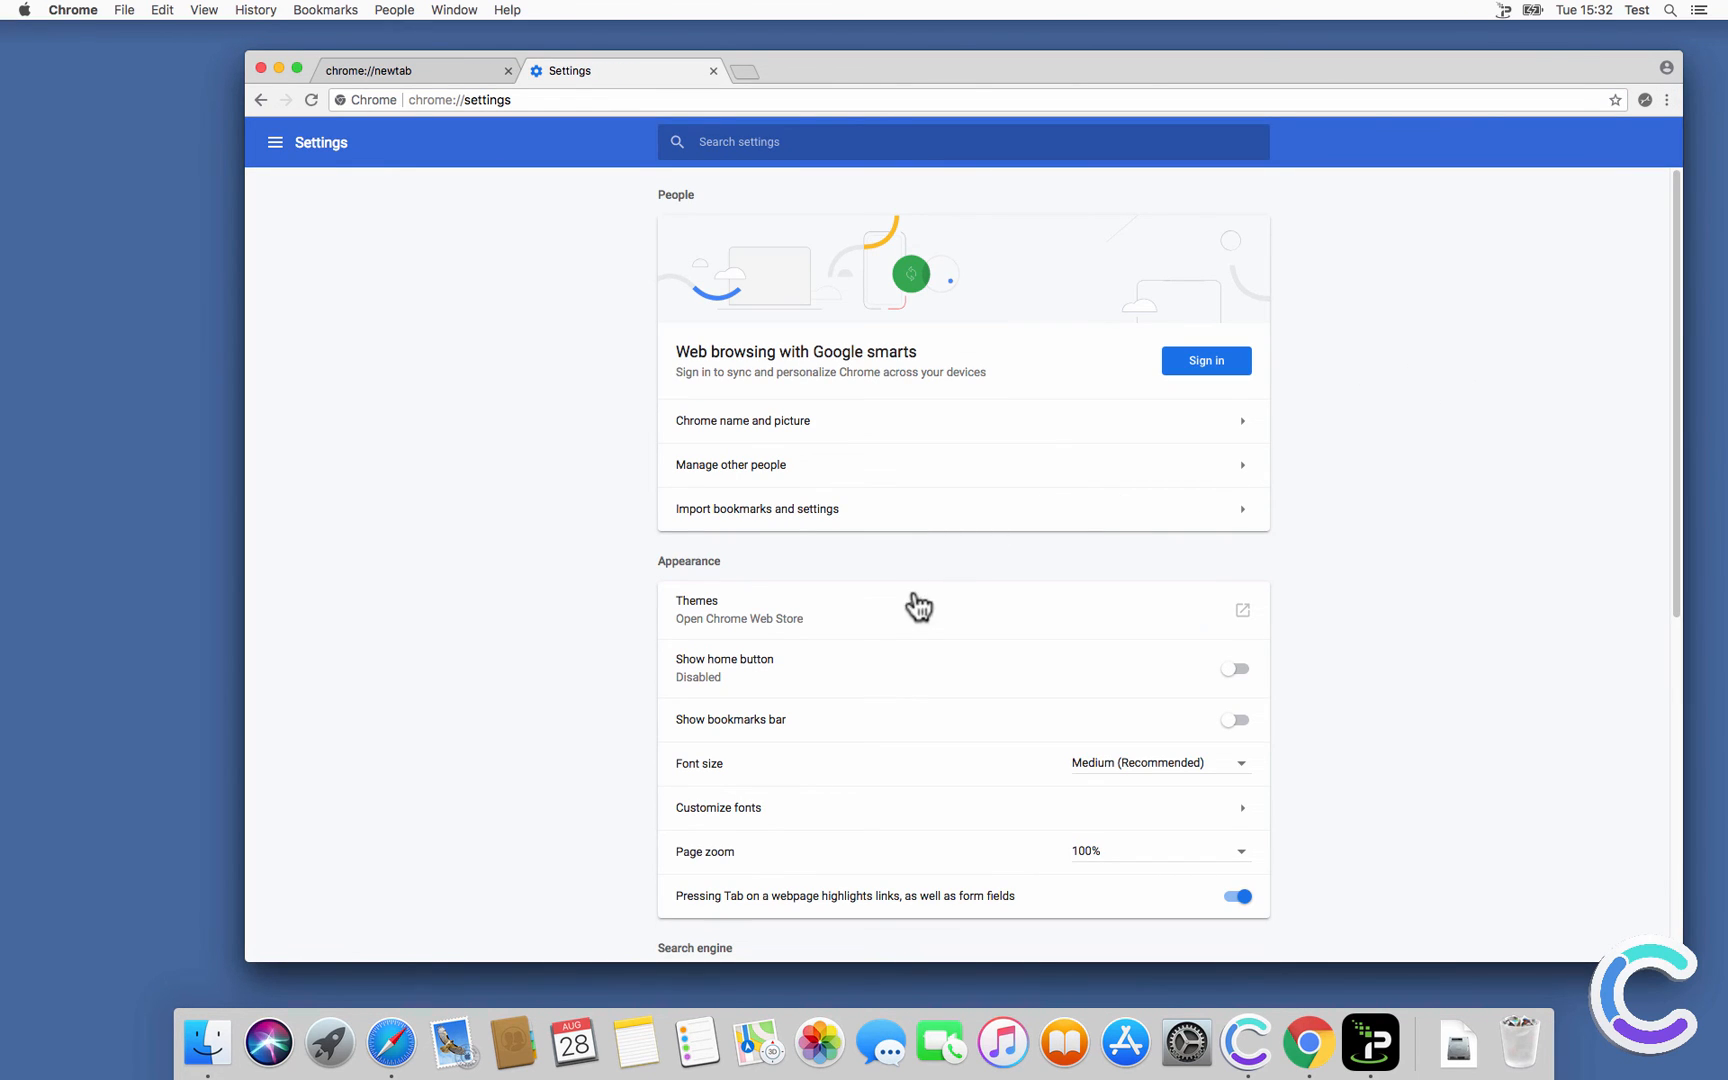
# Disable Search Pulse under Search engine so Google becomes the address-bar search engine.
pyautogui.scroll(-3)
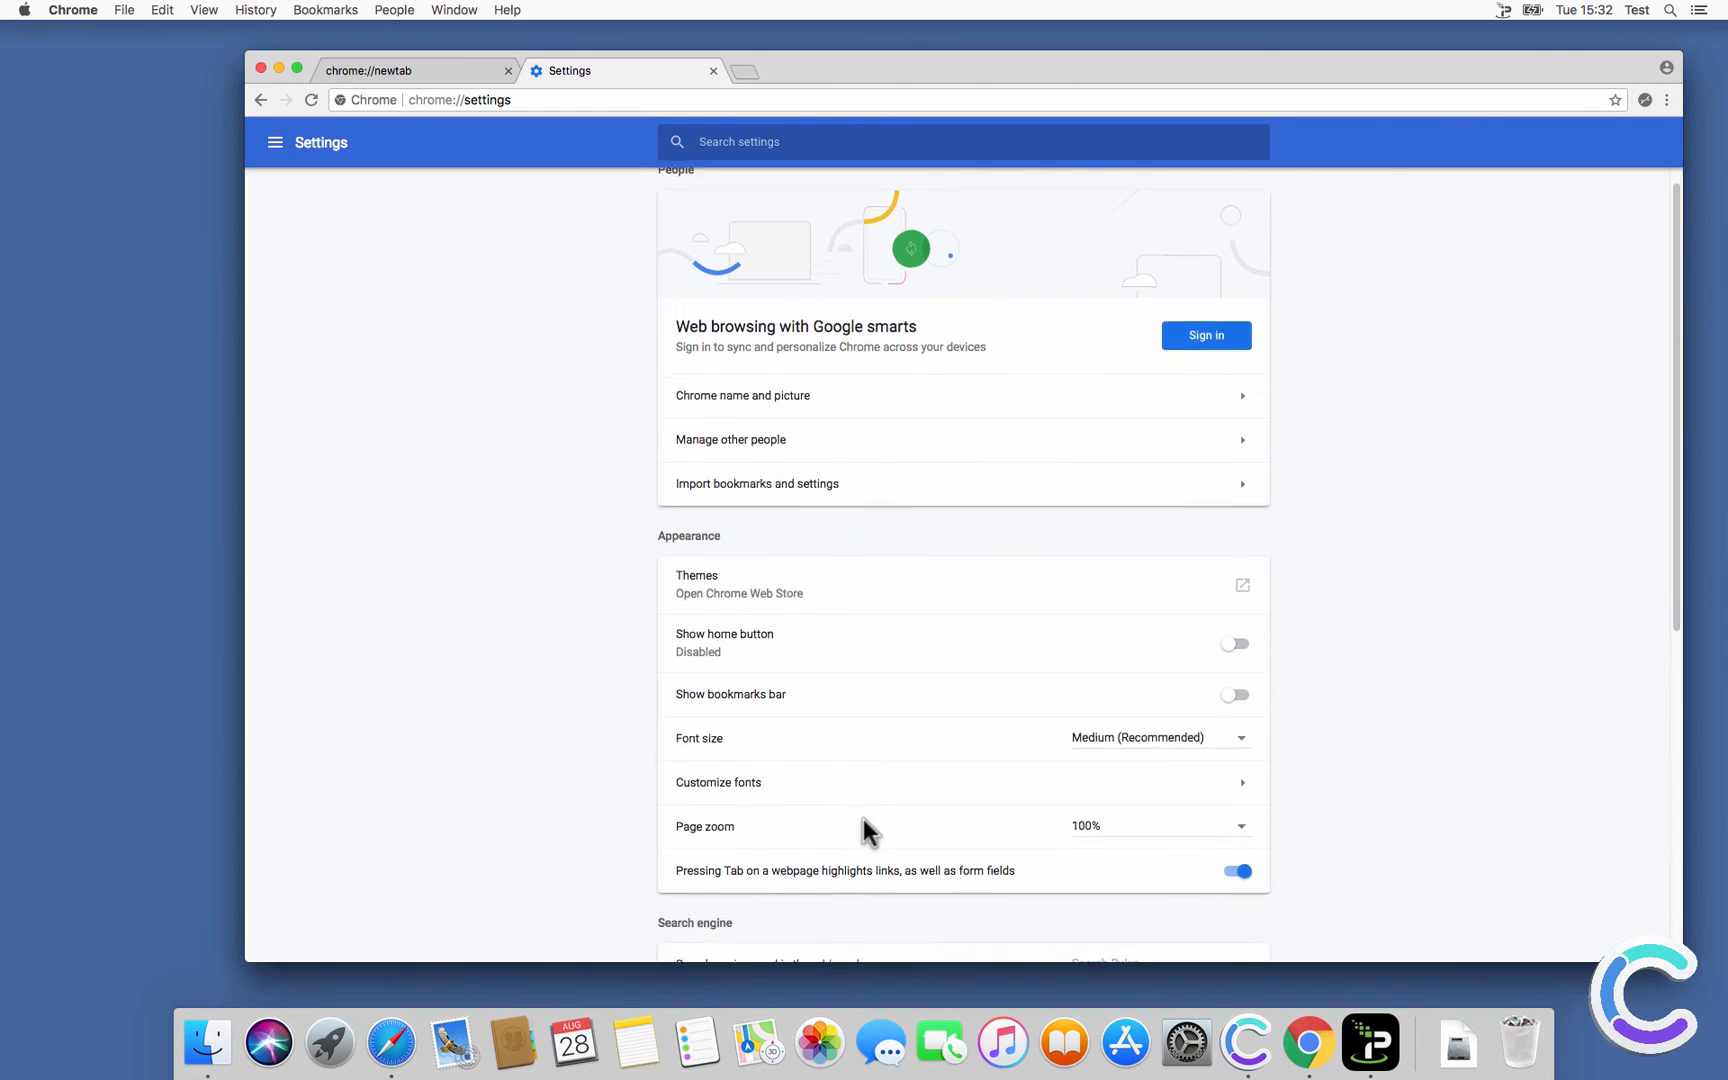
pyautogui.scroll(-3)
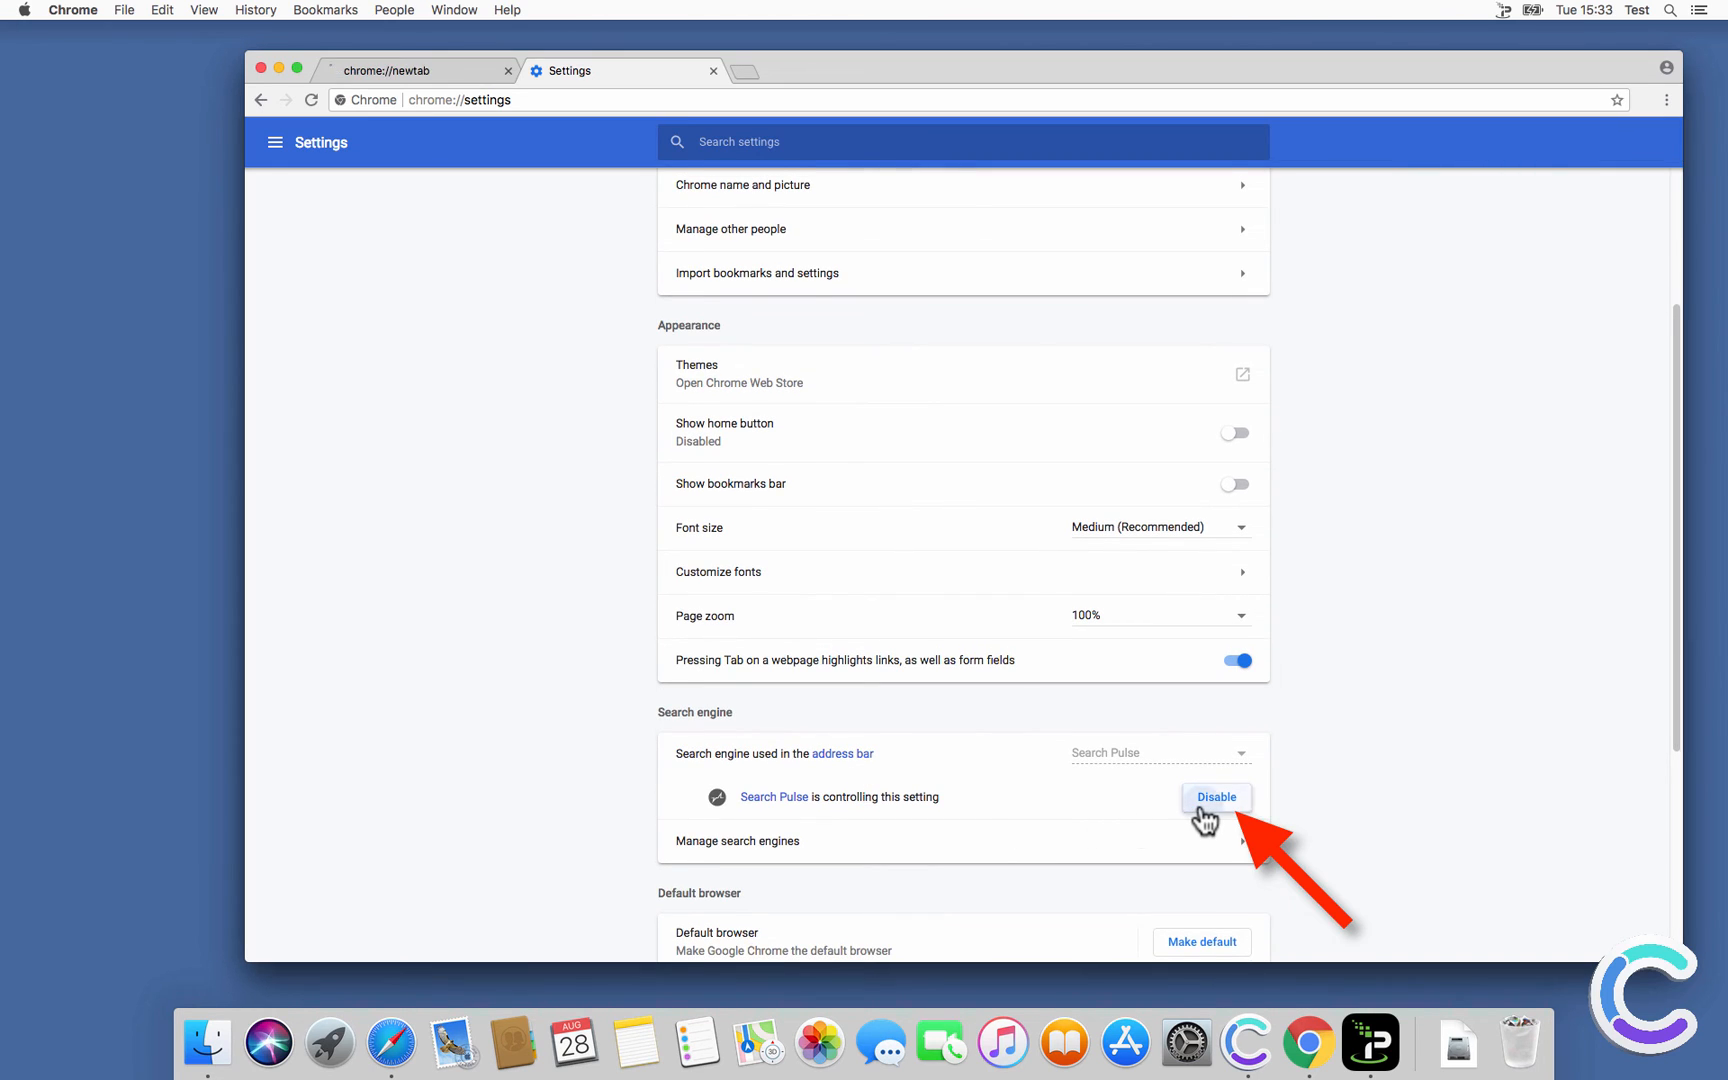
pyautogui.click(1214, 796)
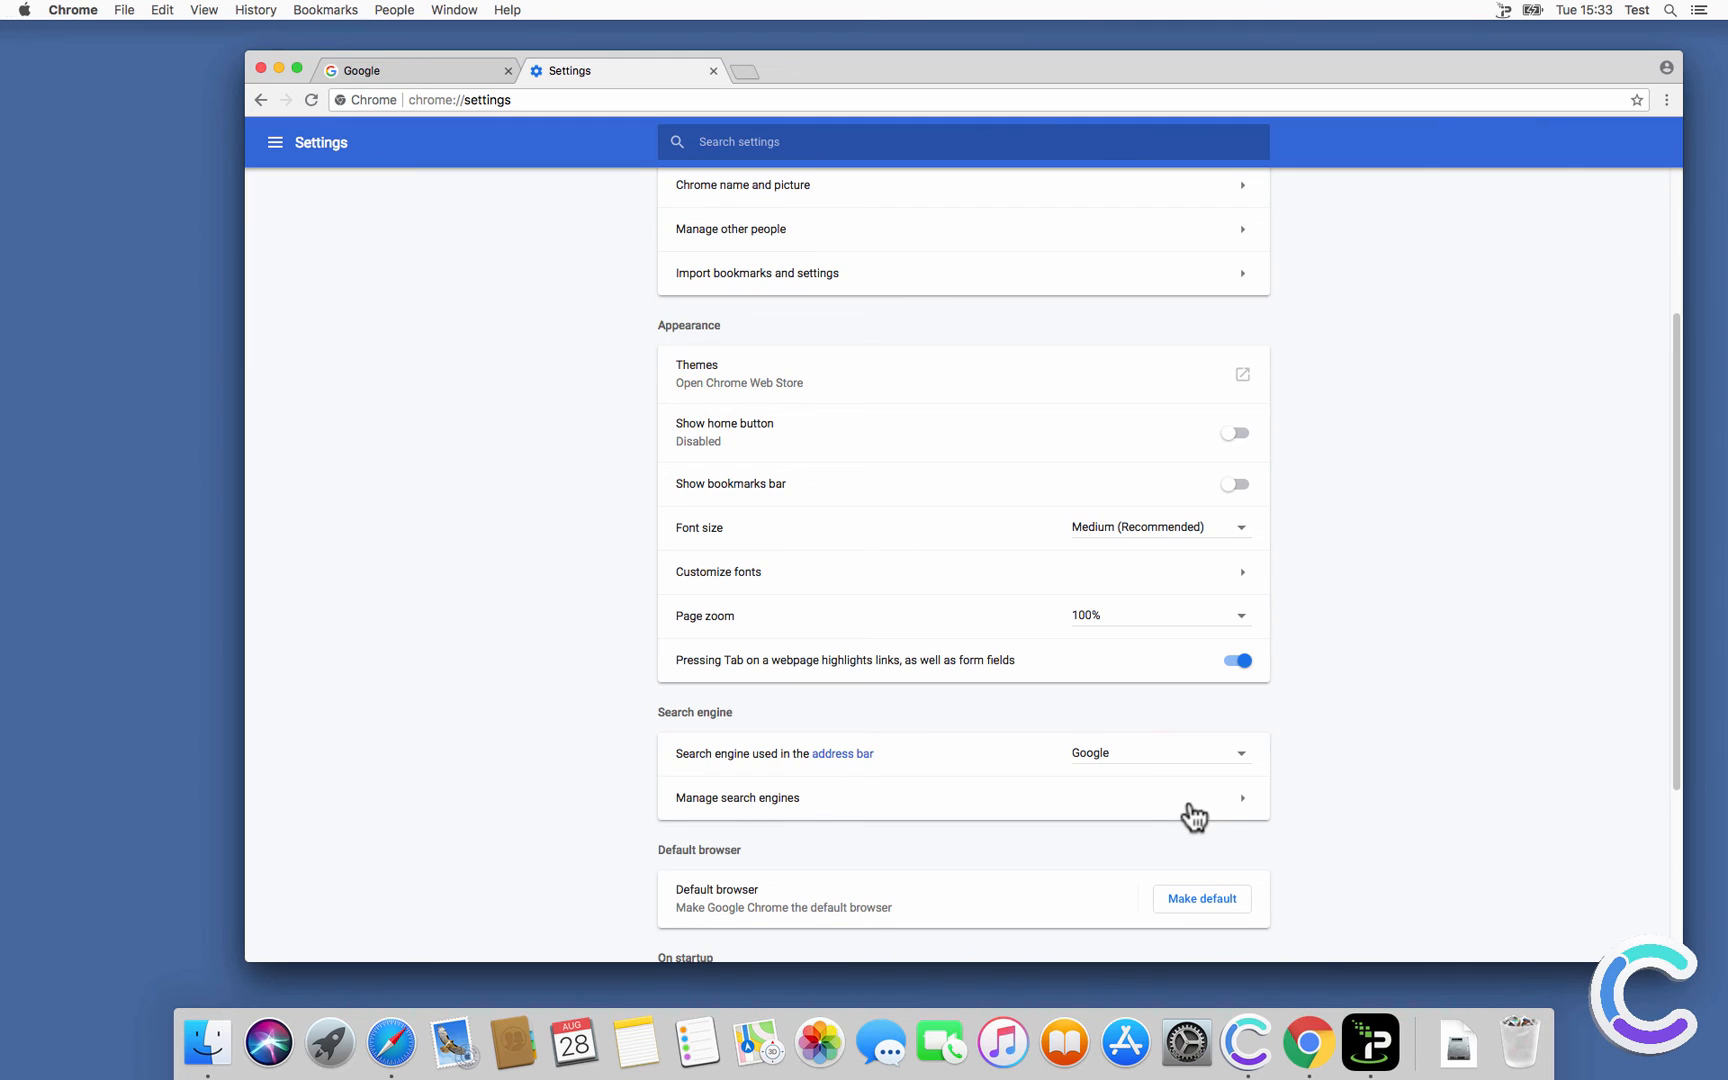
pyautogui.scroll(-3)
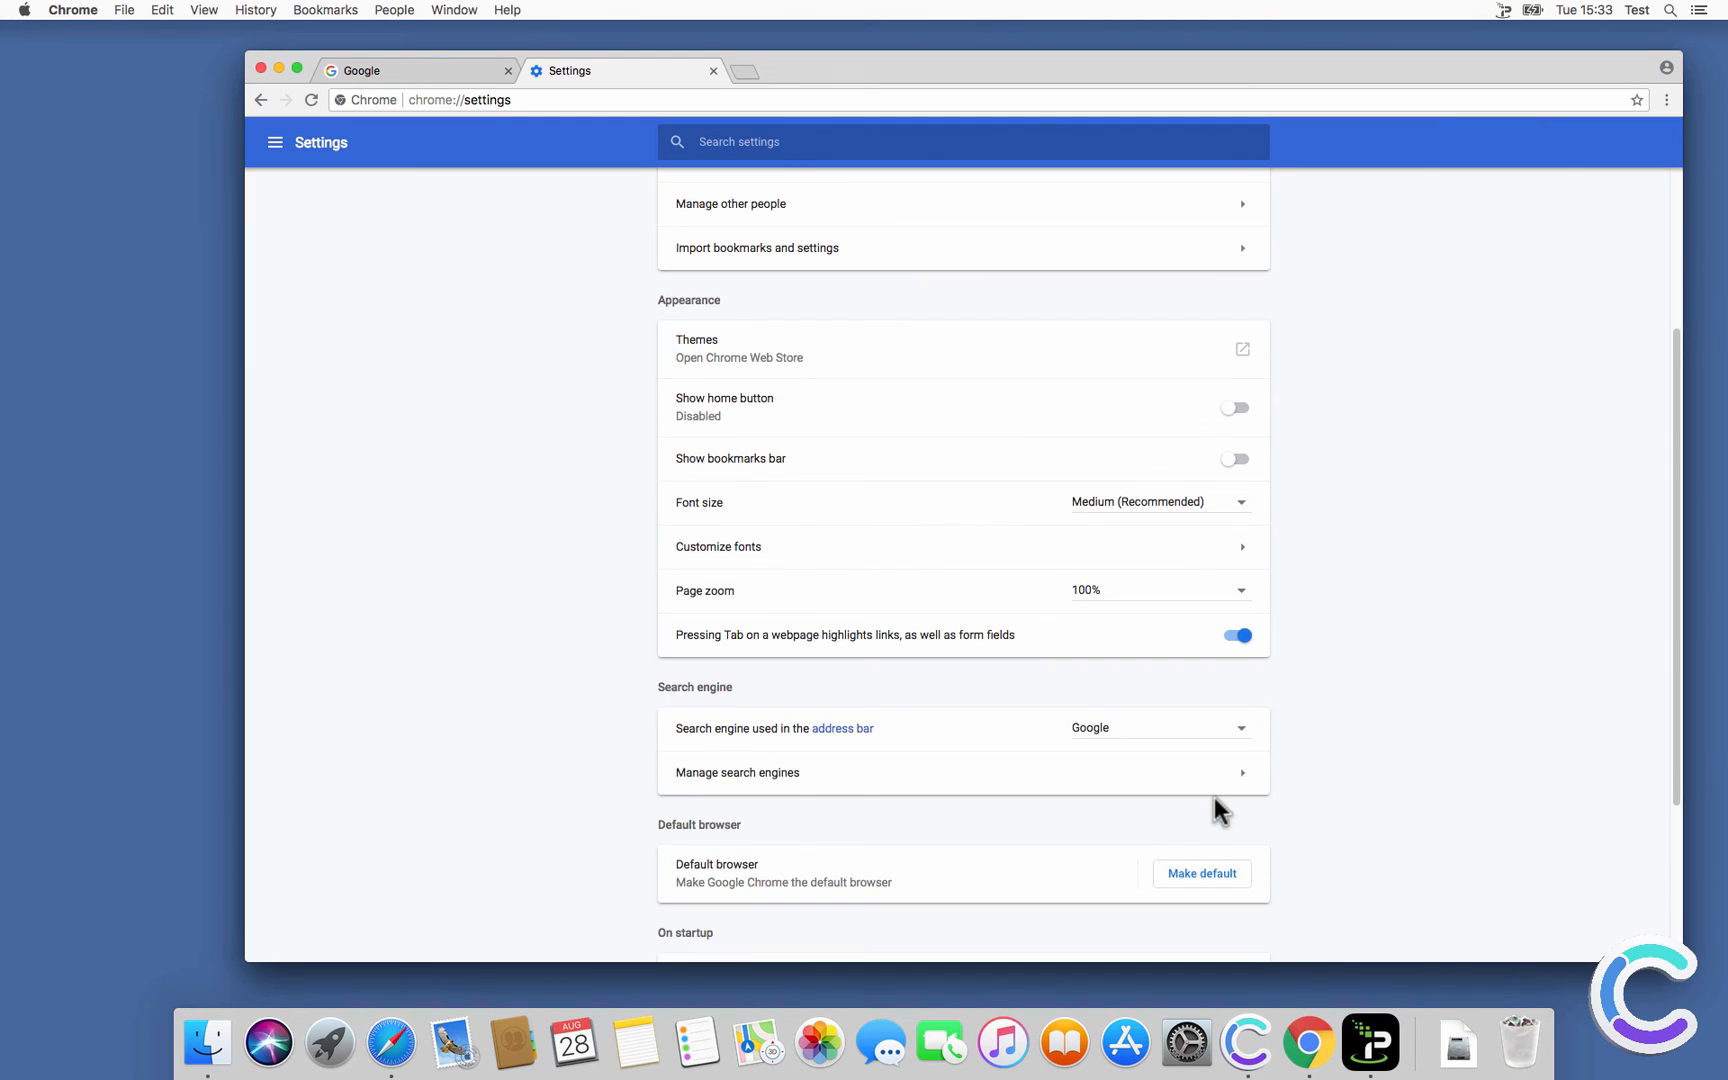
pyautogui.scroll(-3)
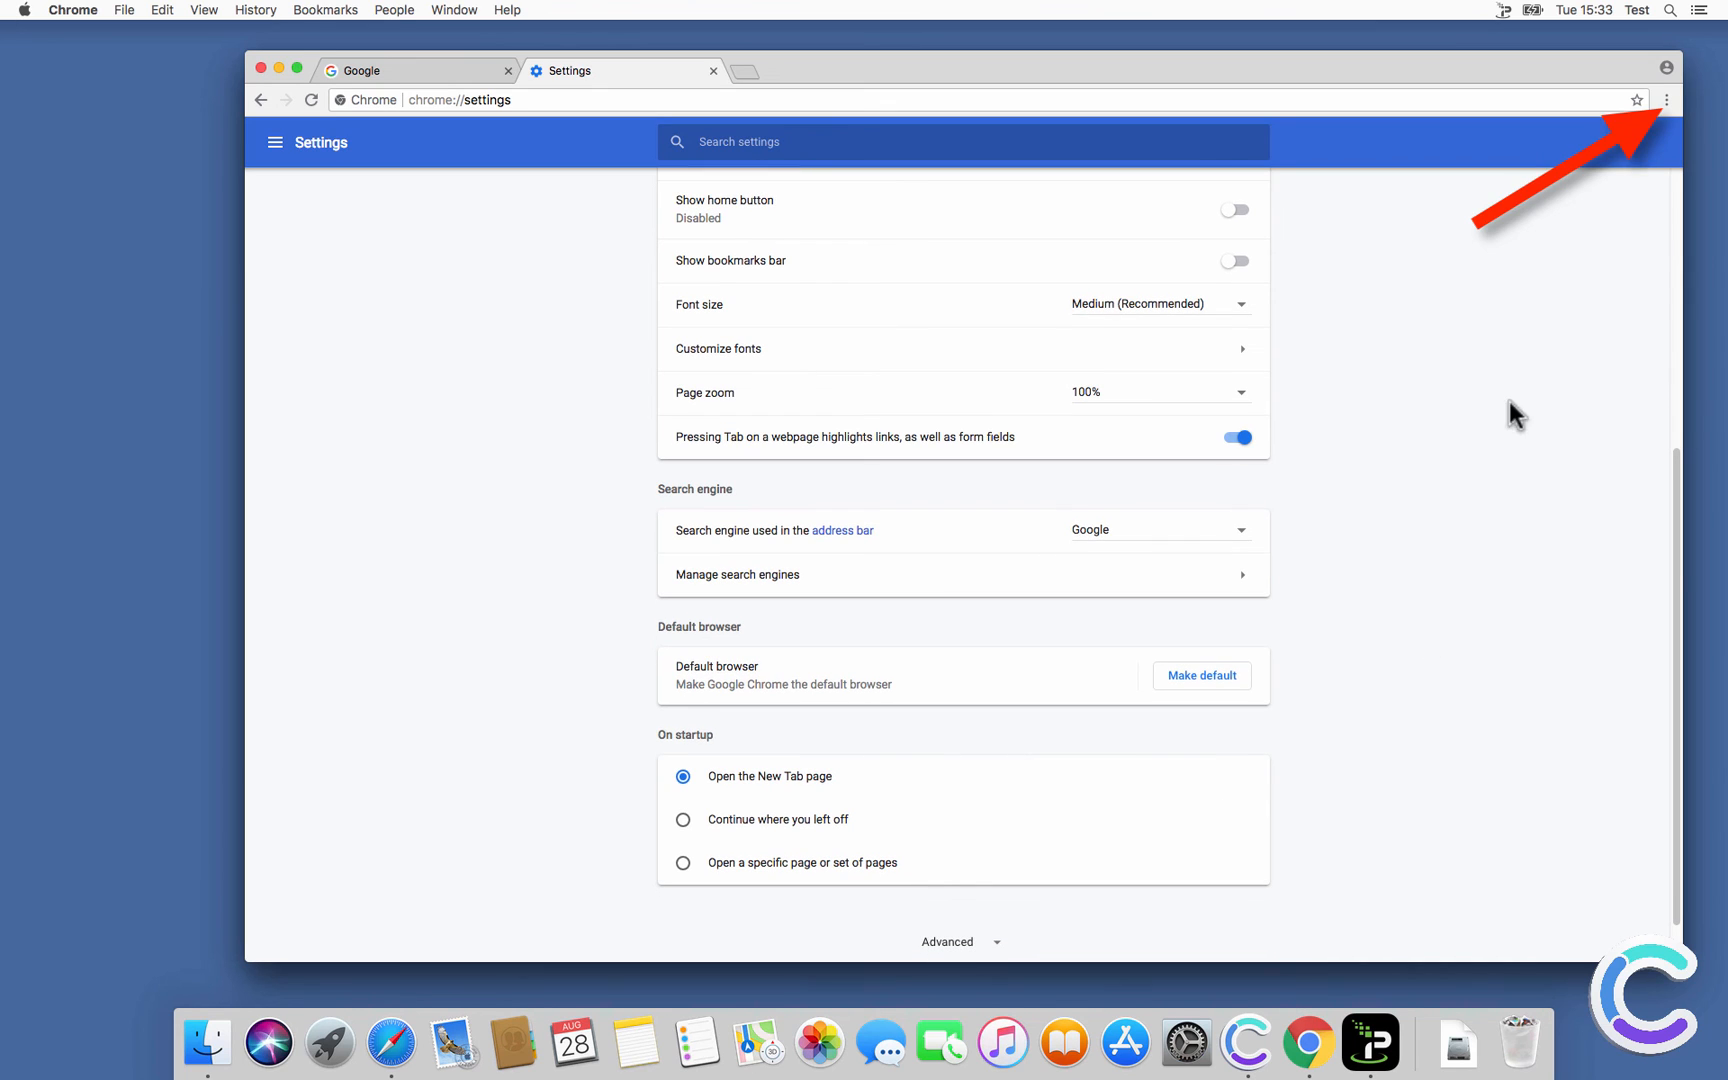
# Remove Search Pulse from Chrome's Extensions page, close its uninstall tab and the Chrome window.
pyautogui.click(1666, 100)
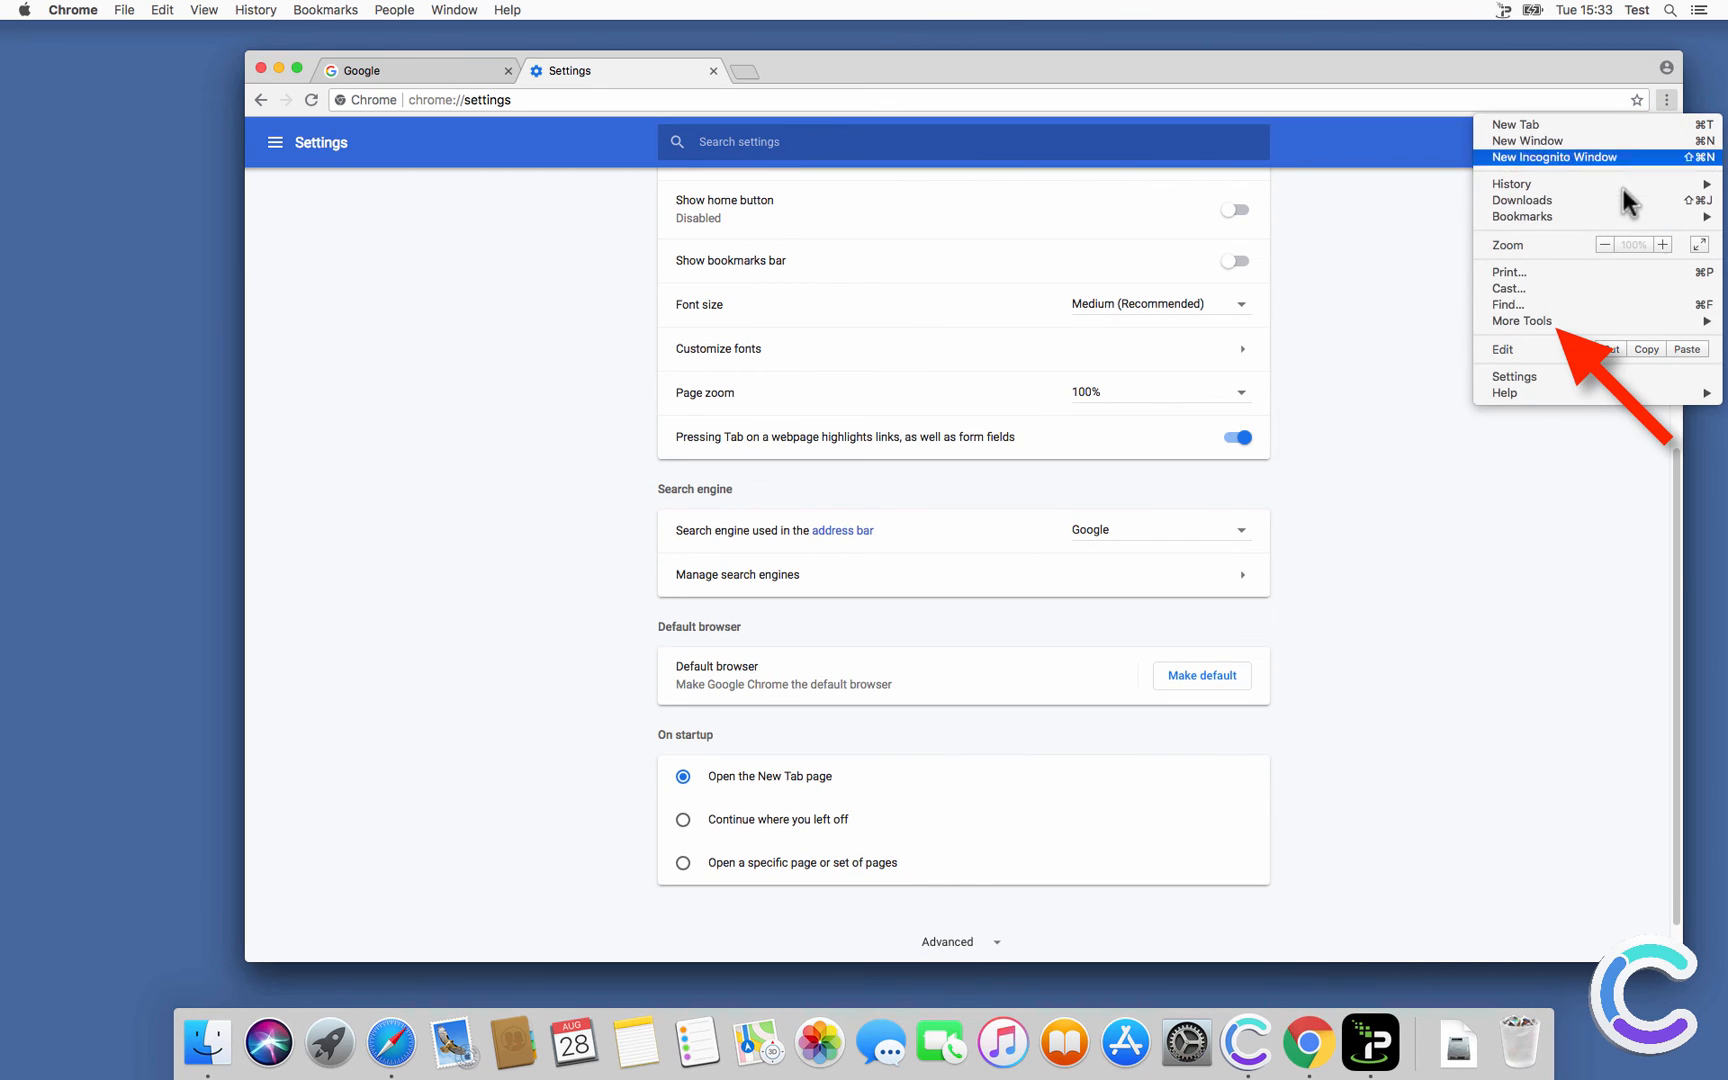
pyautogui.moveTo(1522, 320)
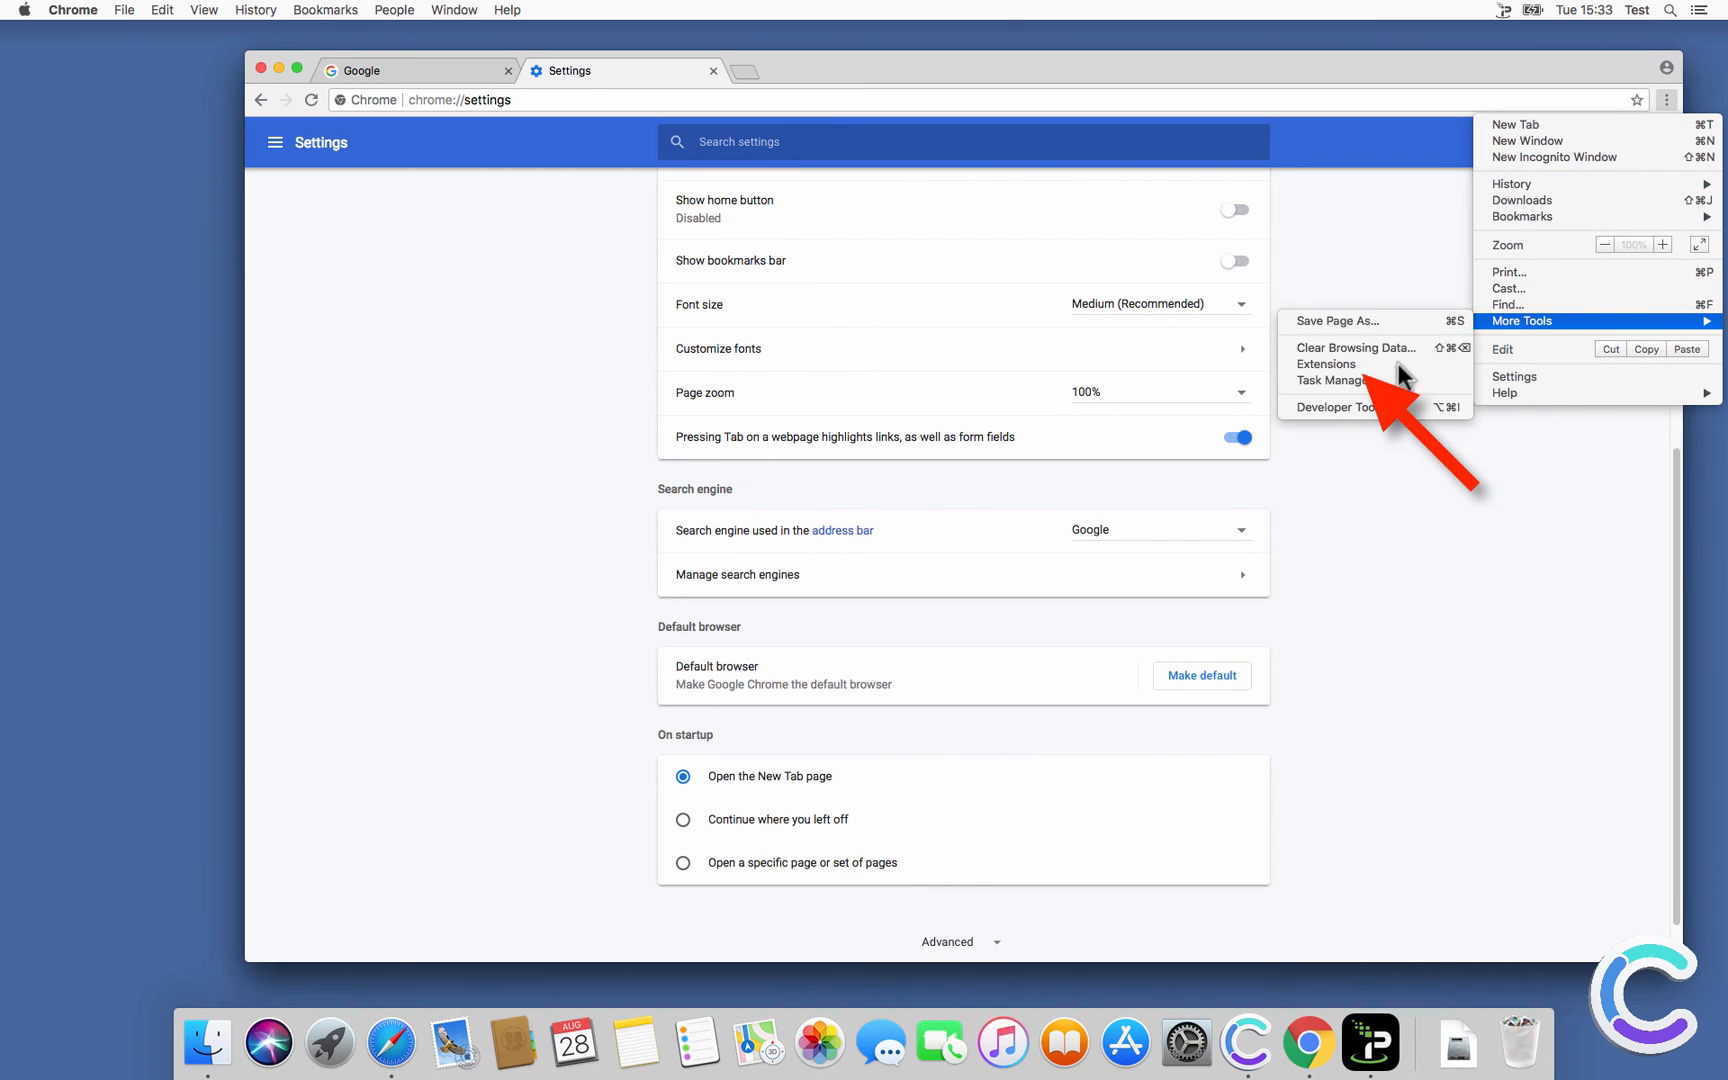
pyautogui.click(1326, 364)
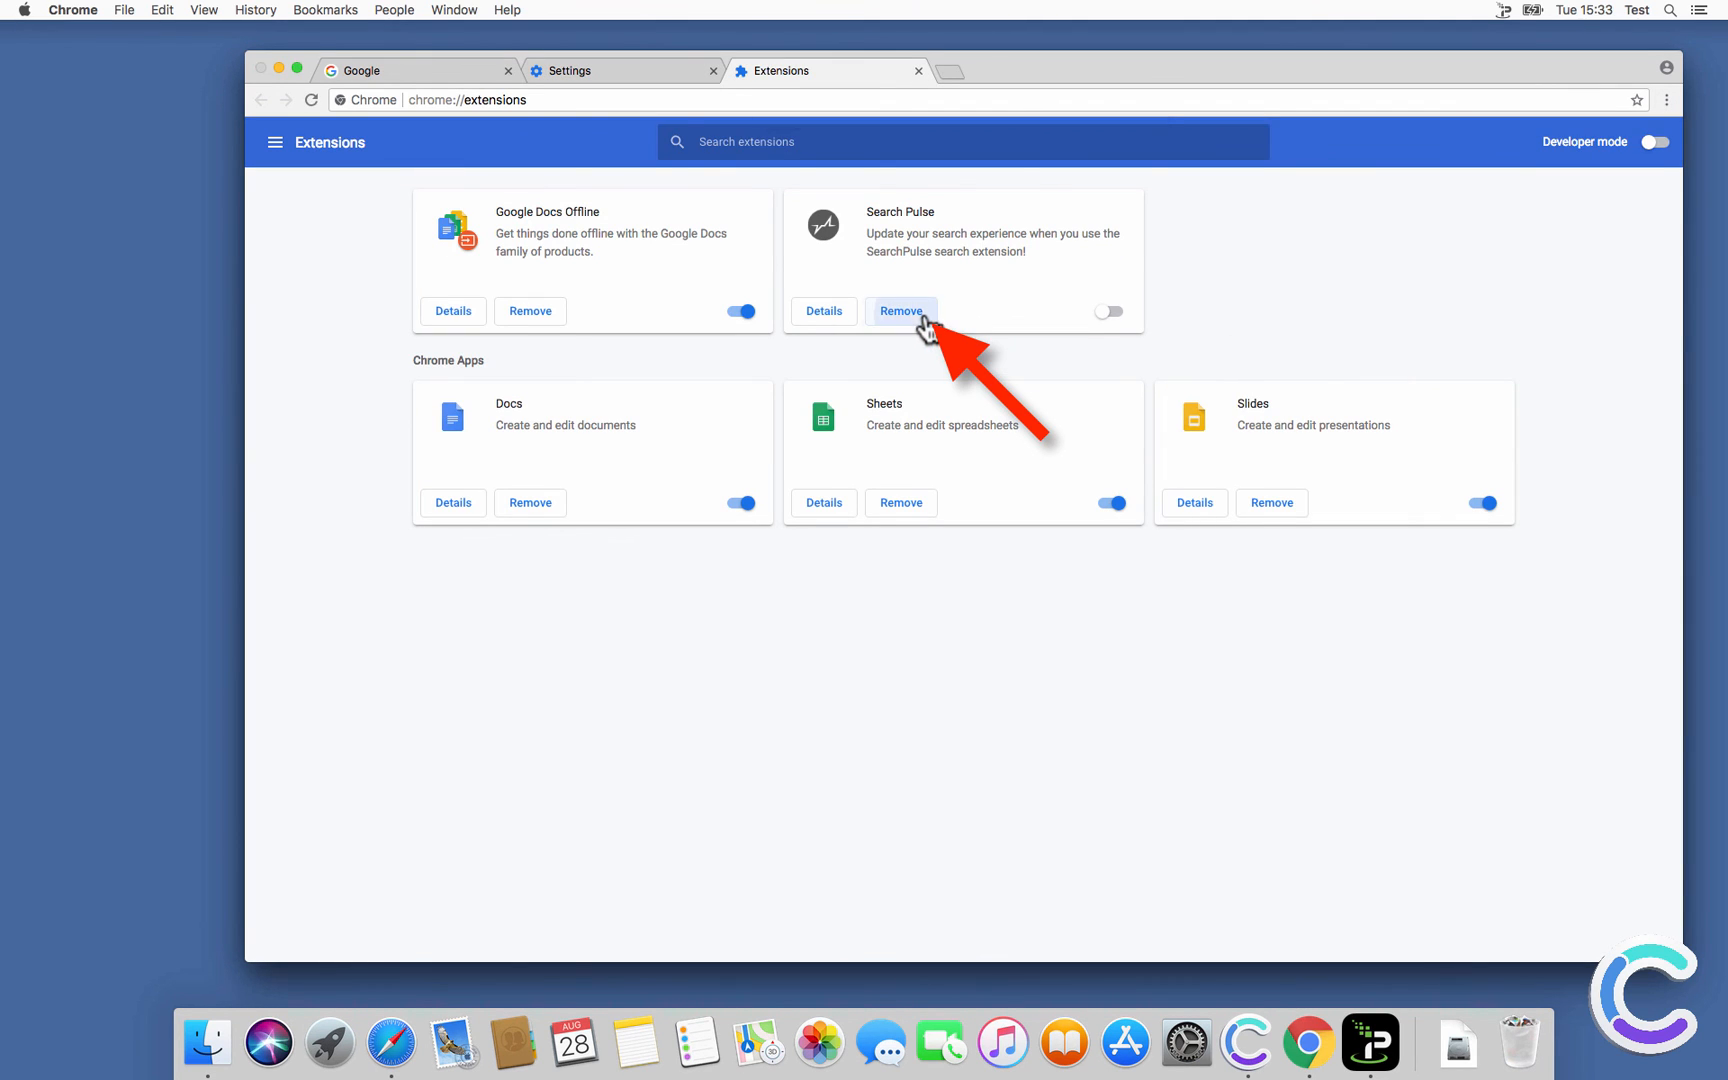
pyautogui.click(900, 310)
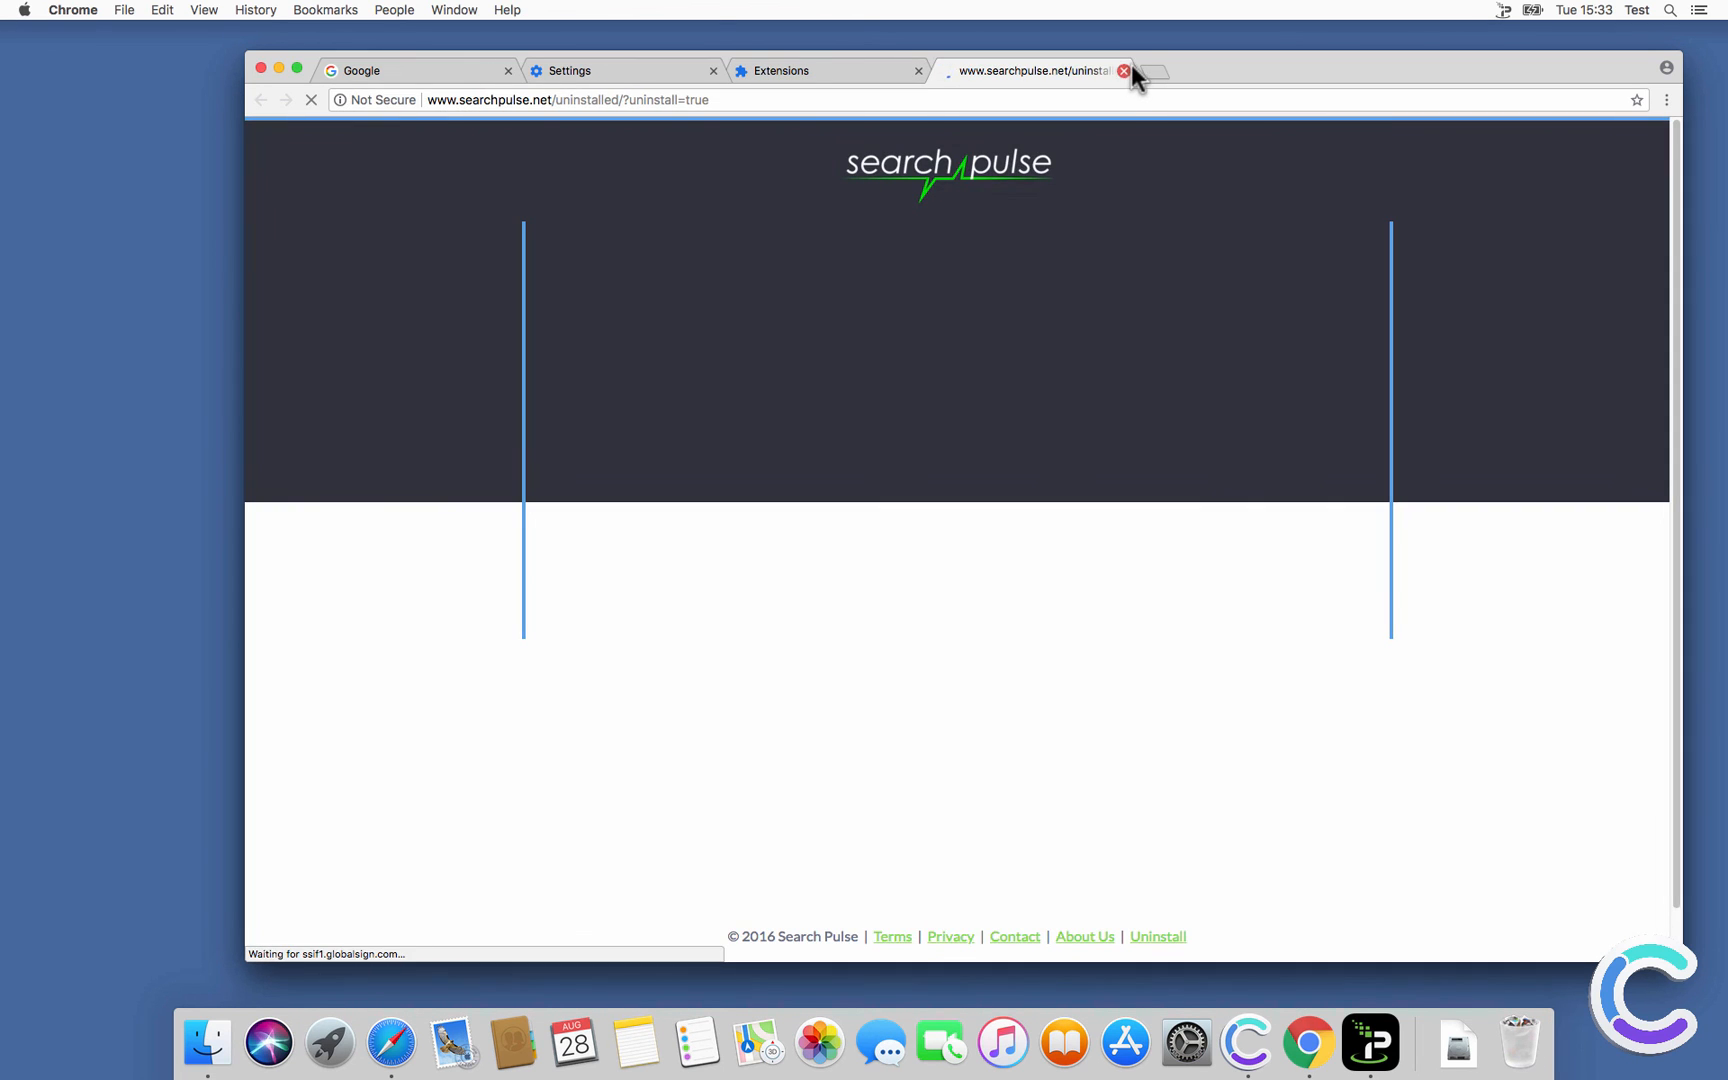
pyautogui.click(1122, 70)
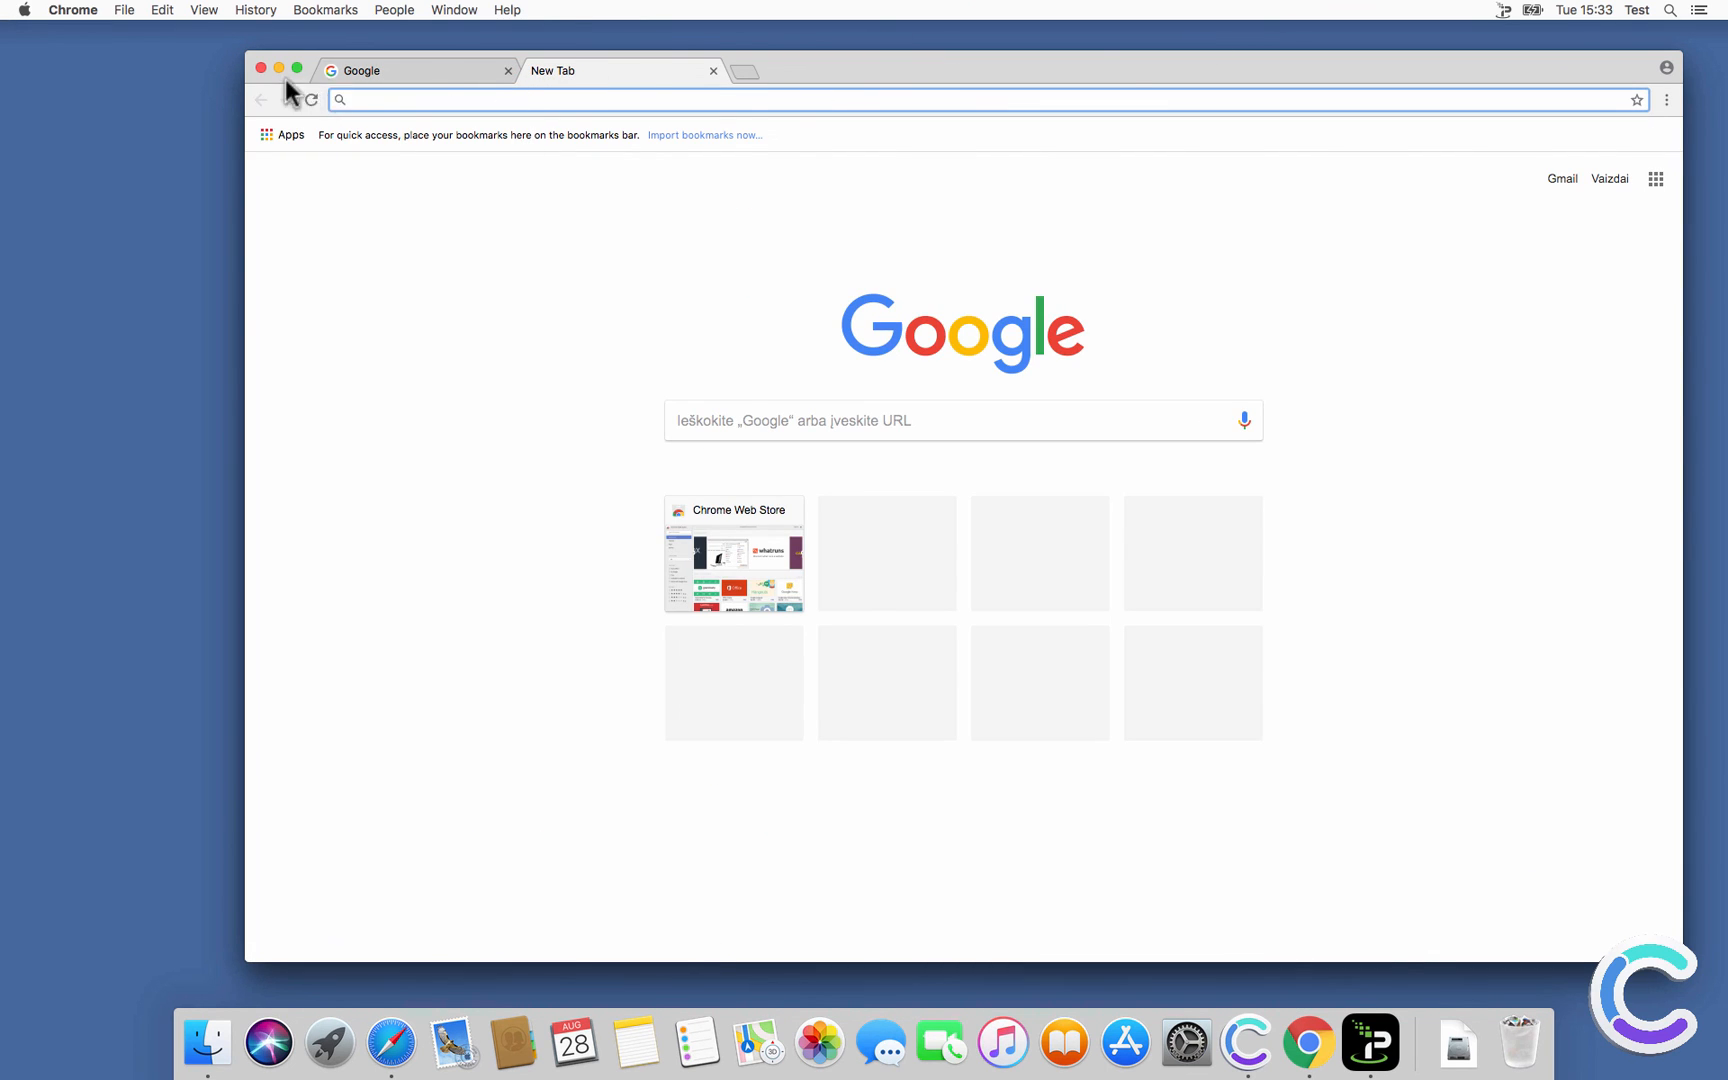
pyautogui.click(262, 70)
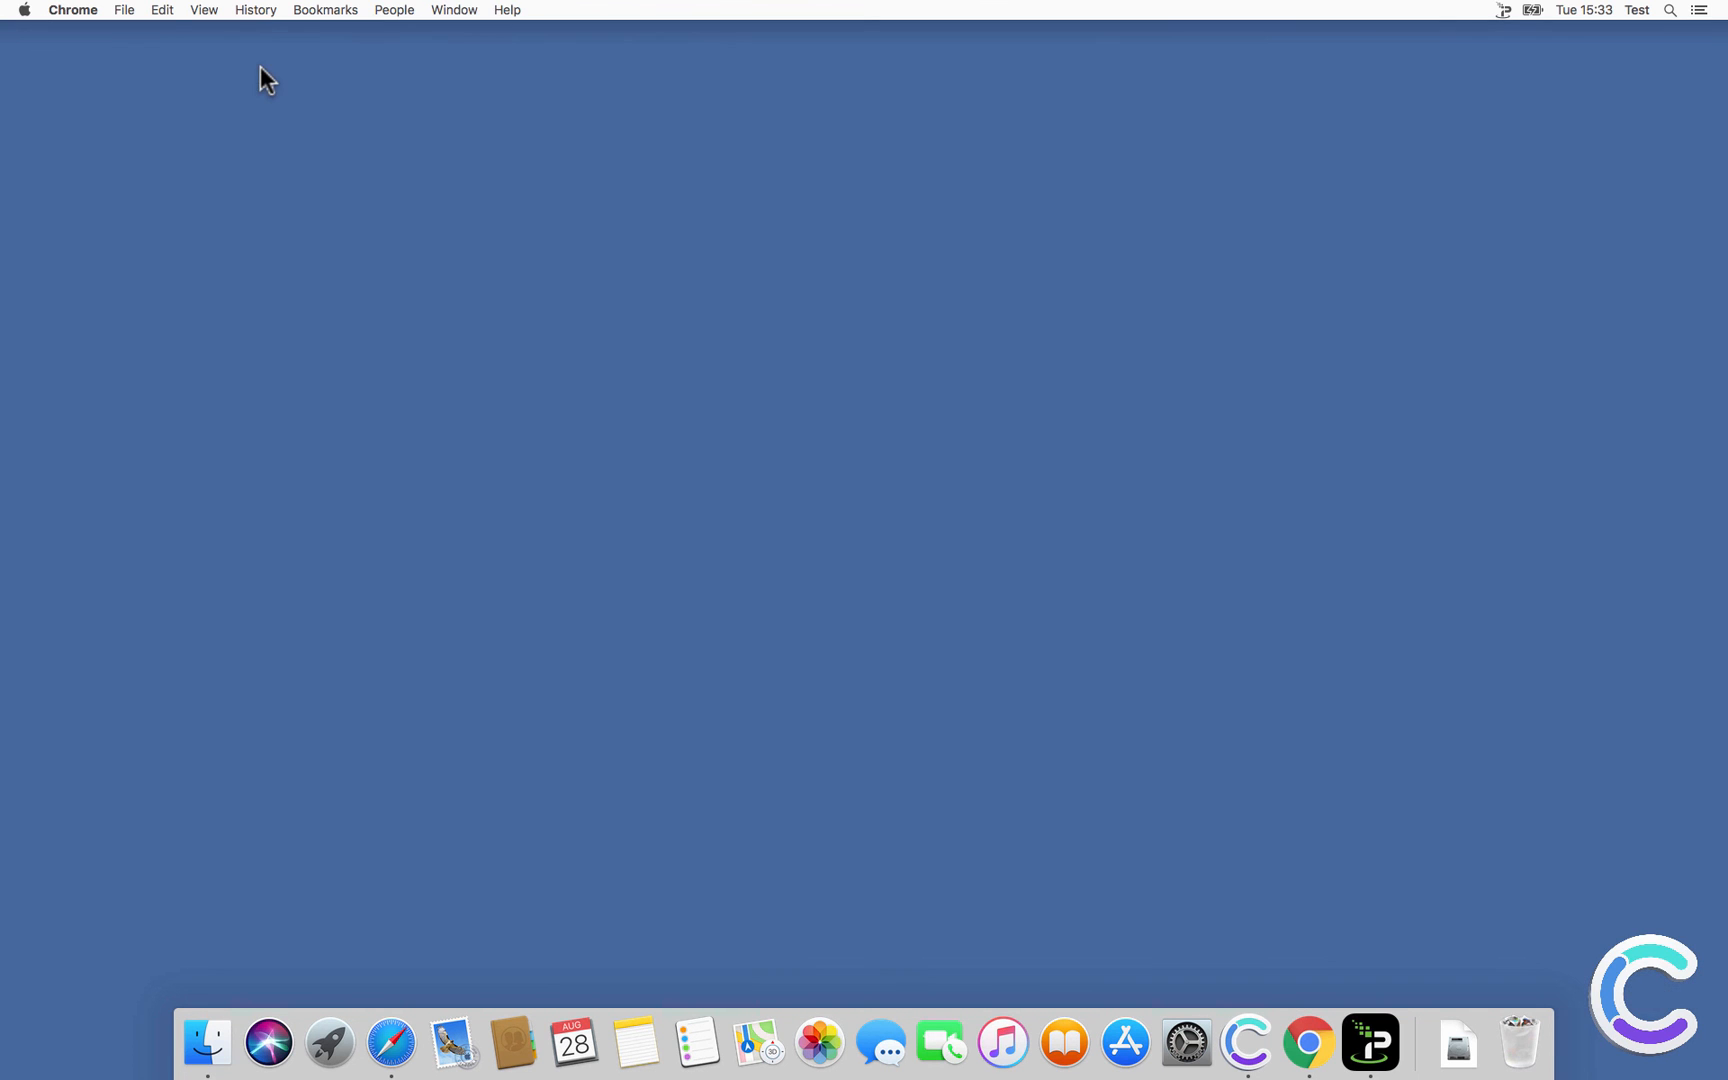